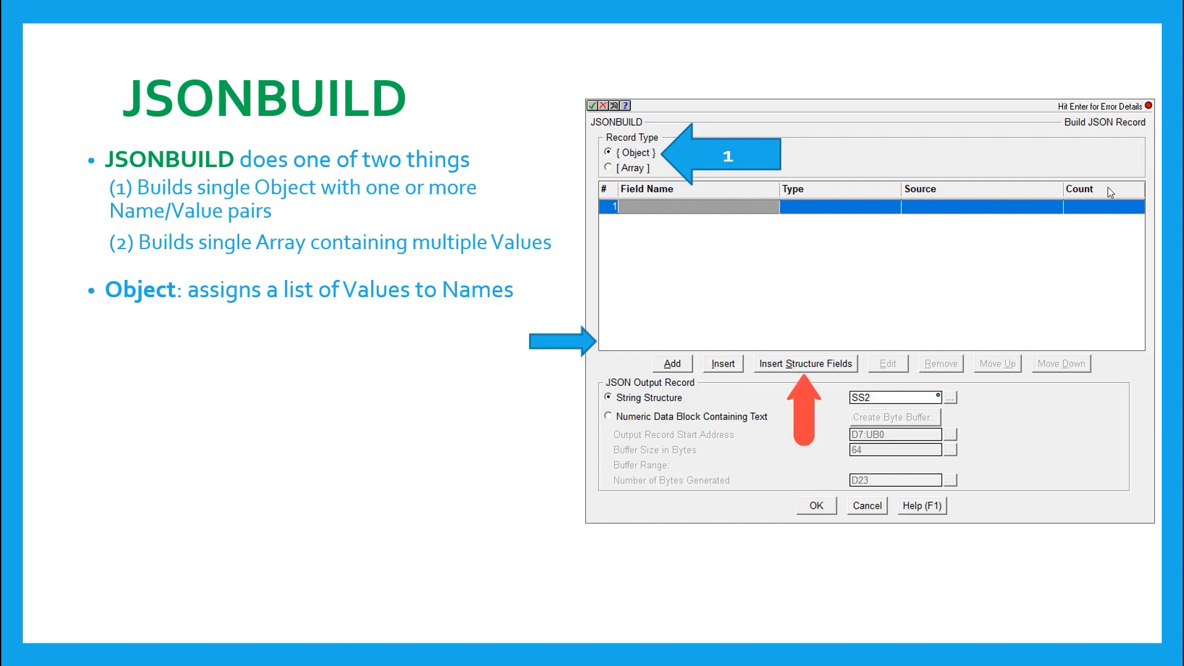
Advance the slideshow to the Object field record dialog with a Boolean name/value pair.
click(673, 363)
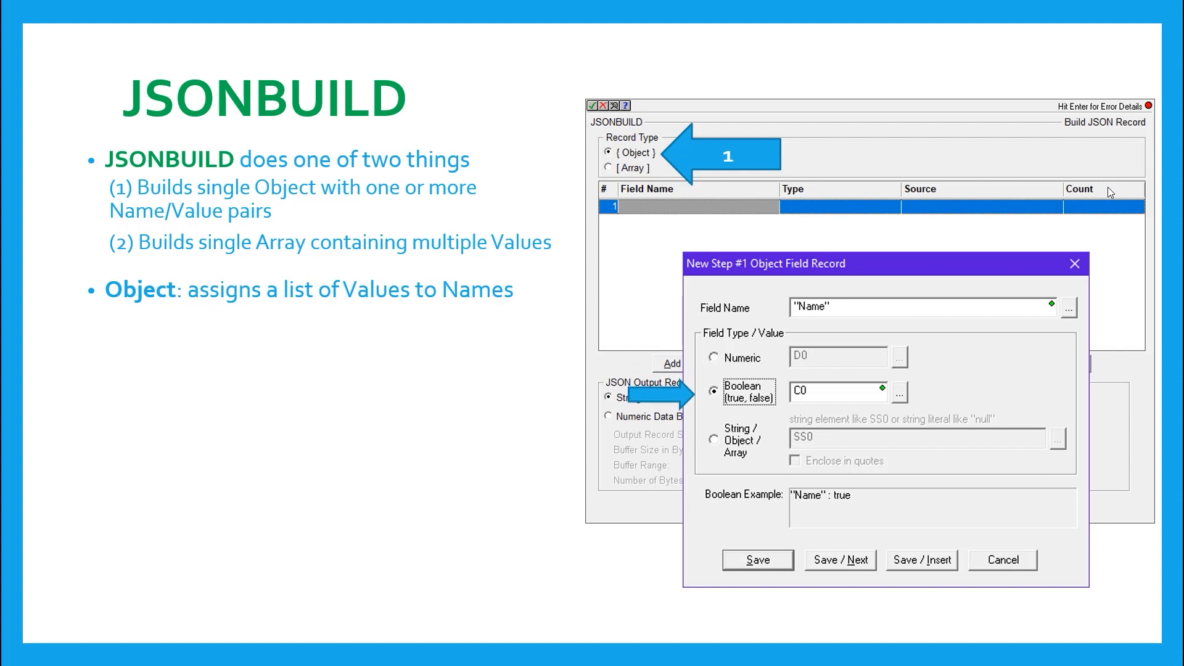
Step past the String/Object/Array field example to the Insert Structure Fields highlight.
click(713, 440)
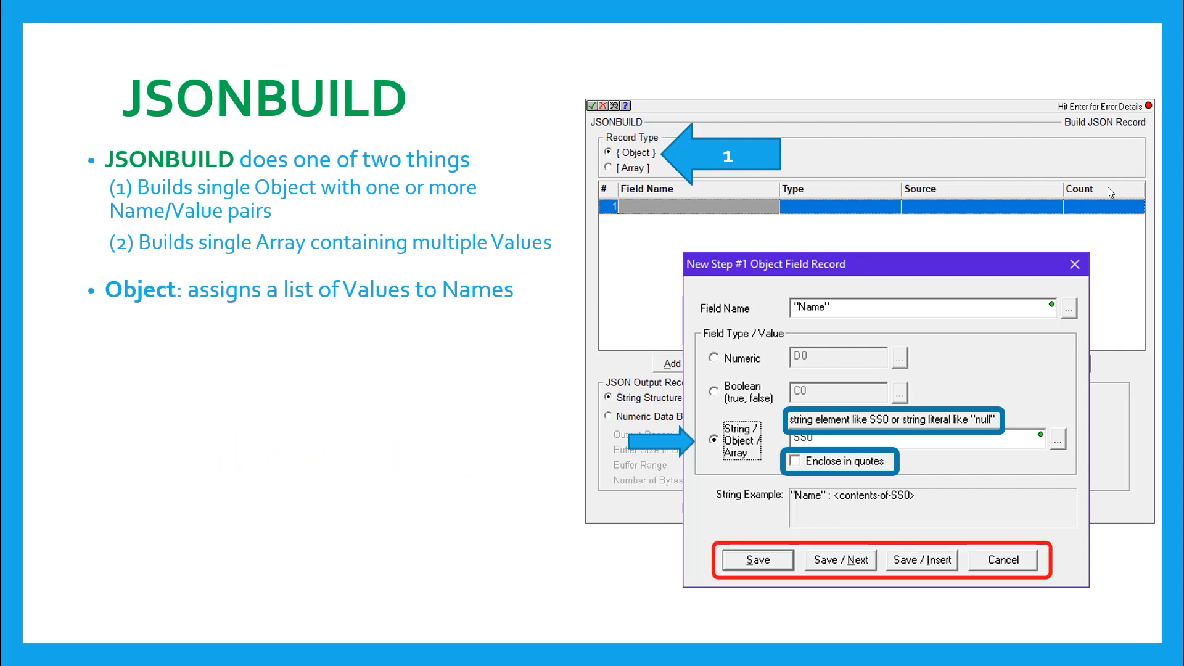
click(1002, 559)
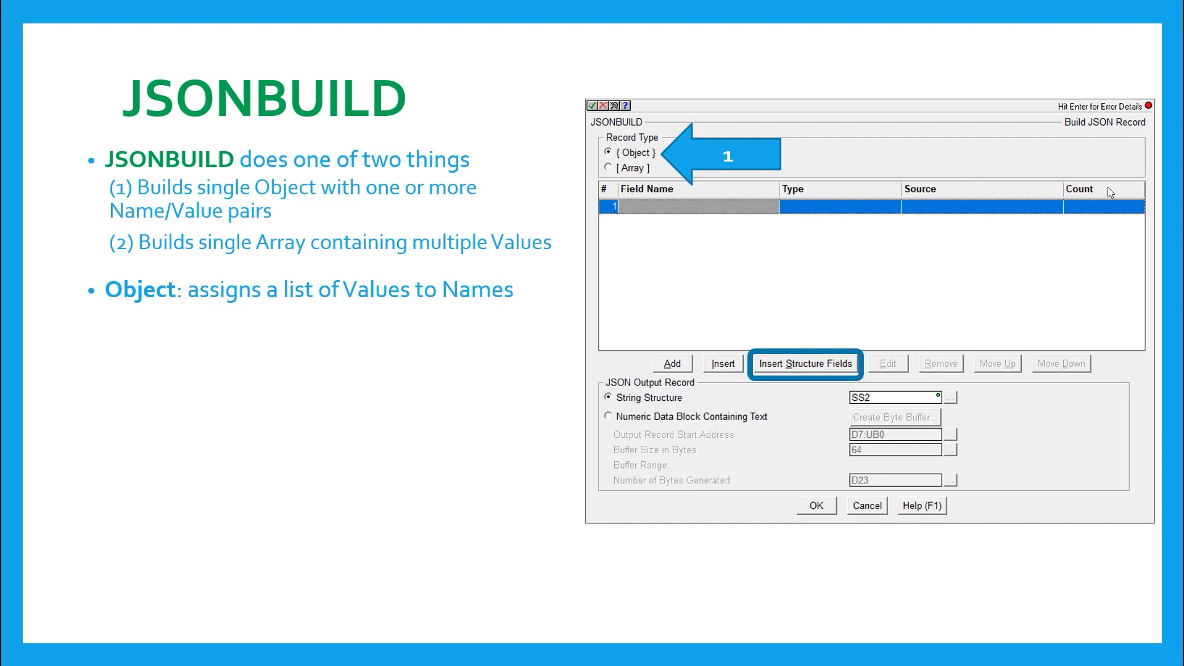
Show the structure-fields insertion example, then the automatic curly-braces-and-commas bullet.
click(806, 363)
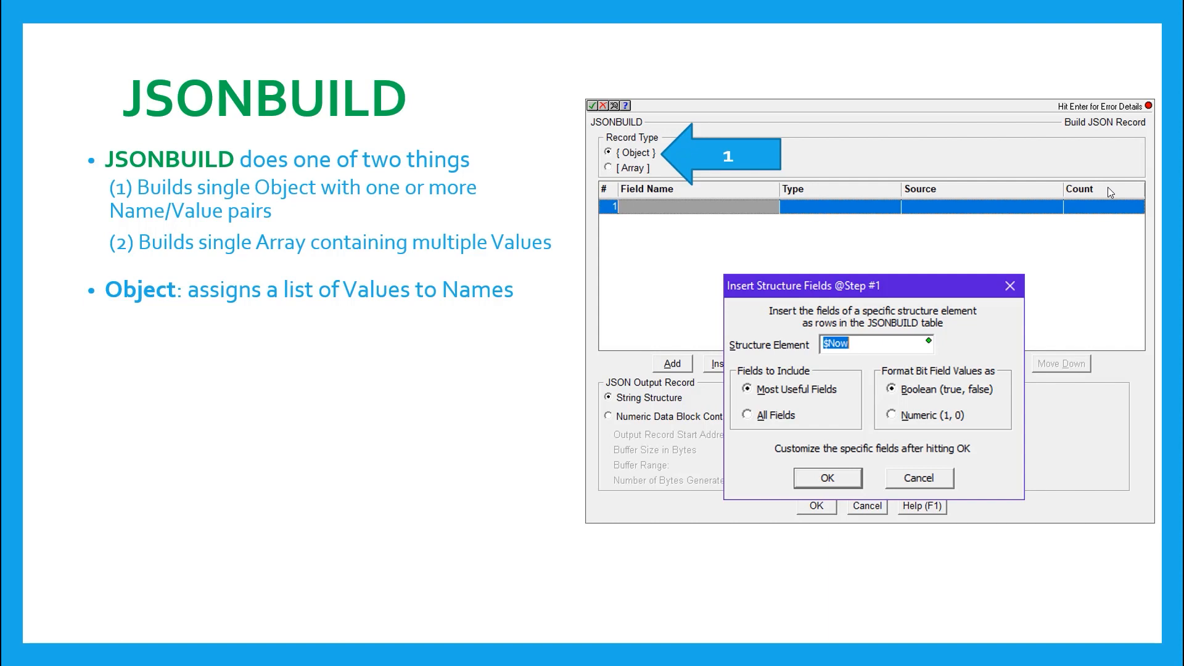
click(827, 477)
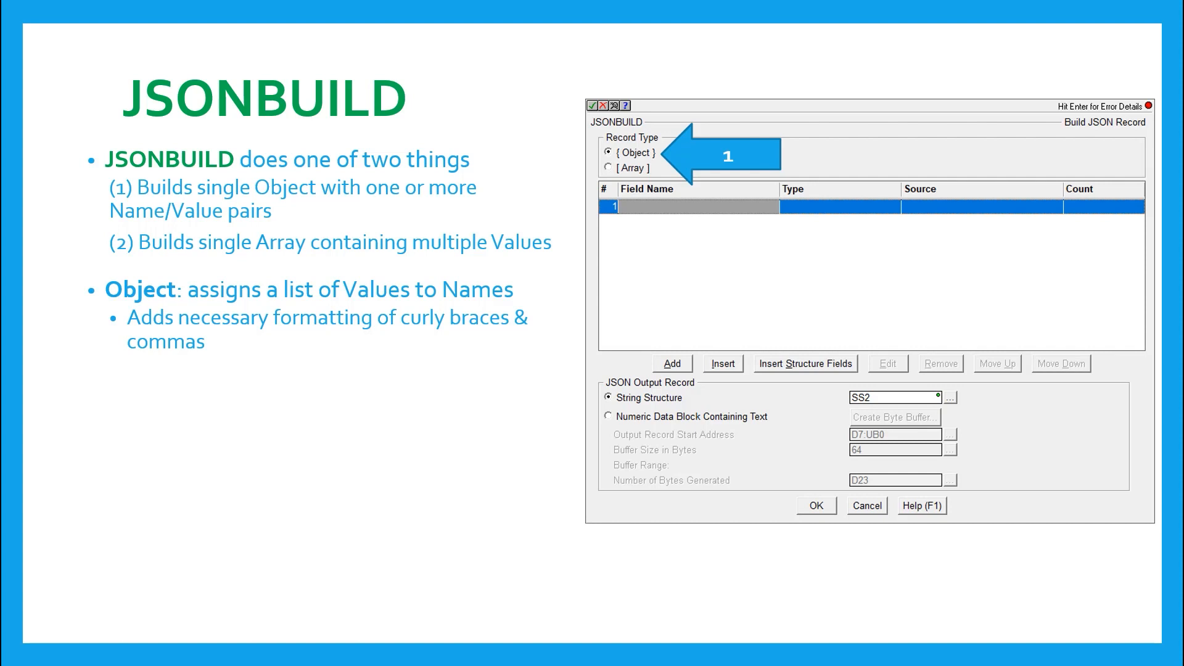
Advance to the Array record type callout with its square-bracket formatting bullet.
click(608, 168)
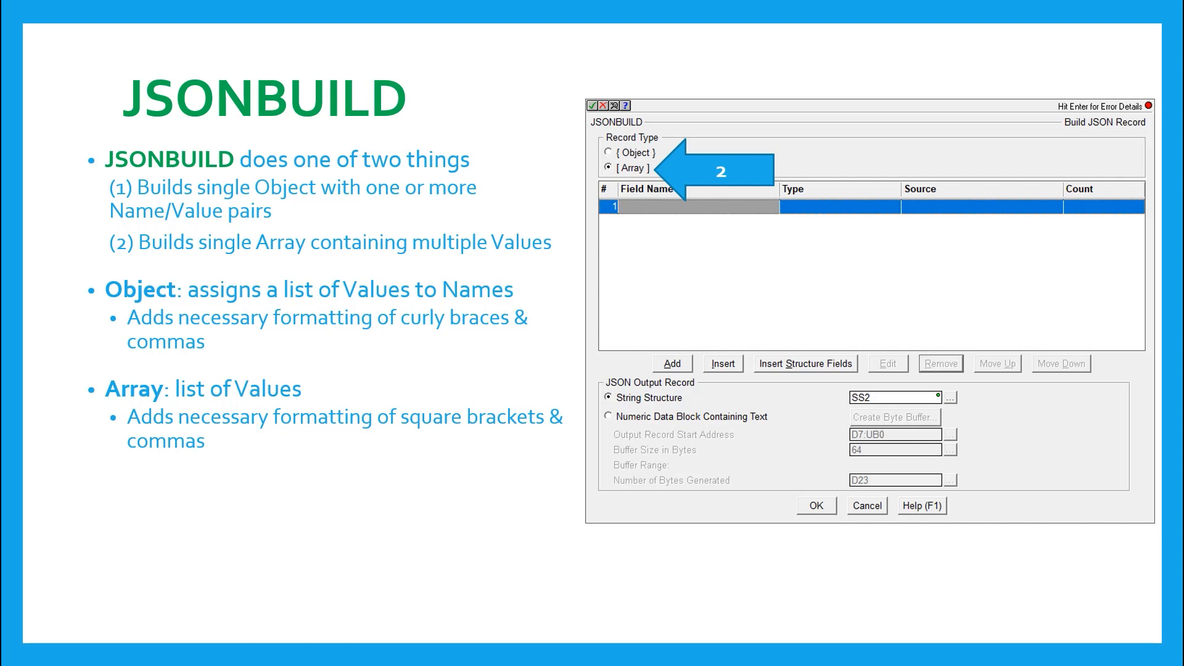
Reveal the JSON Output Record bullet on String Structure or Numeric Data Block outputs.
click(806, 364)
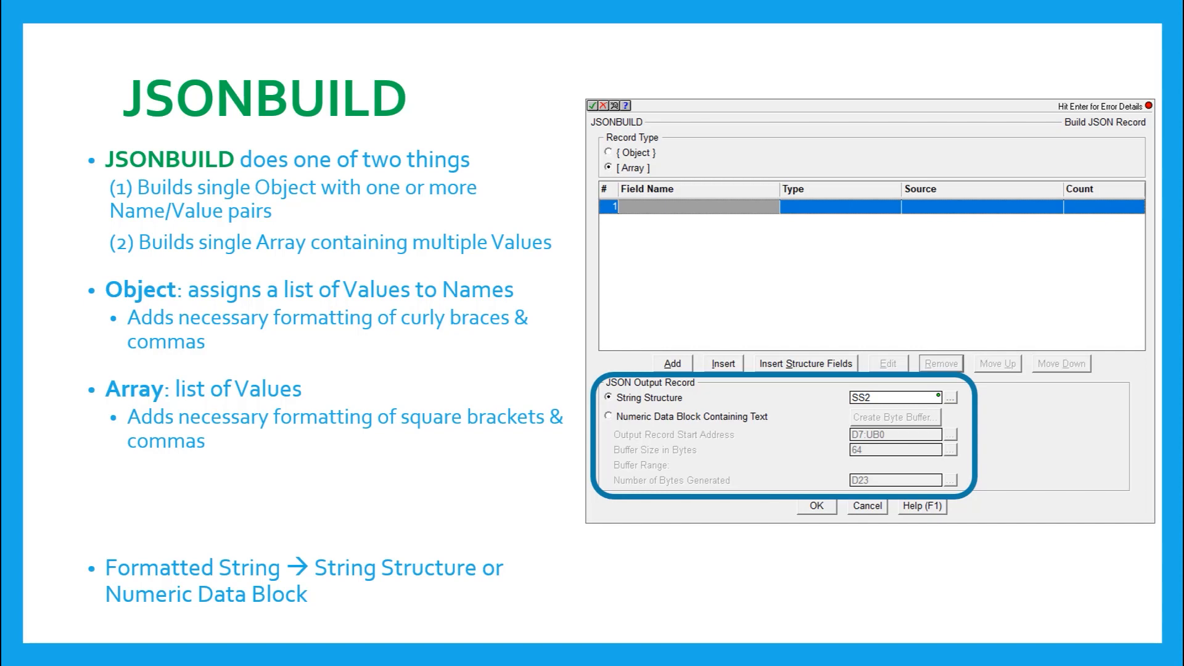
click(608, 417)
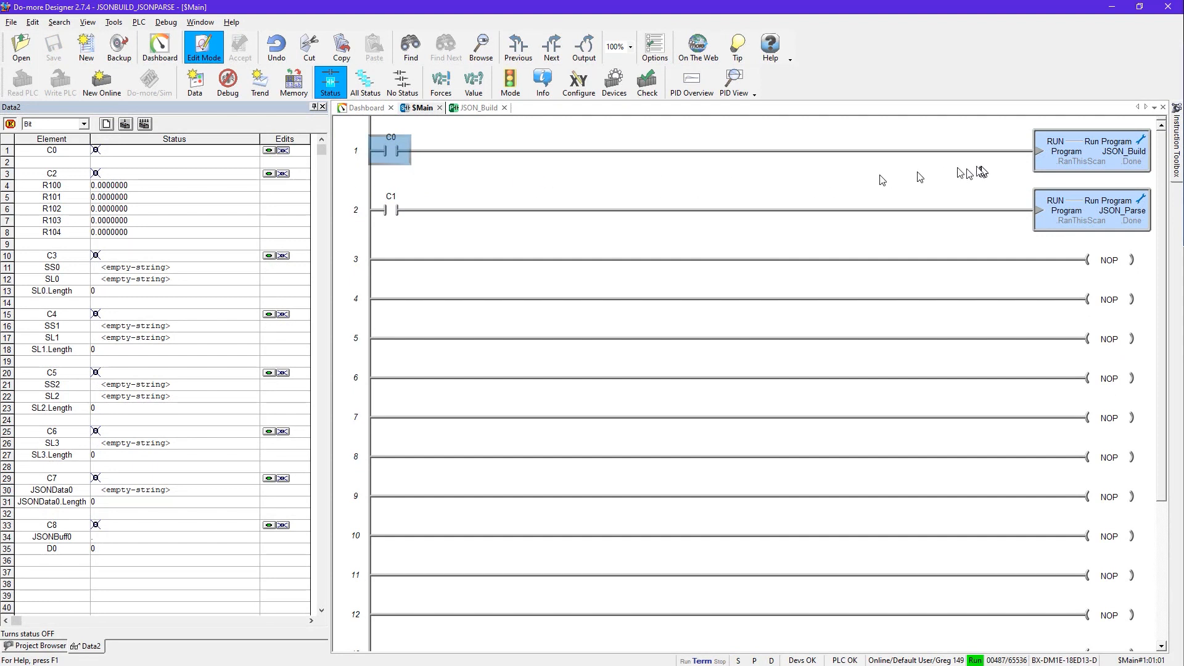
mouse_move(1049, 166)
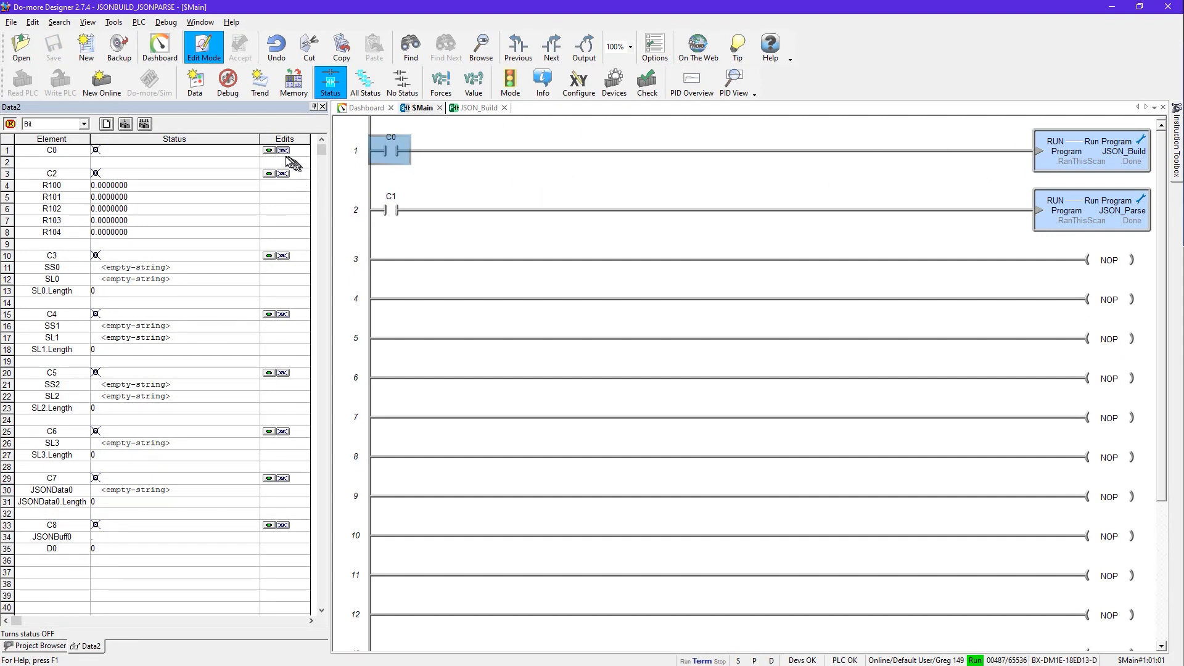
Toggle C0 to run JSON_Build, then trigger C2 to load R100–R104 initial values.
click(267, 149)
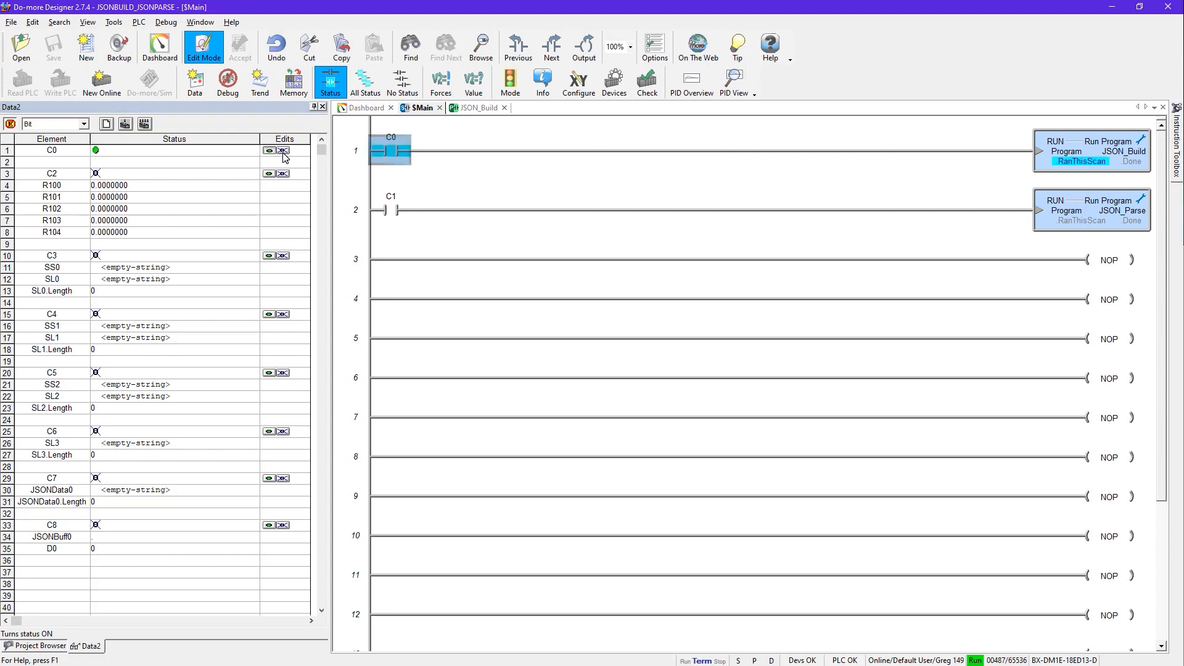
click(479, 107)
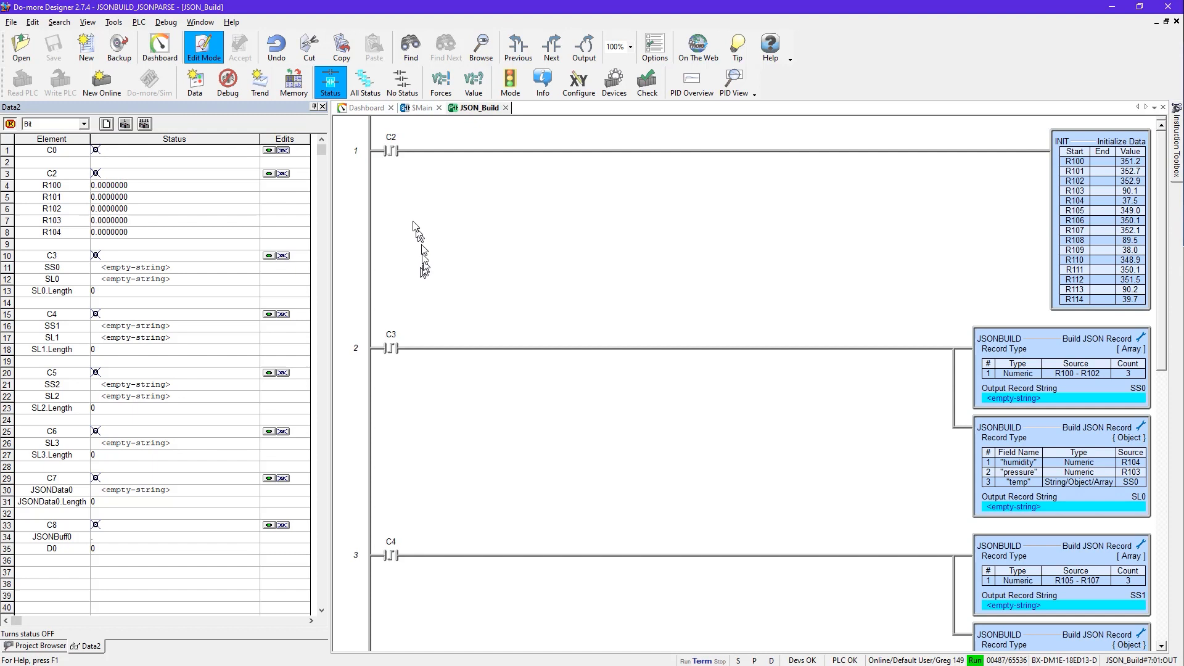
click(390, 151)
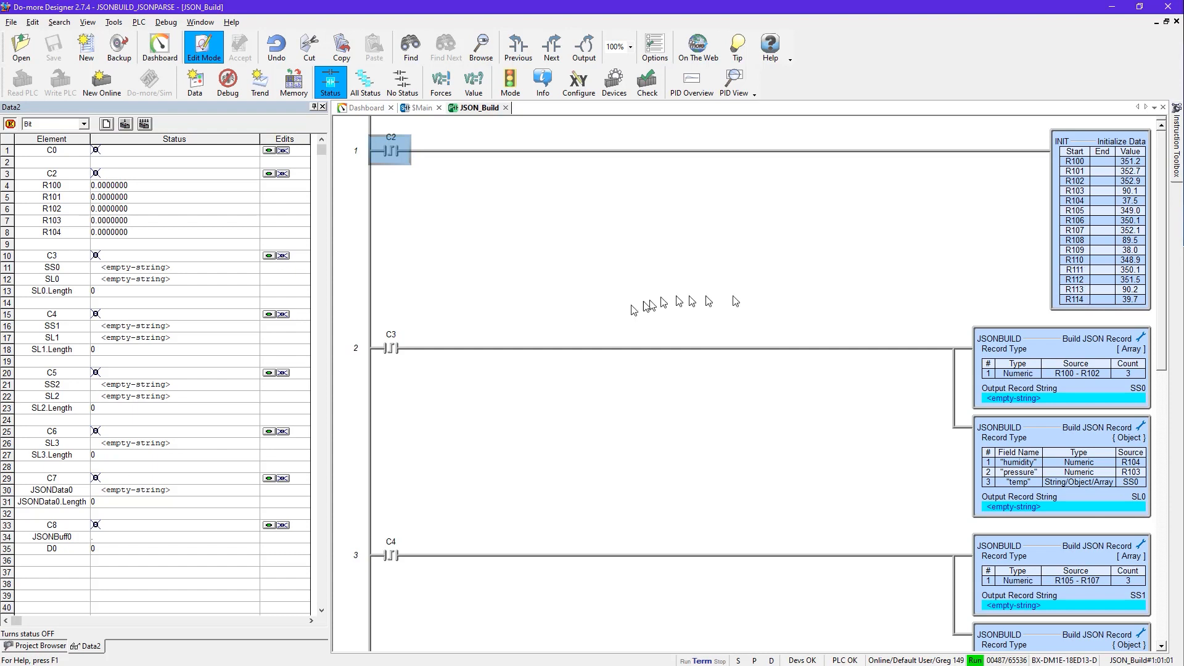
mouse_move(1099, 187)
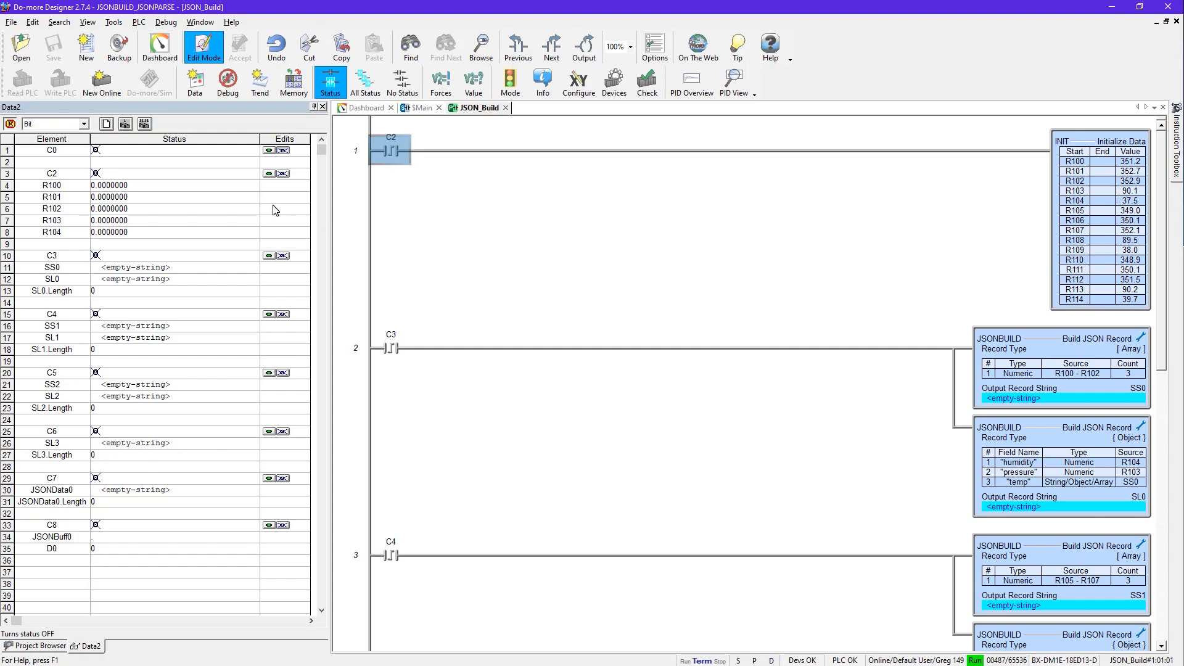
click(269, 174)
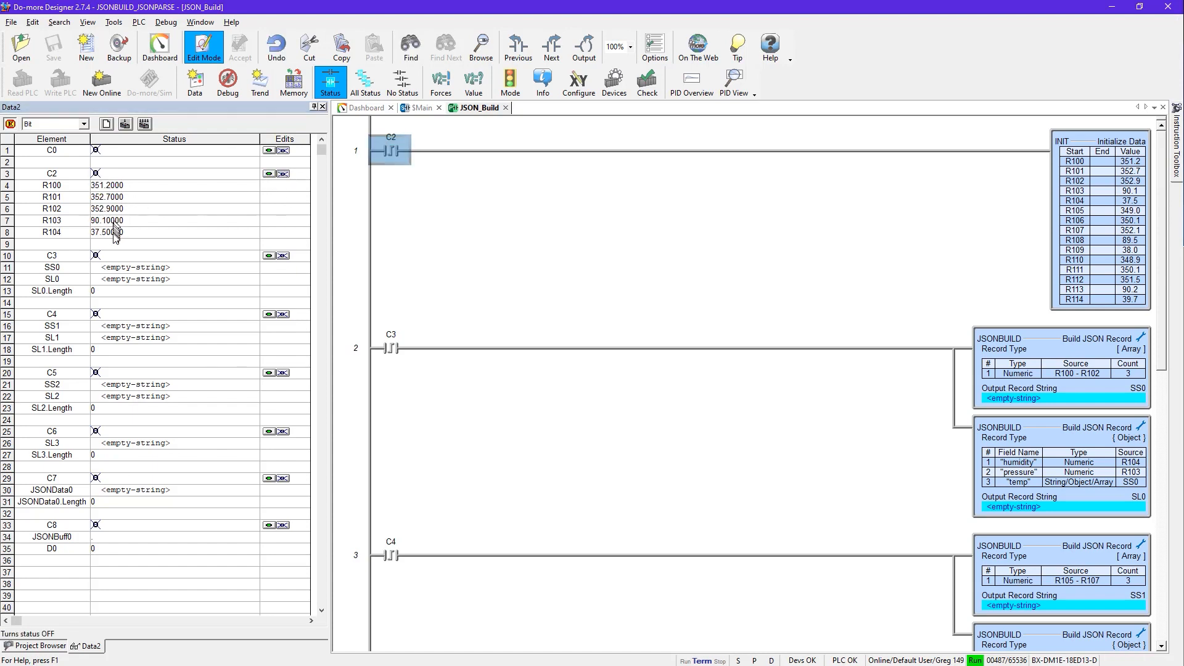
mouse_move(176, 292)
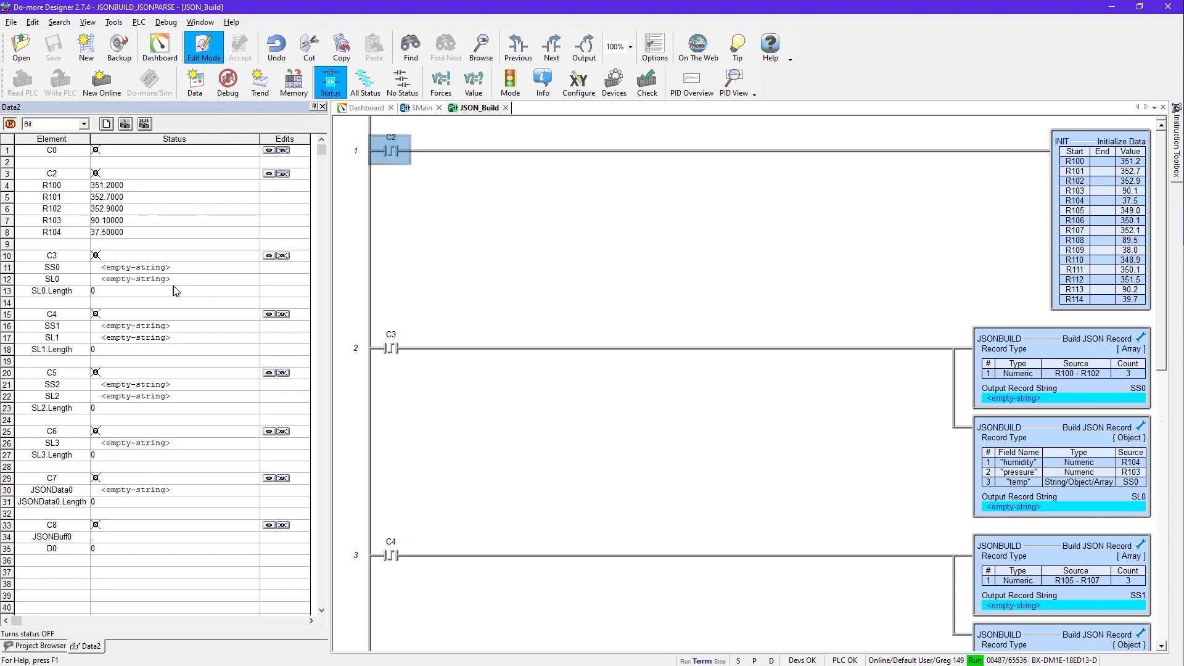
Open rung 2's first JSONBUILD, the Array of R100–R102 with three elements.
click(389, 346)
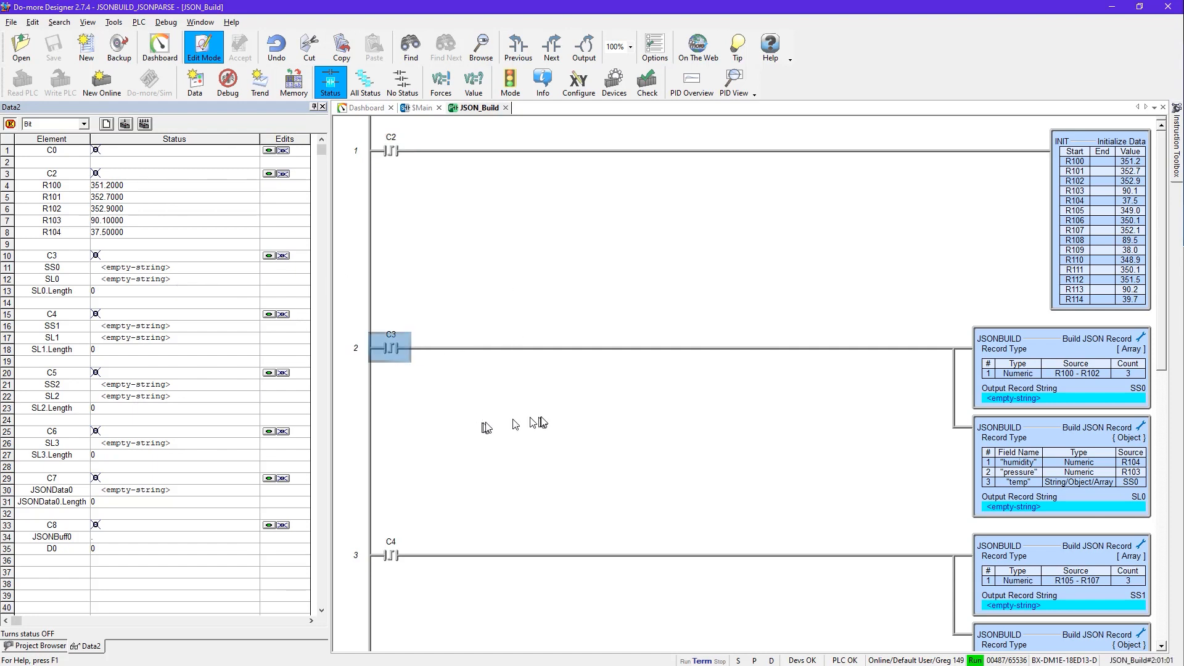
scroll(down, 3)
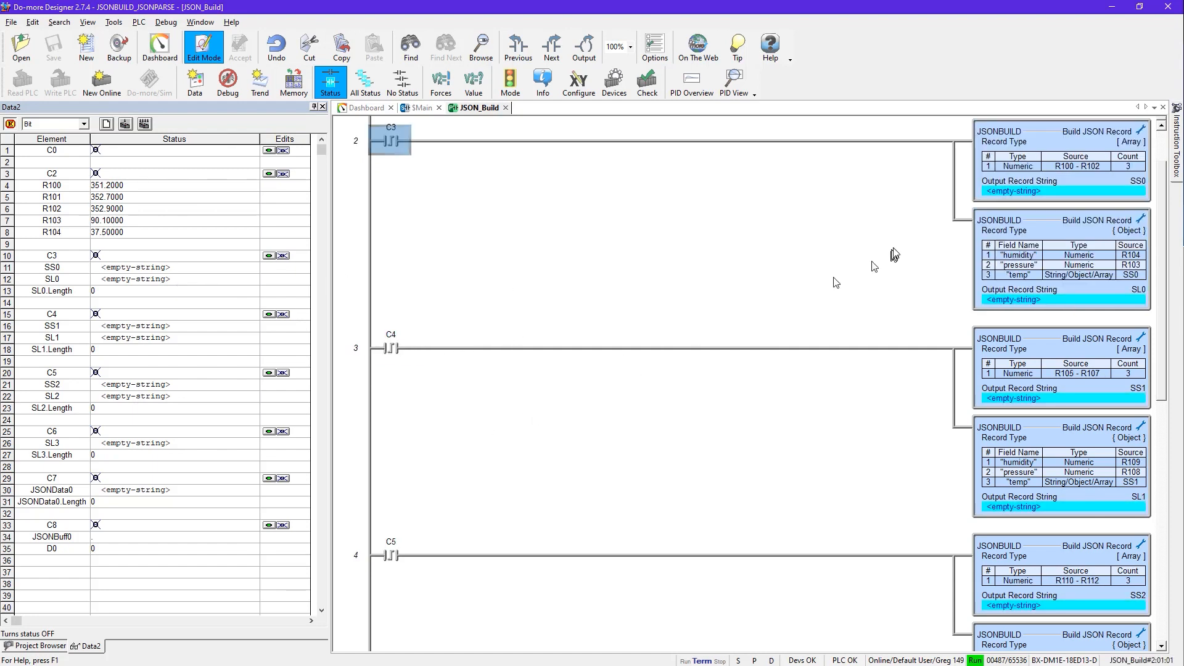
mouse_move(1065, 192)
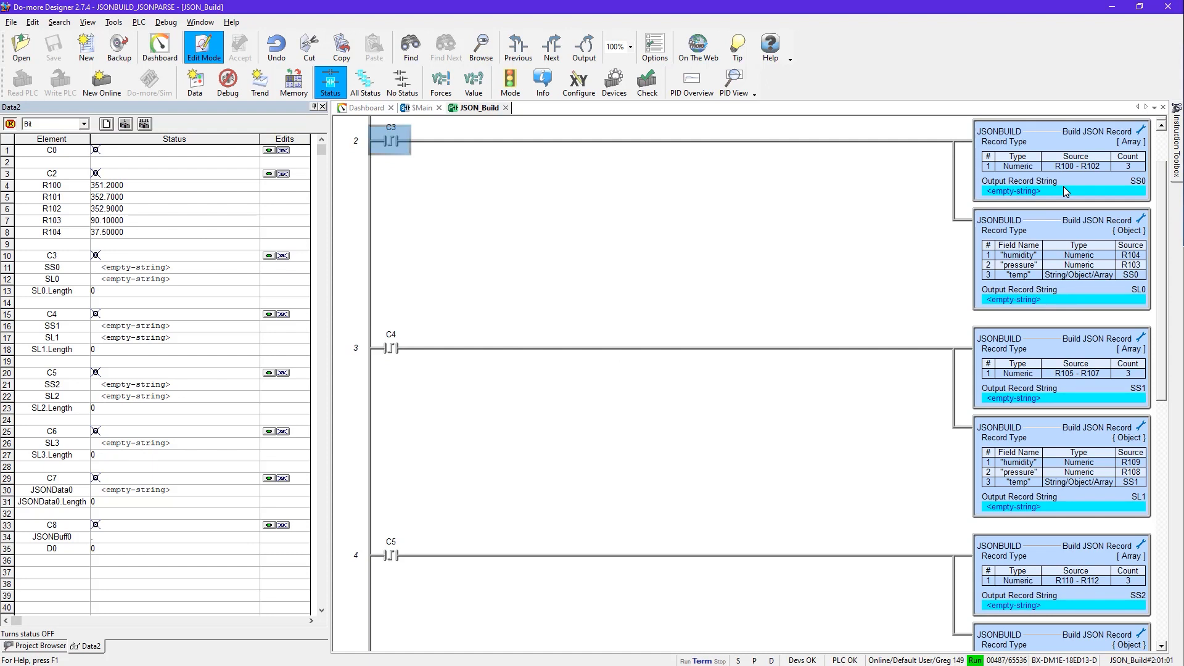
double_click(1061, 142)
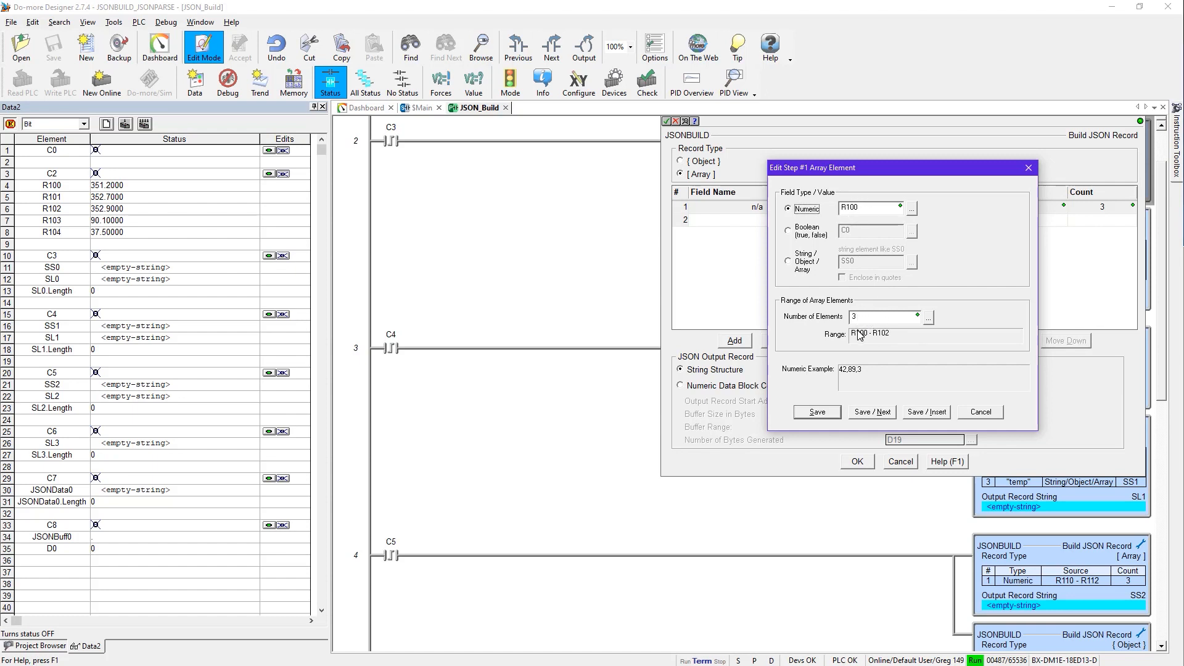
mouse_move(885, 340)
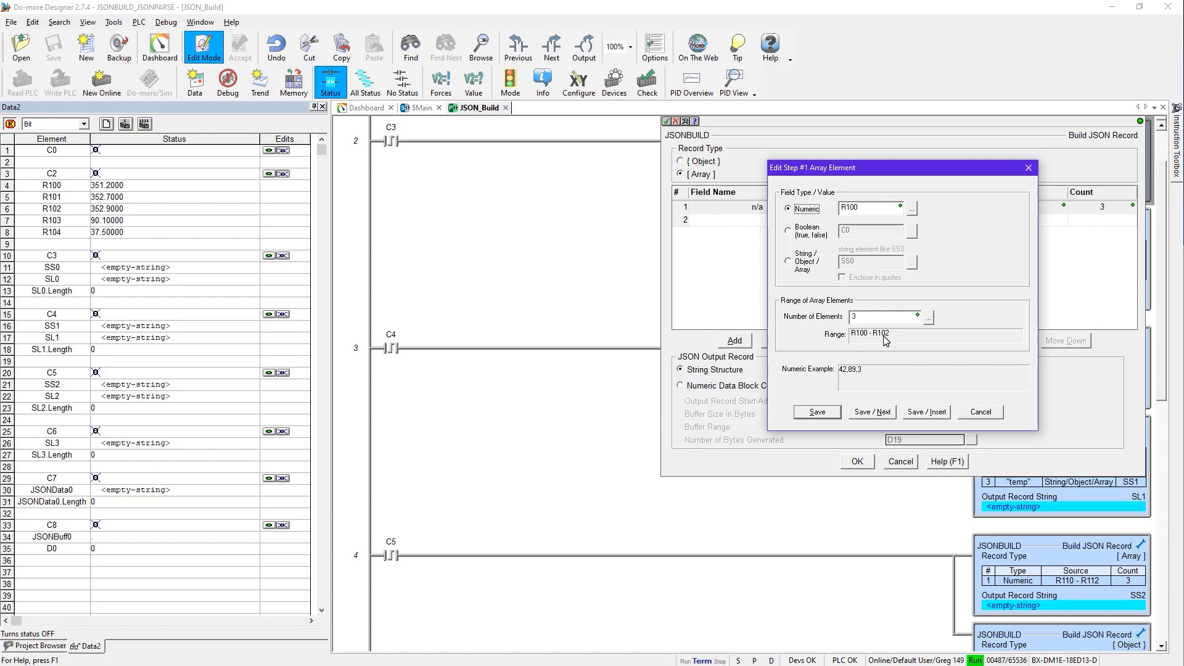
mouse_move(851, 378)
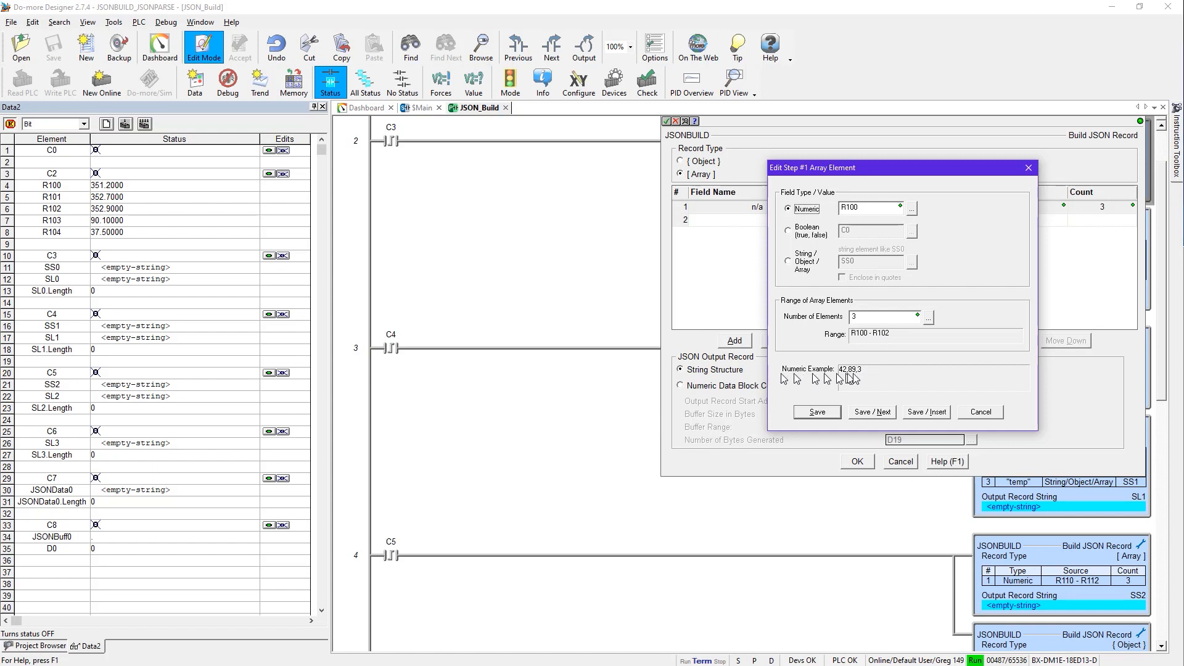
mouse_move(872, 401)
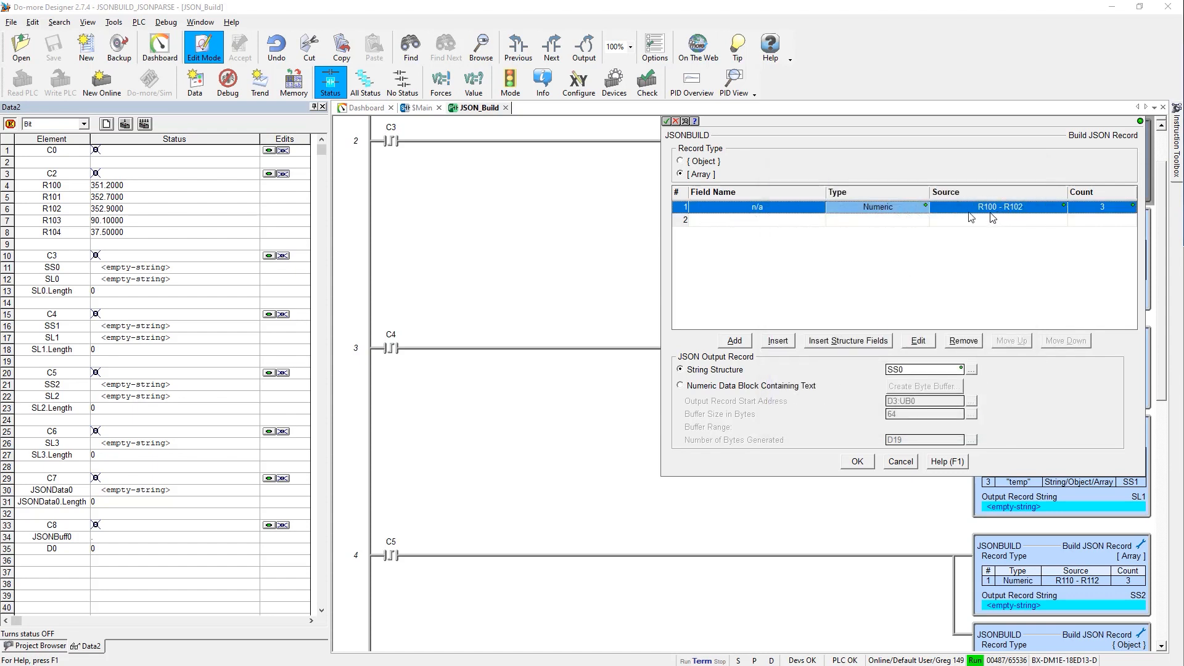
mouse_move(855, 368)
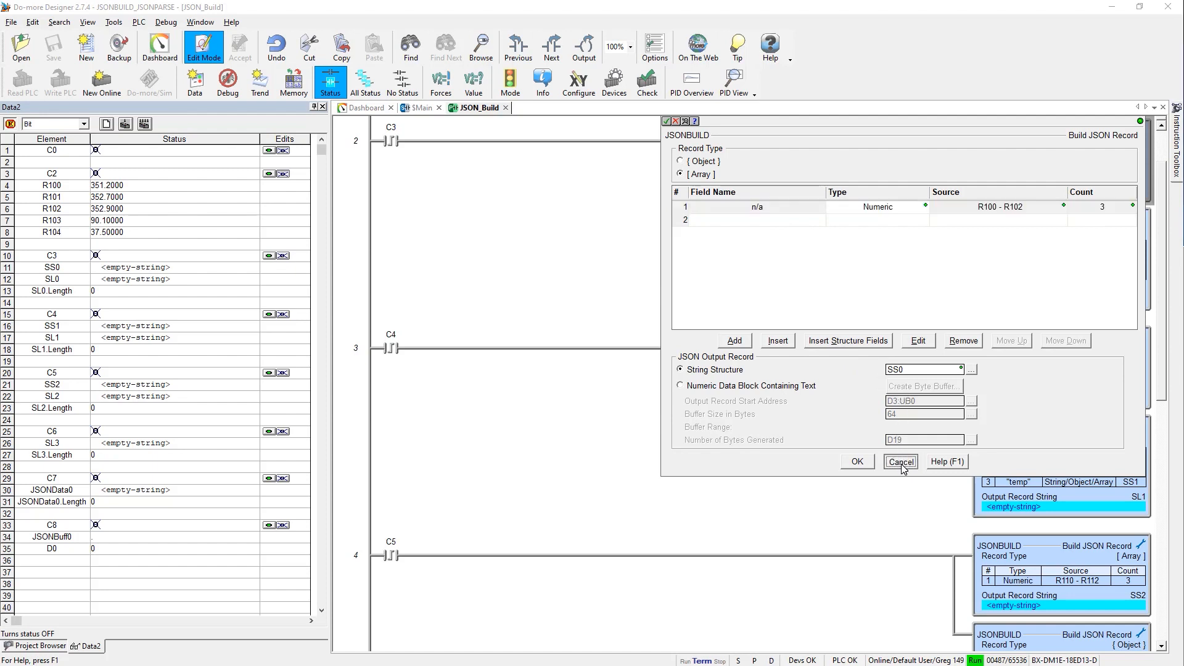
Cancel the array record editor without making changes.
click(901, 462)
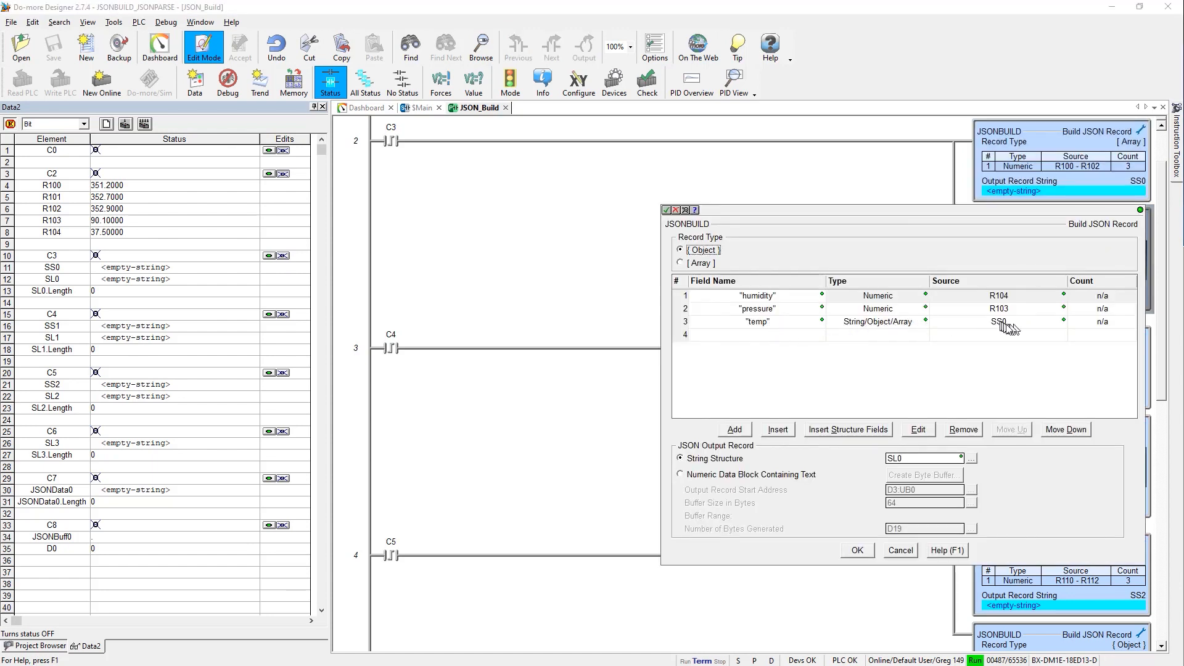
mouse_move(1000, 329)
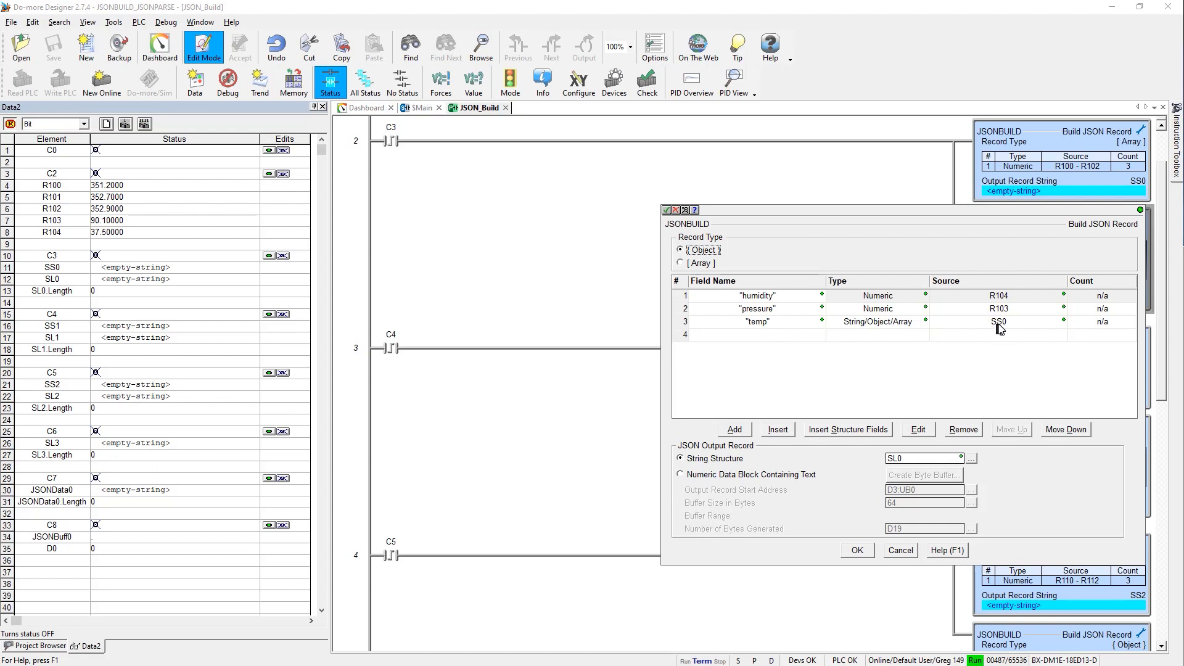
mouse_move(755, 328)
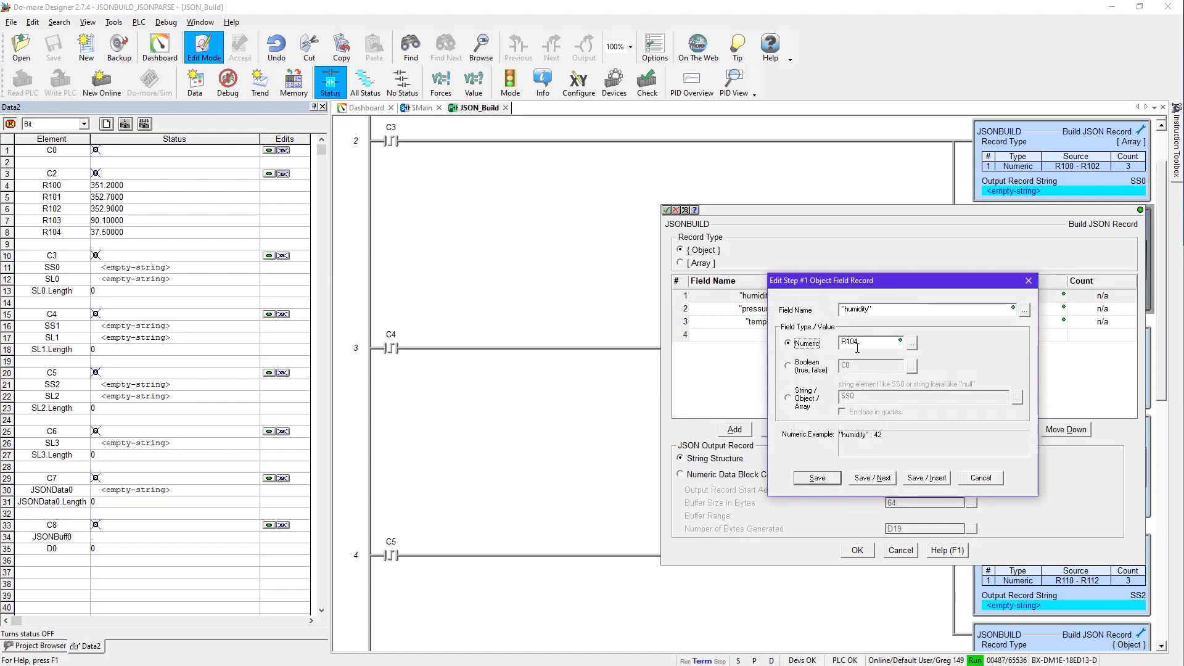
mouse_move(925, 462)
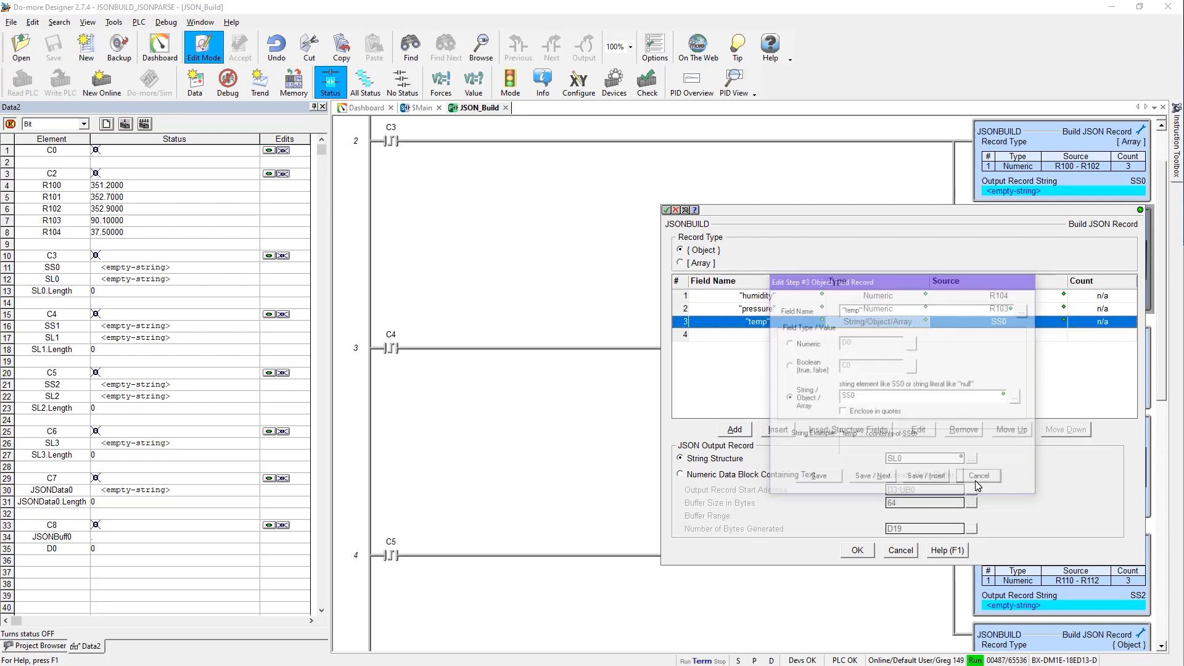
Cancel the object record editor without making changes.
click(858, 550)
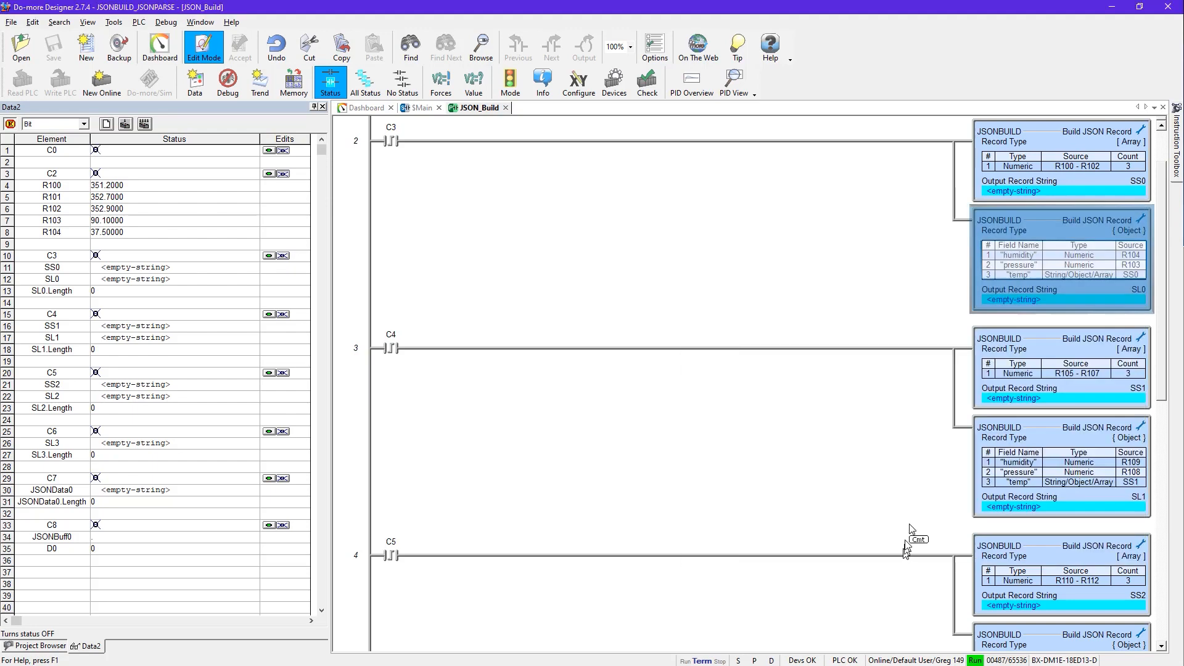
mouse_move(1042, 153)
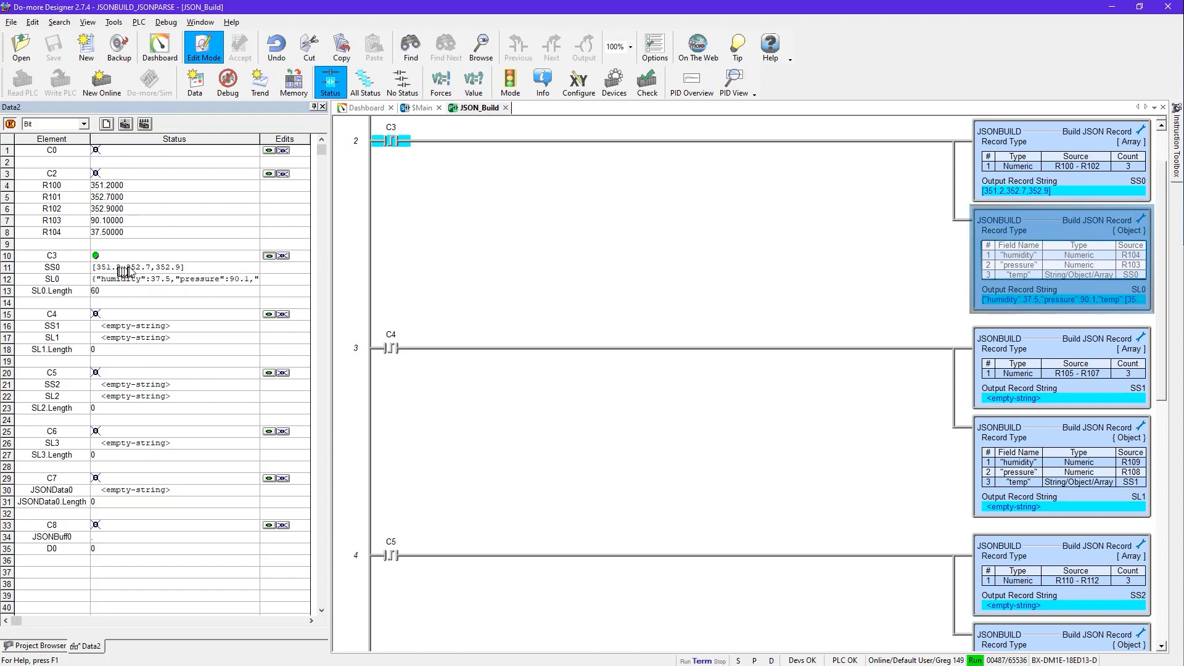
mouse_move(111, 293)
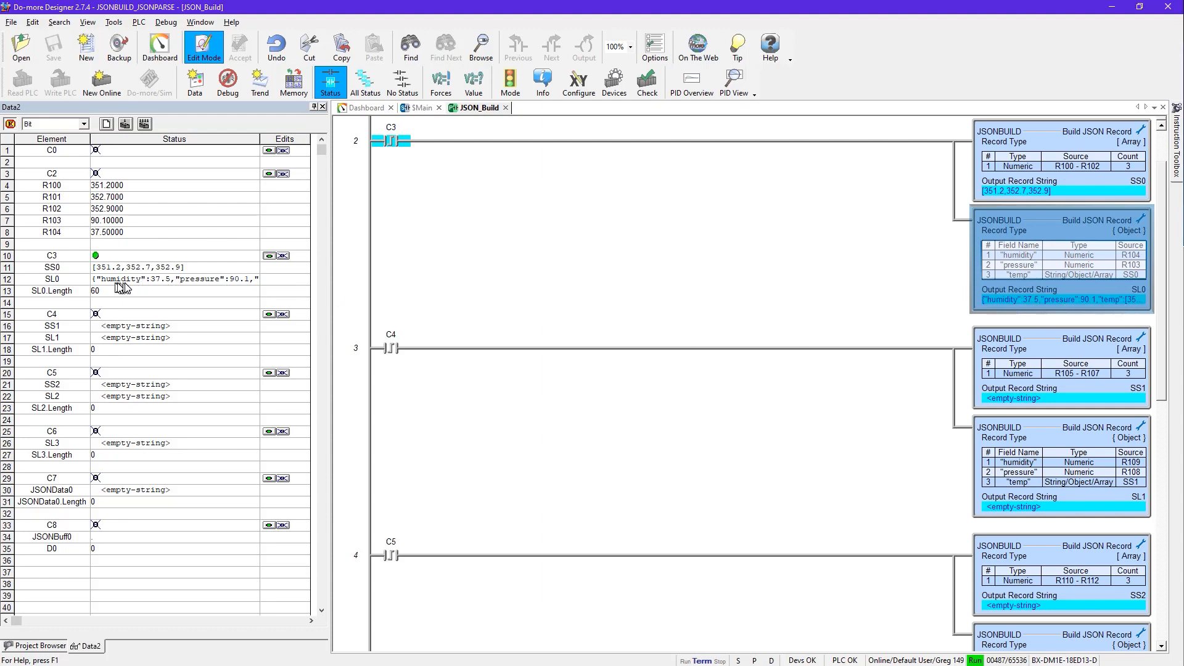
mouse_move(232, 285)
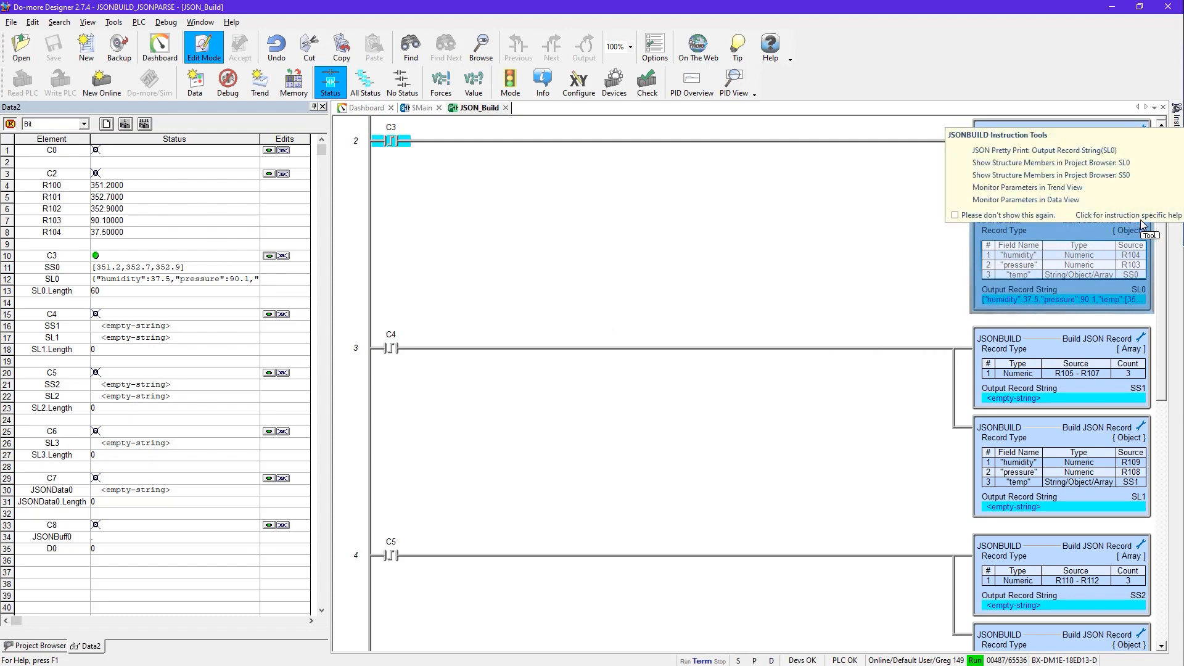
Open JSON Pretty Print for the SL0 output record string.
click(1029, 150)
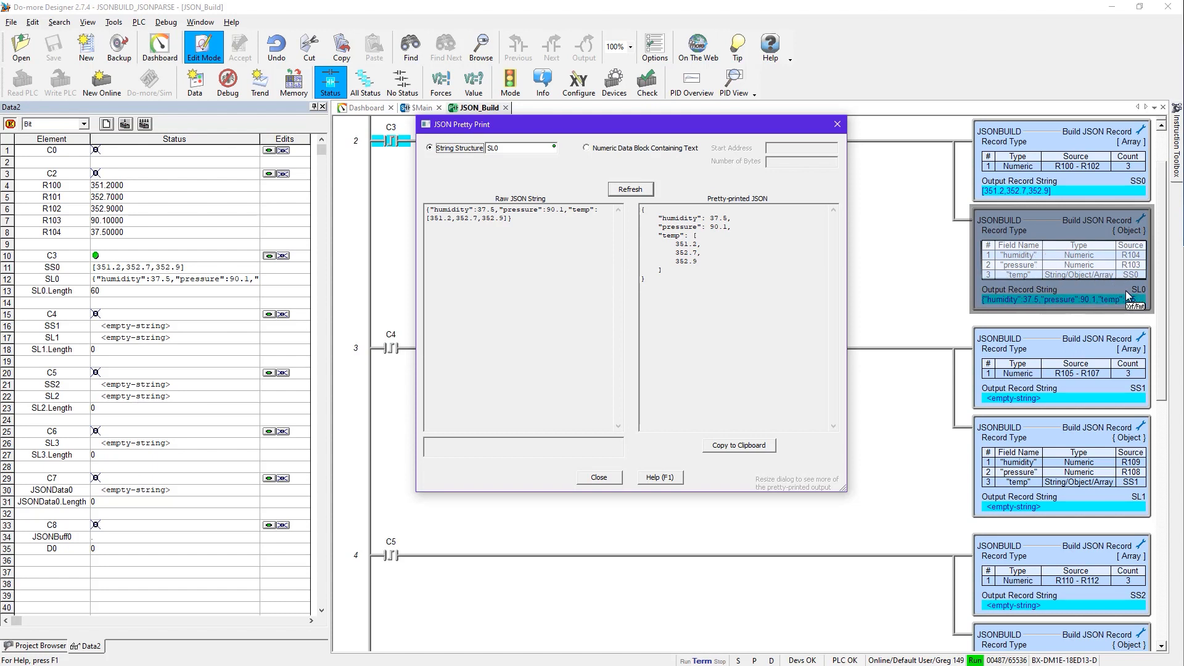
mouse_move(1129, 298)
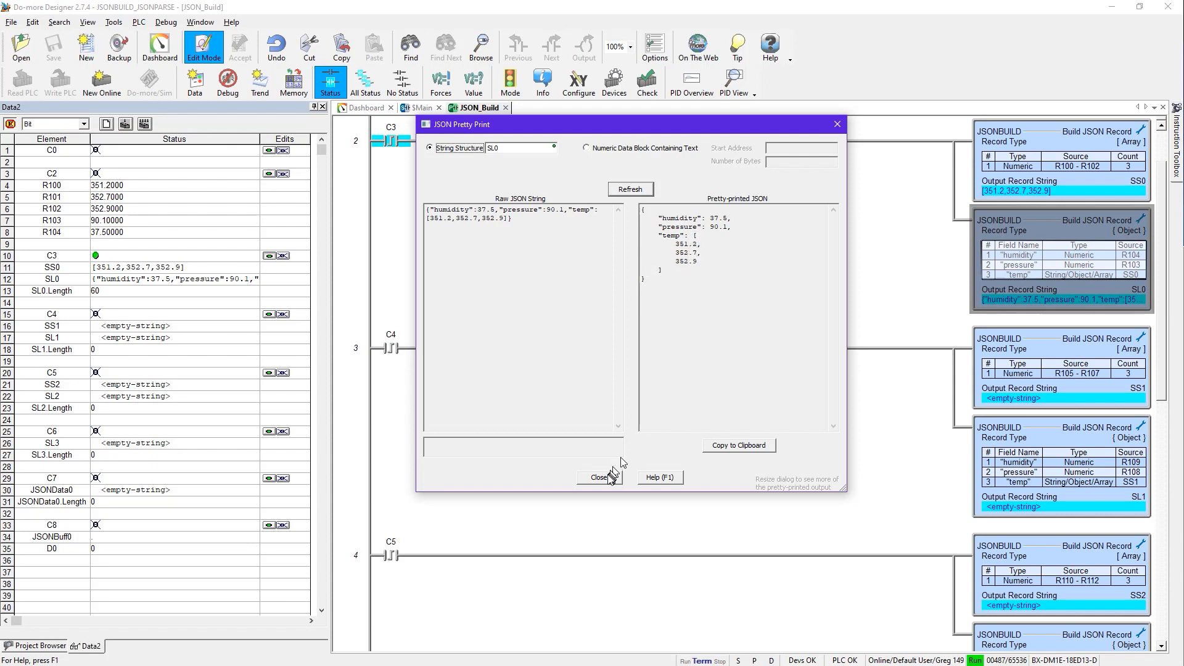
Close the SL0 pretty-print view, then pretty-print SL1 and close the viewer.
click(599, 476)
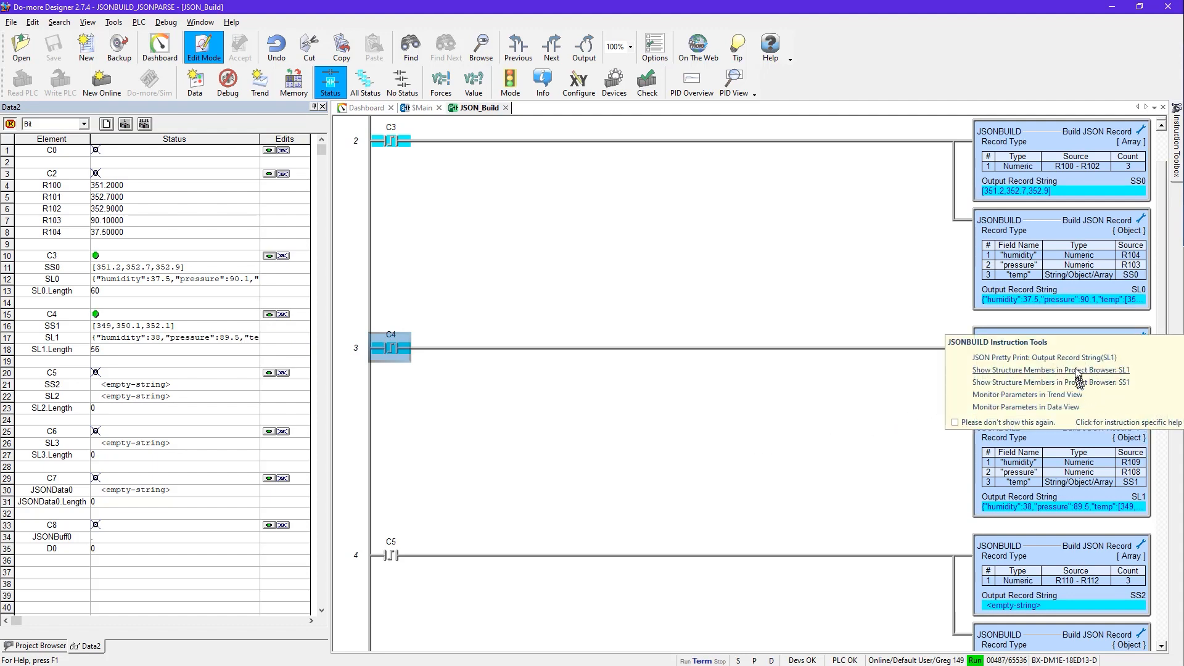
click(1034, 358)
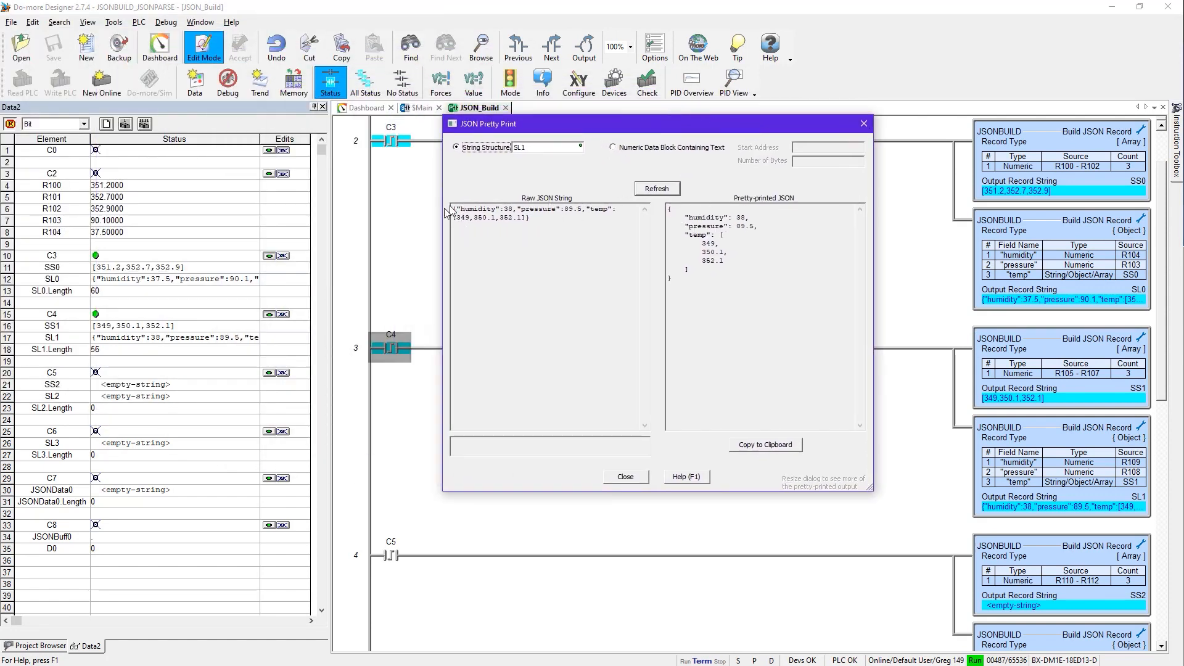
mouse_move(670, 490)
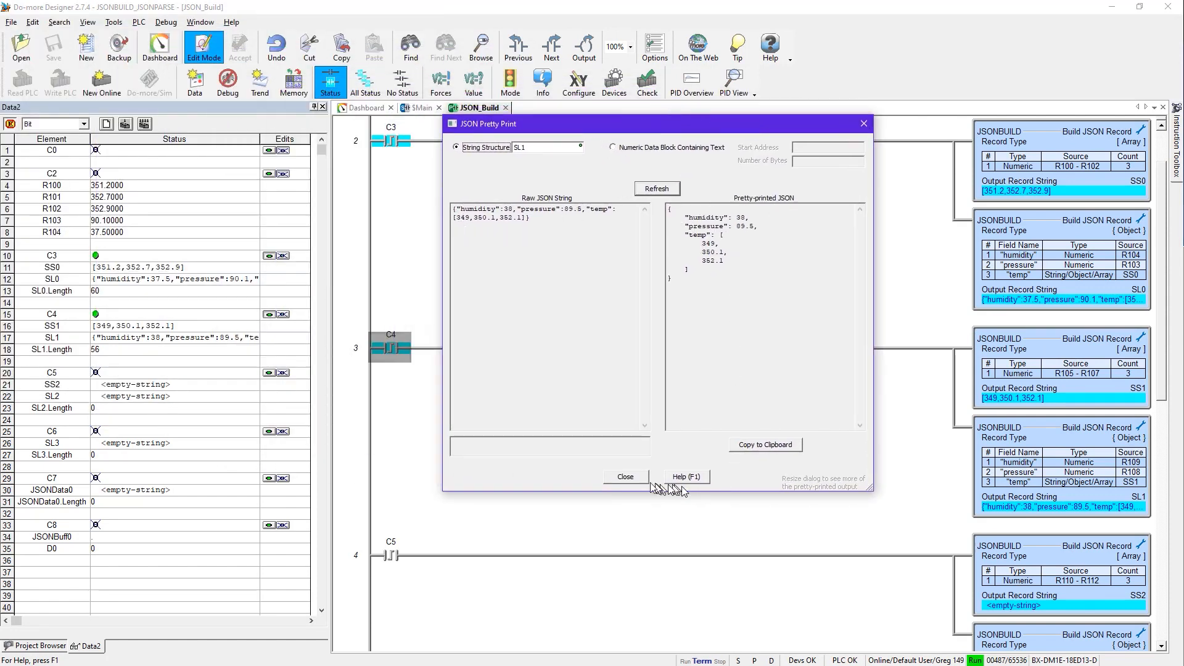
click(625, 477)
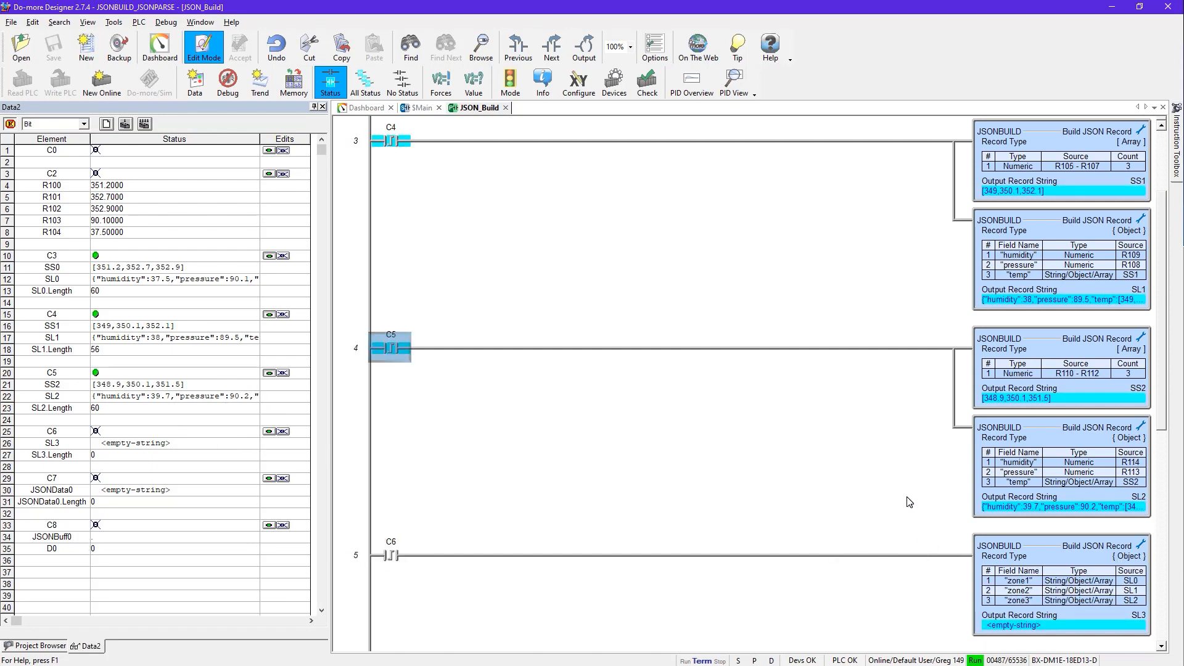
Scroll to rung 4 and view SL2's humidity/pressure object as pretty-printed JSON.
scroll(down, 3)
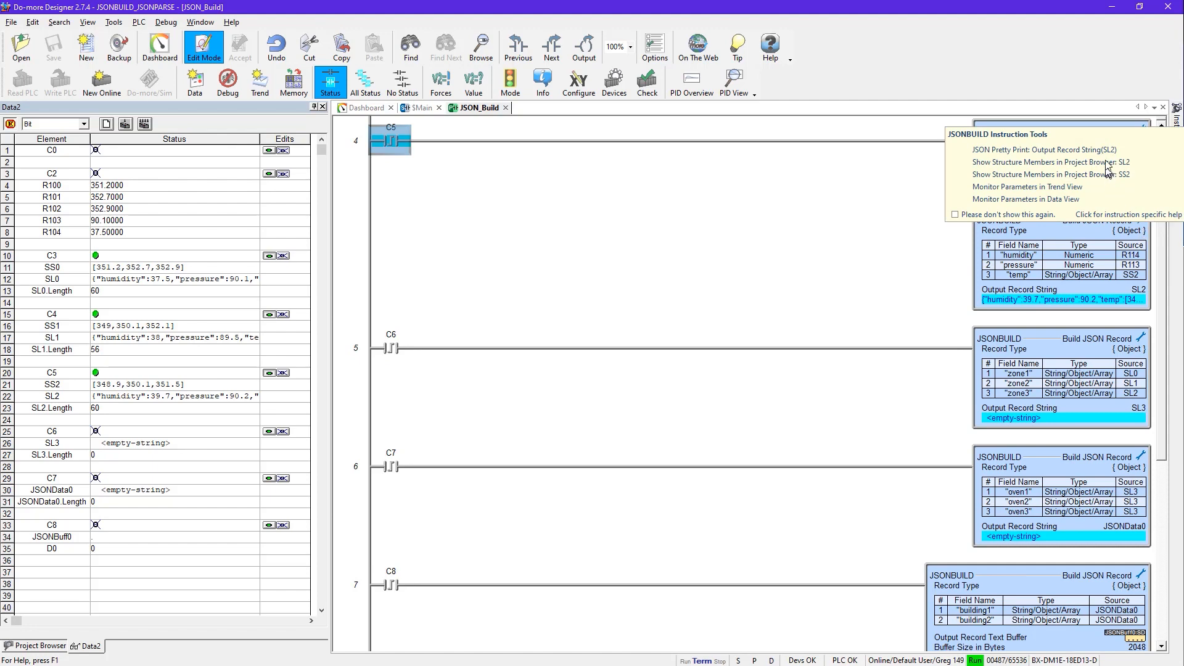
click(1034, 150)
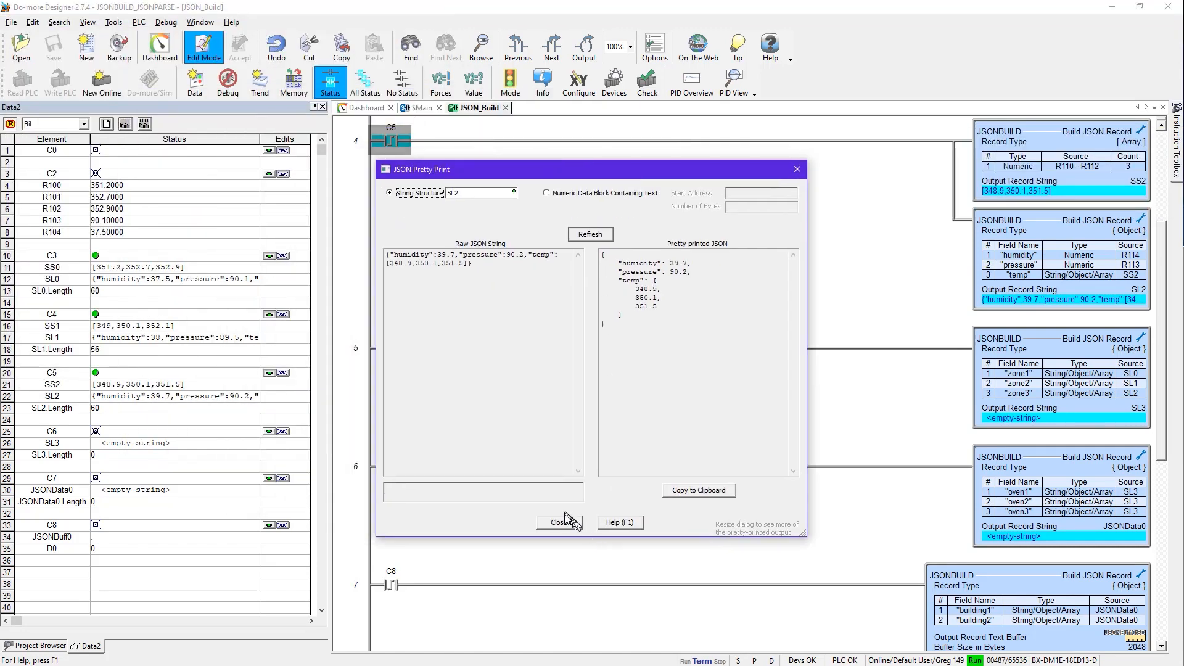
click(558, 523)
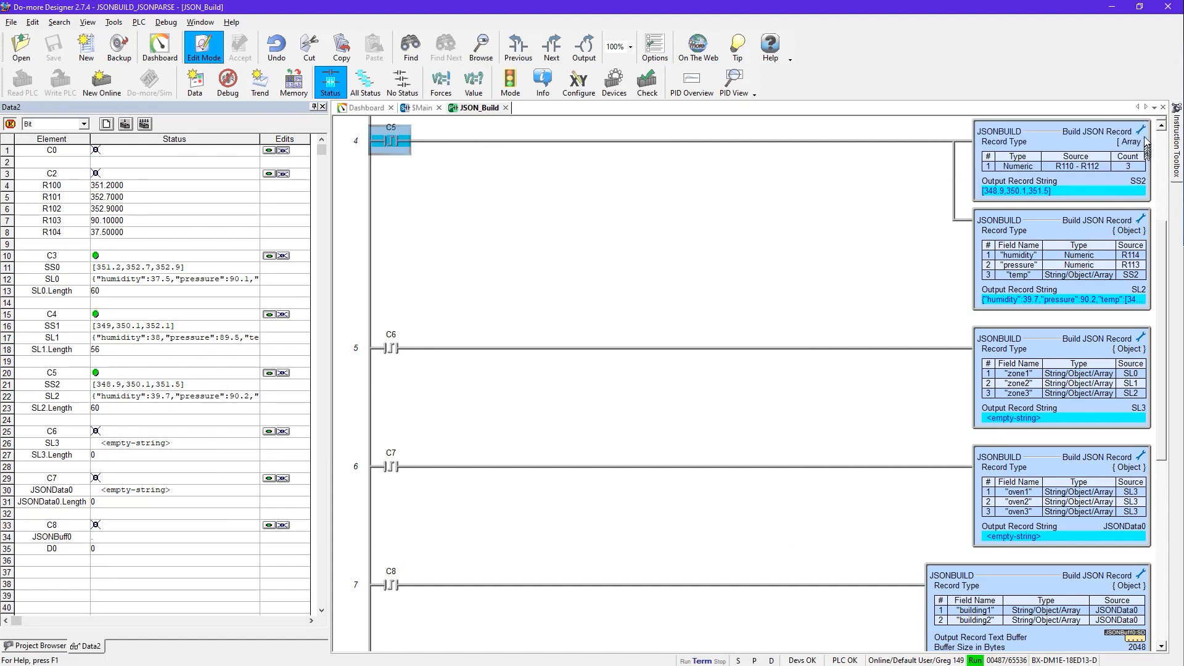
View the SS2 temperature array as pretty-printed JSON, then close the viewer.
click(1139, 131)
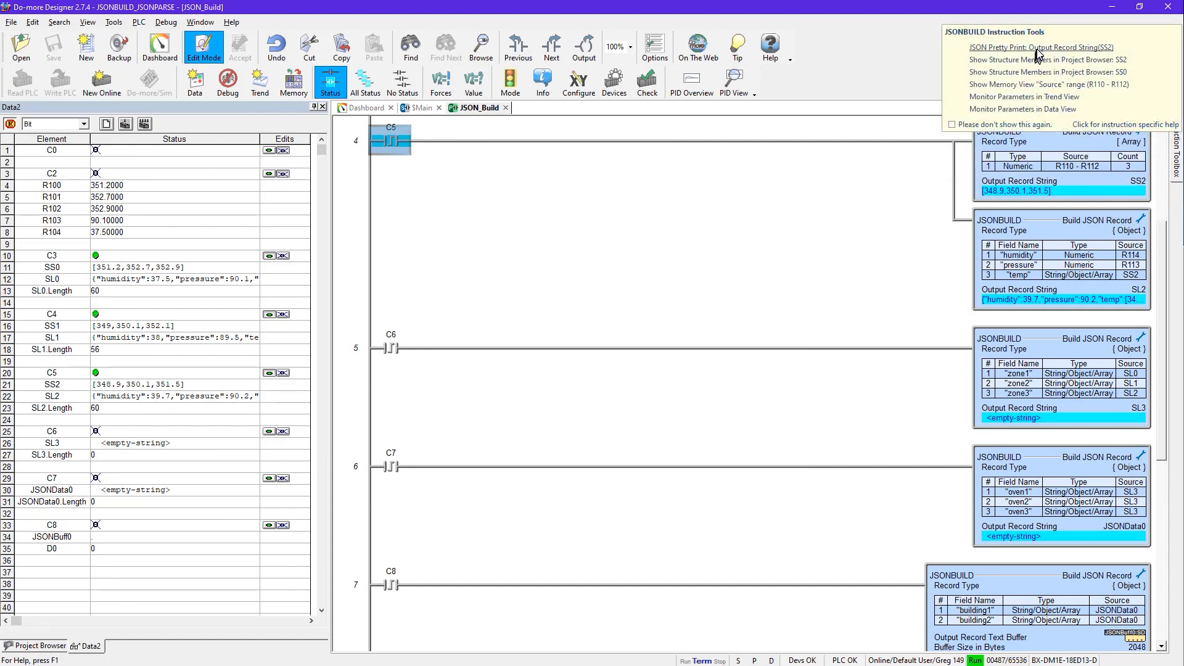
click(1039, 46)
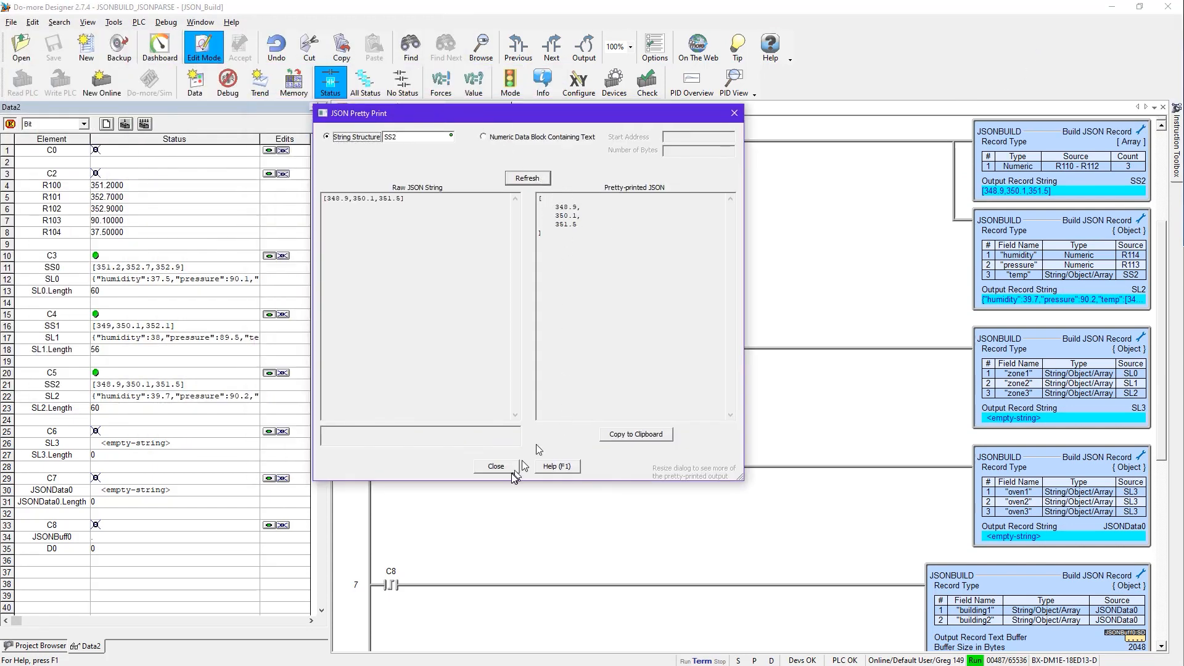
click(495, 466)
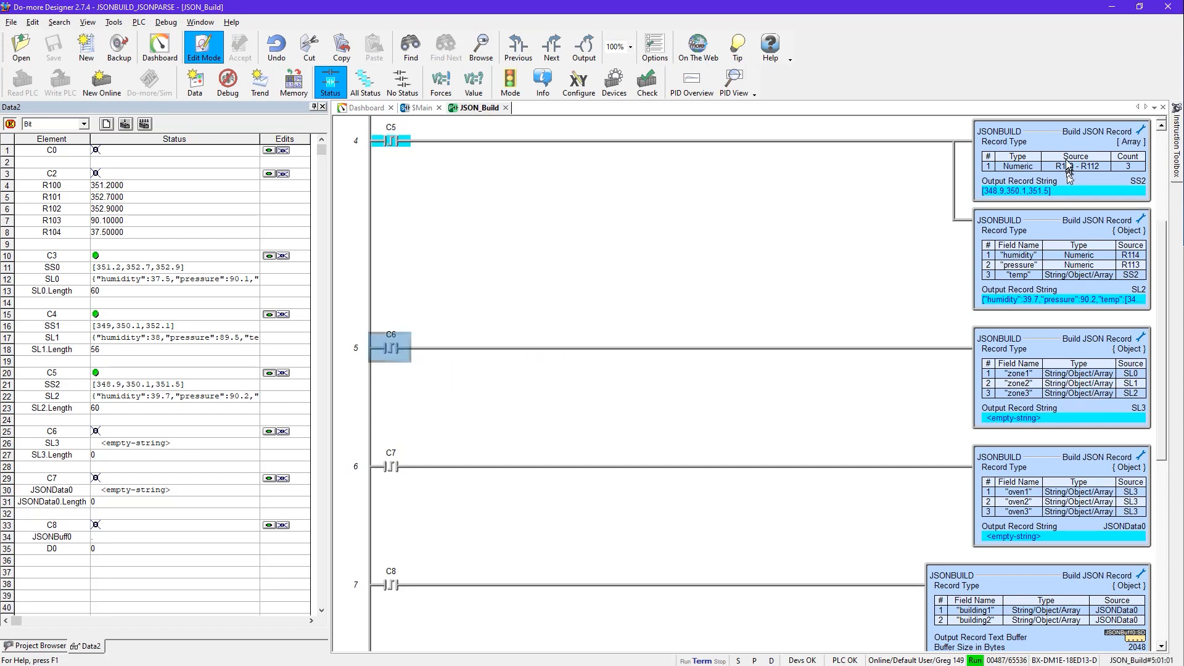
mouse_move(1102, 274)
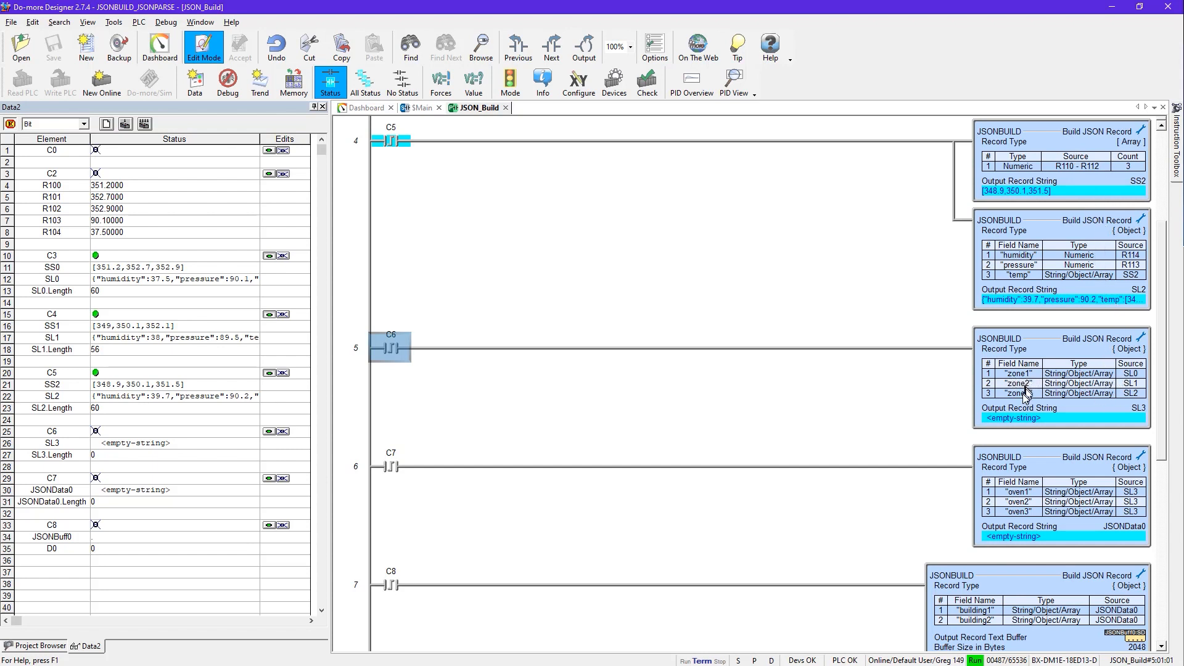
Inspect the zone record's zone1 field settings and cancel both dialogs without changes.
double_click(1024, 393)
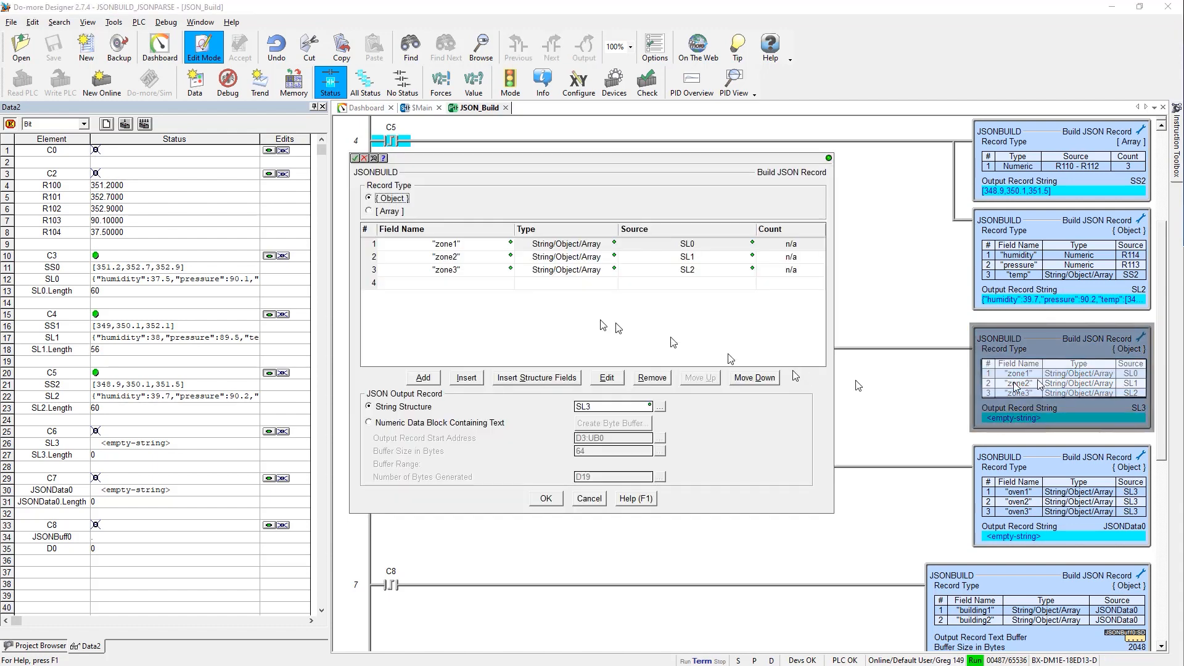
click(607, 377)
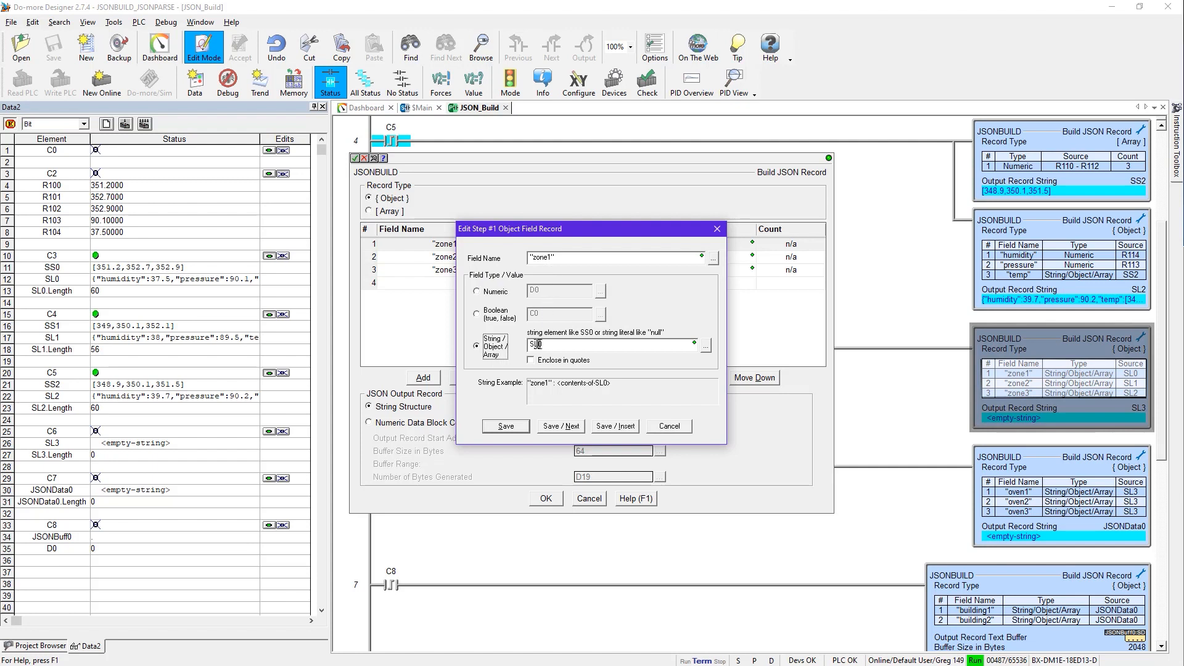
mouse_move(539, 392)
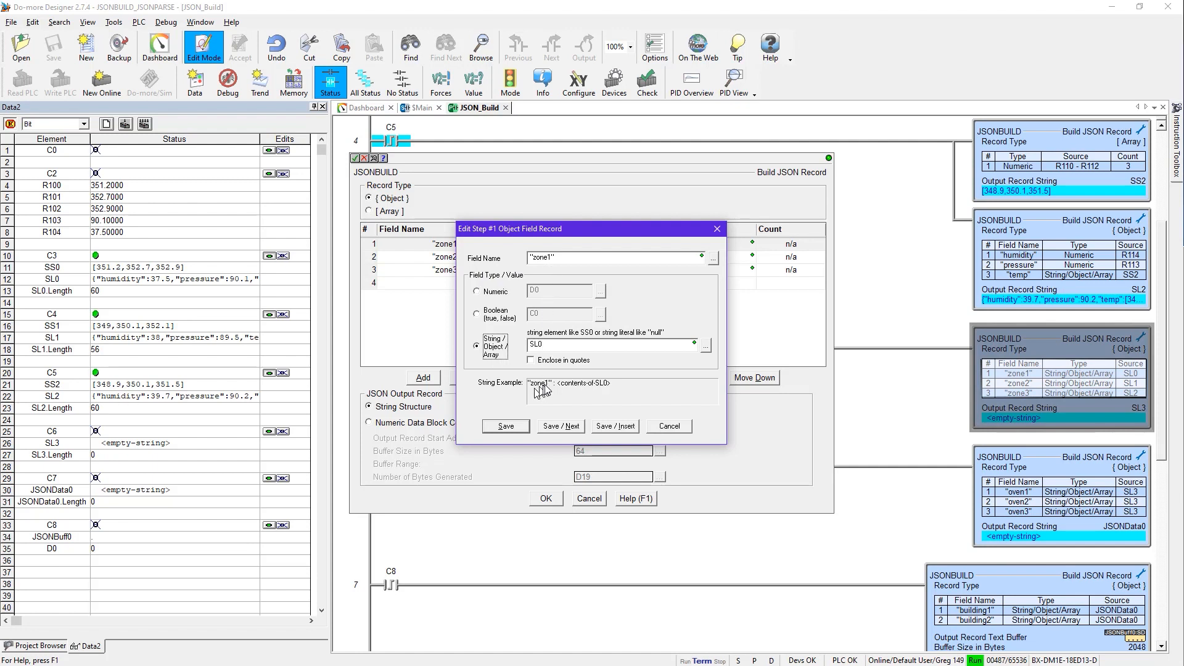
mouse_move(590, 397)
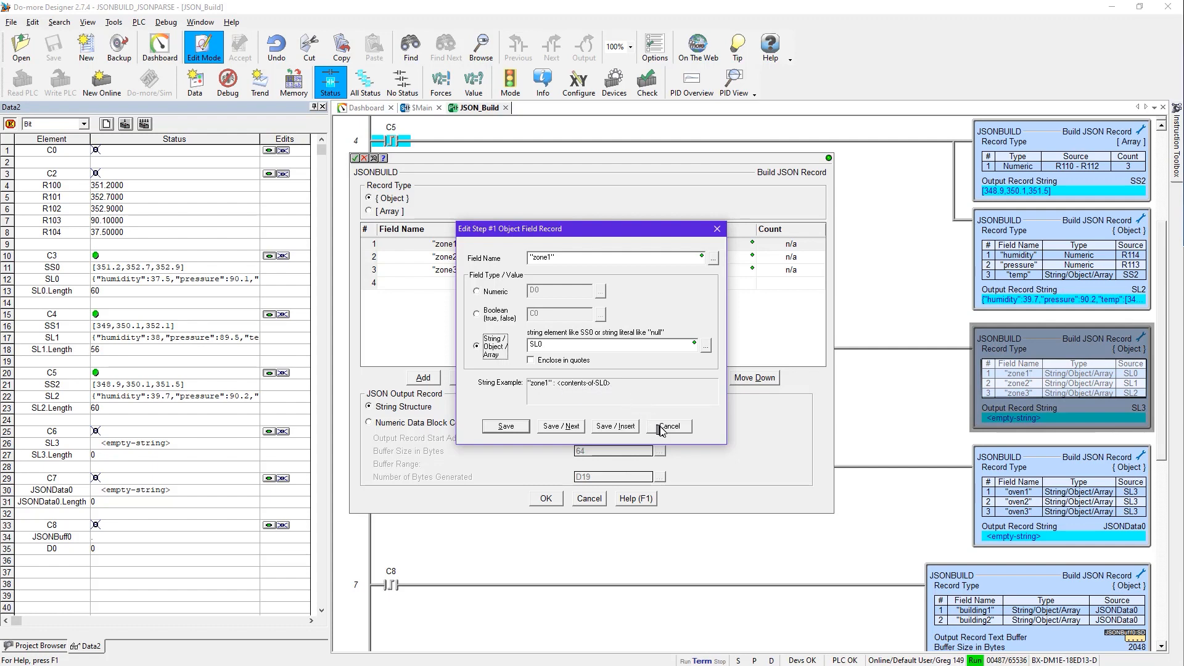
click(669, 426)
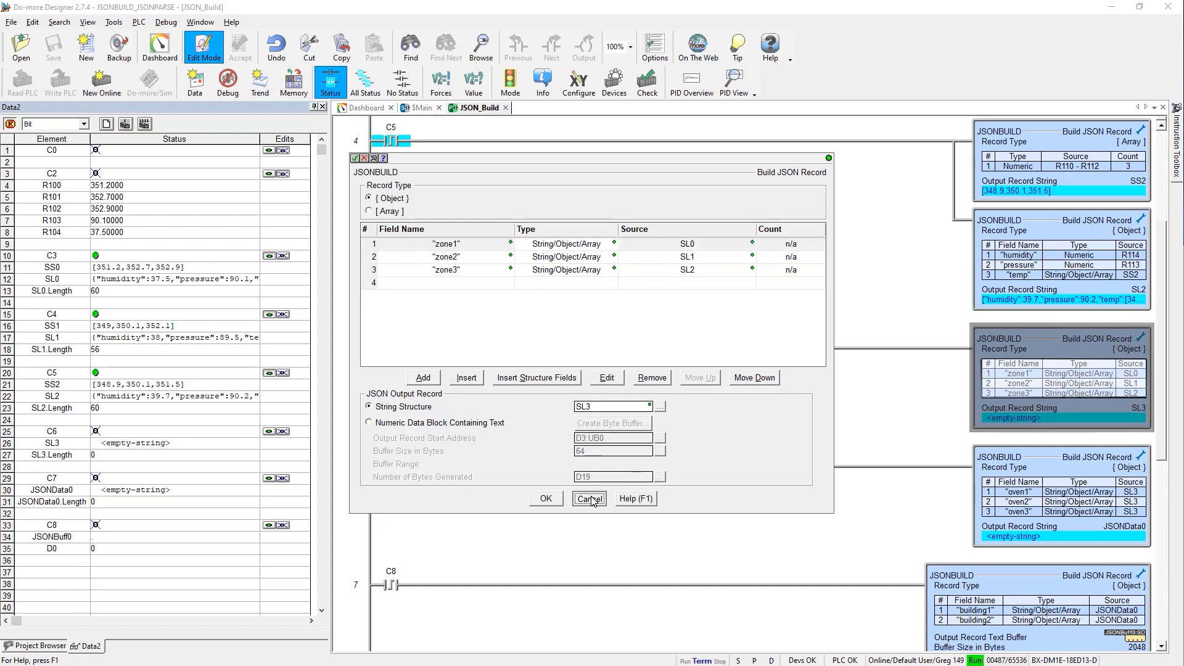
click(589, 499)
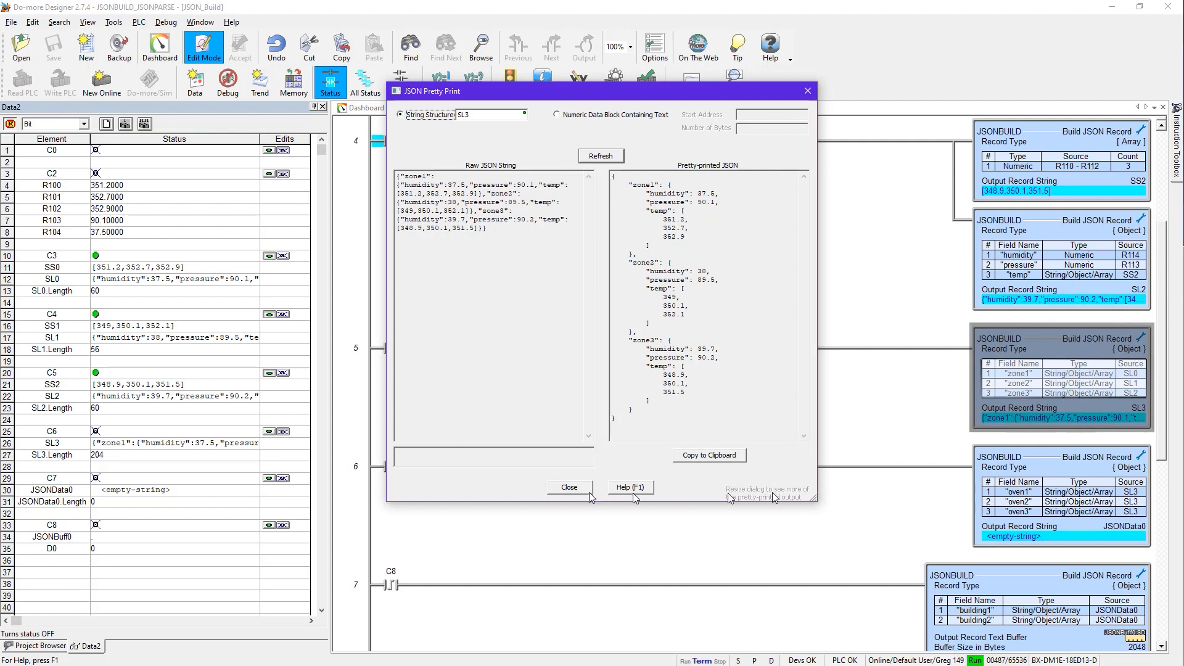
Close the SL3 pretty-print view after reviewing the zone1–zone3 values.
click(570, 487)
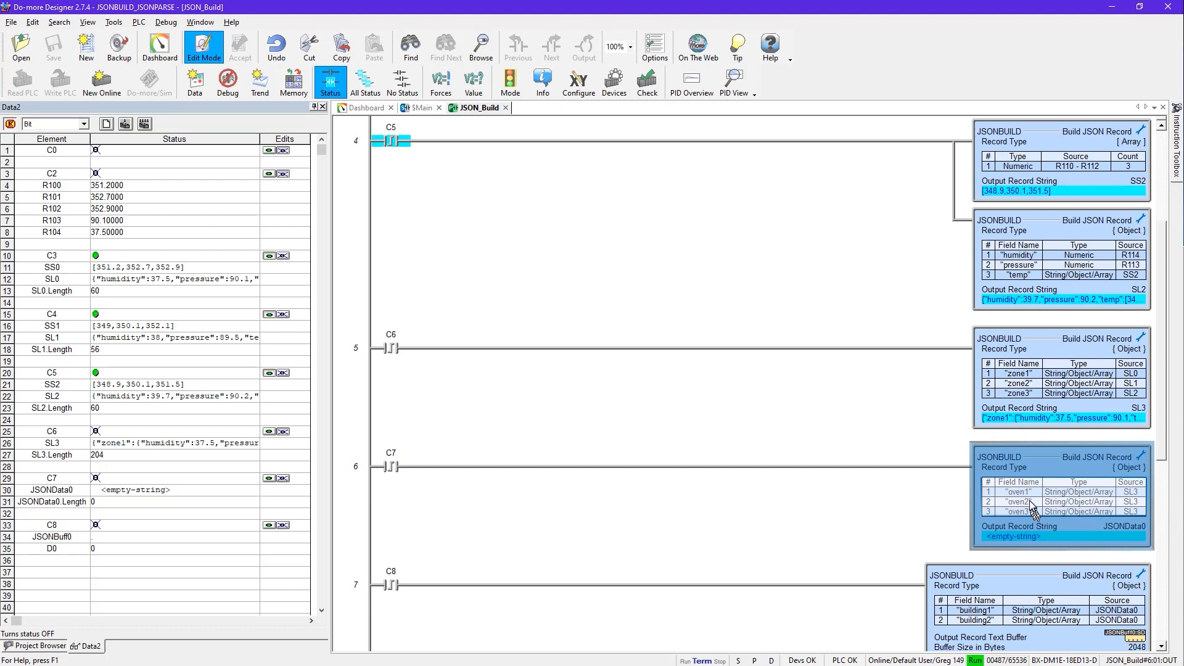
mouse_move(1126, 496)
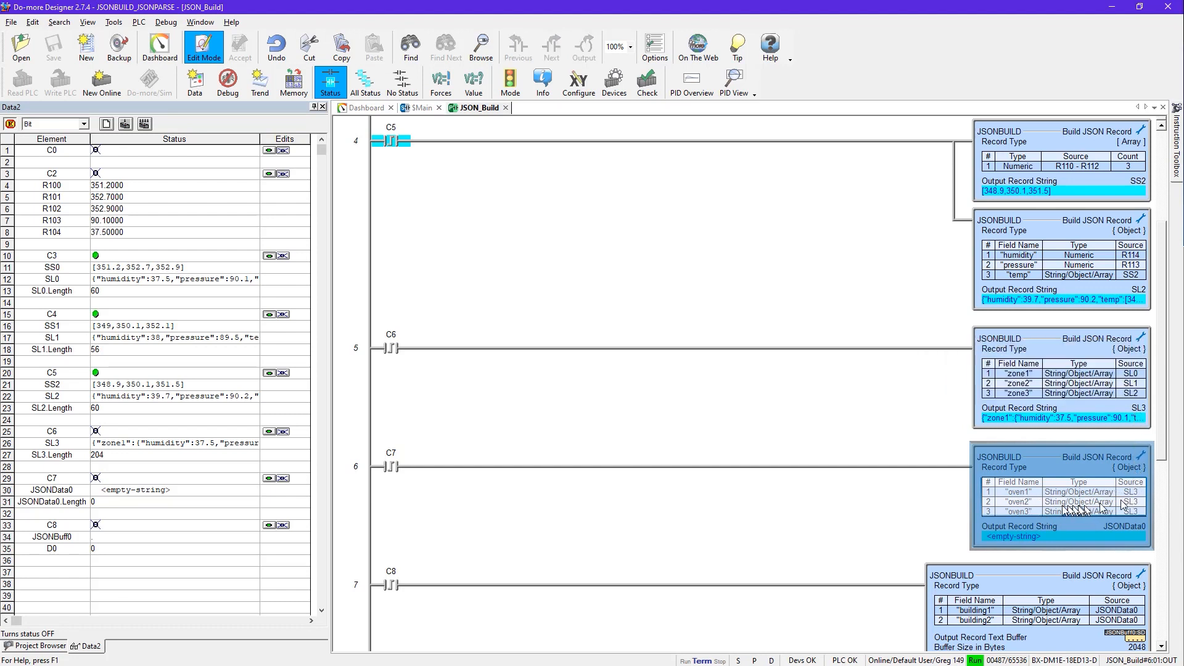
mouse_move(1028, 512)
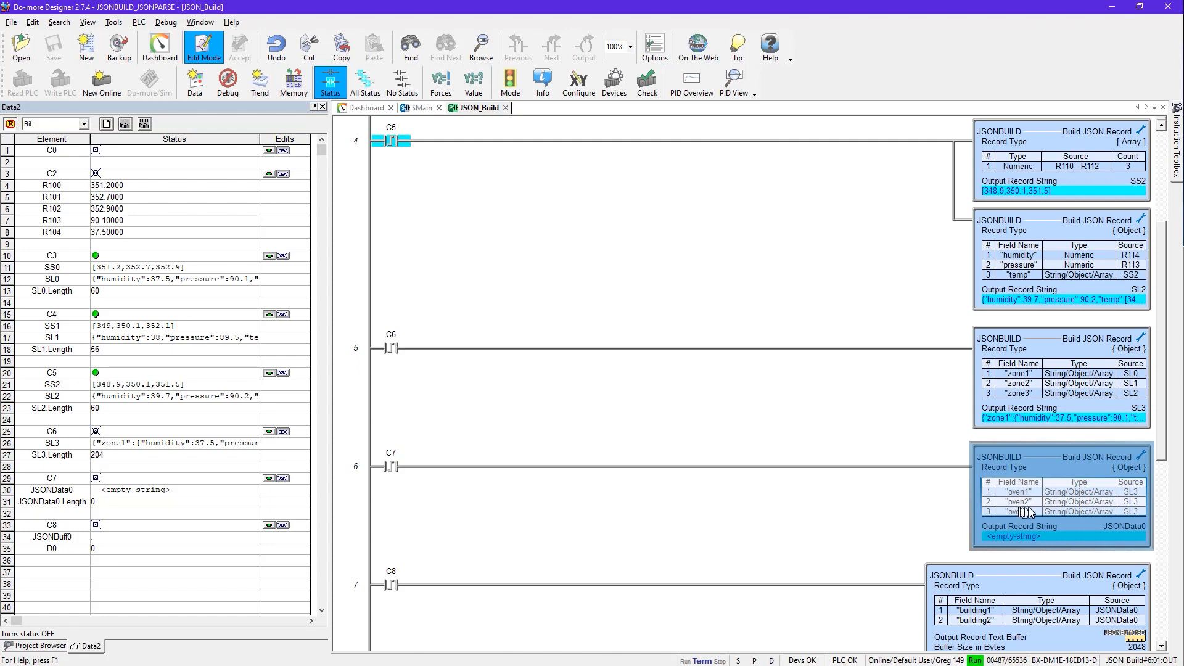
mouse_move(1023, 511)
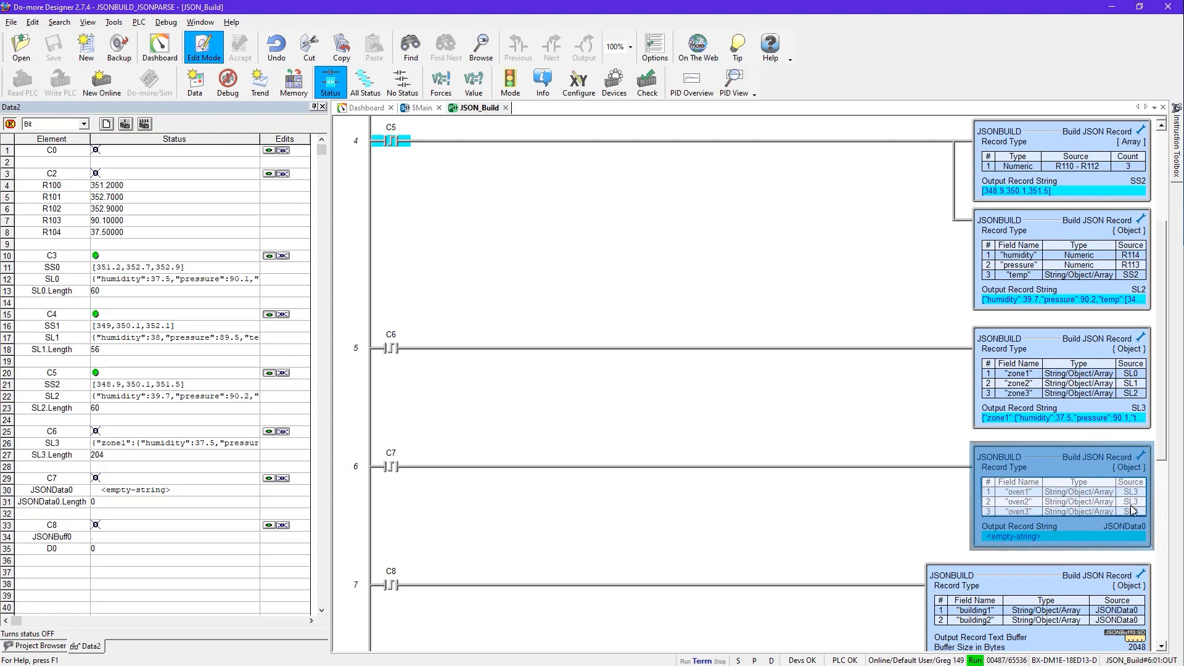
mouse_move(1109, 520)
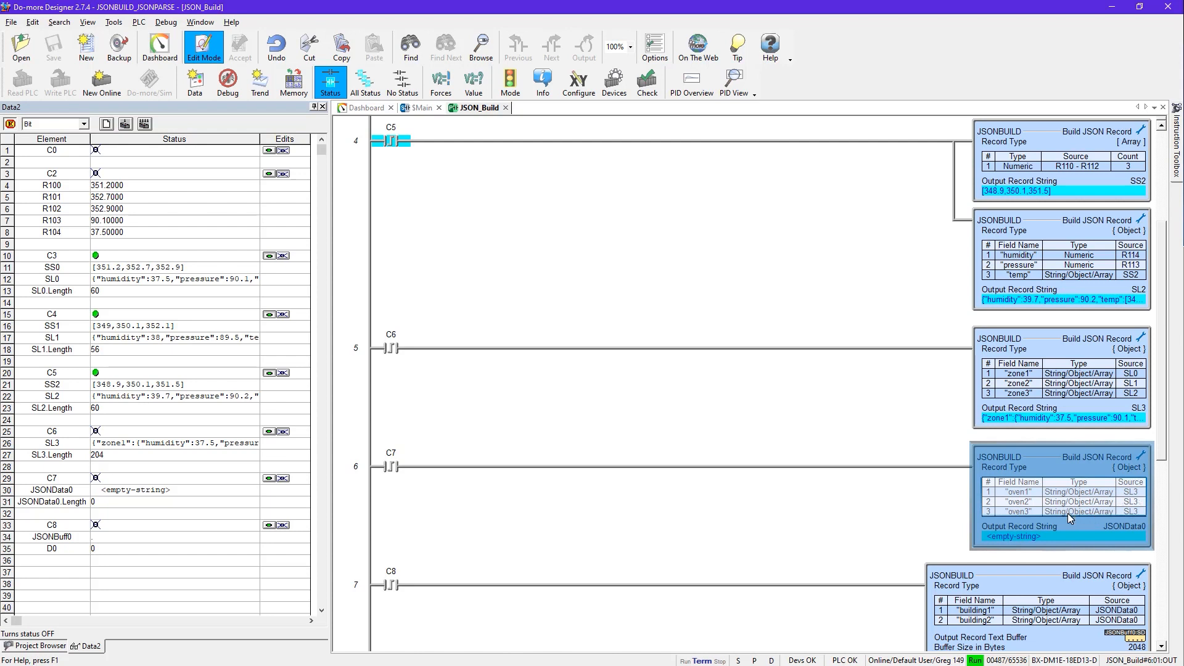
mouse_move(1045, 493)
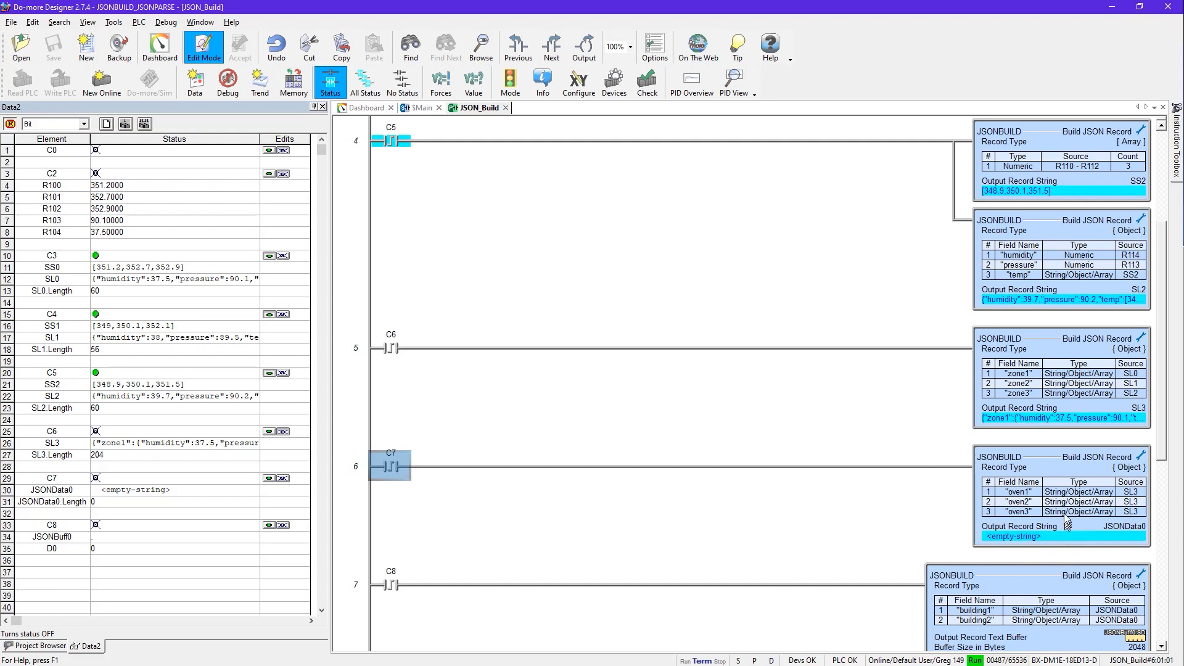
mouse_move(1046, 505)
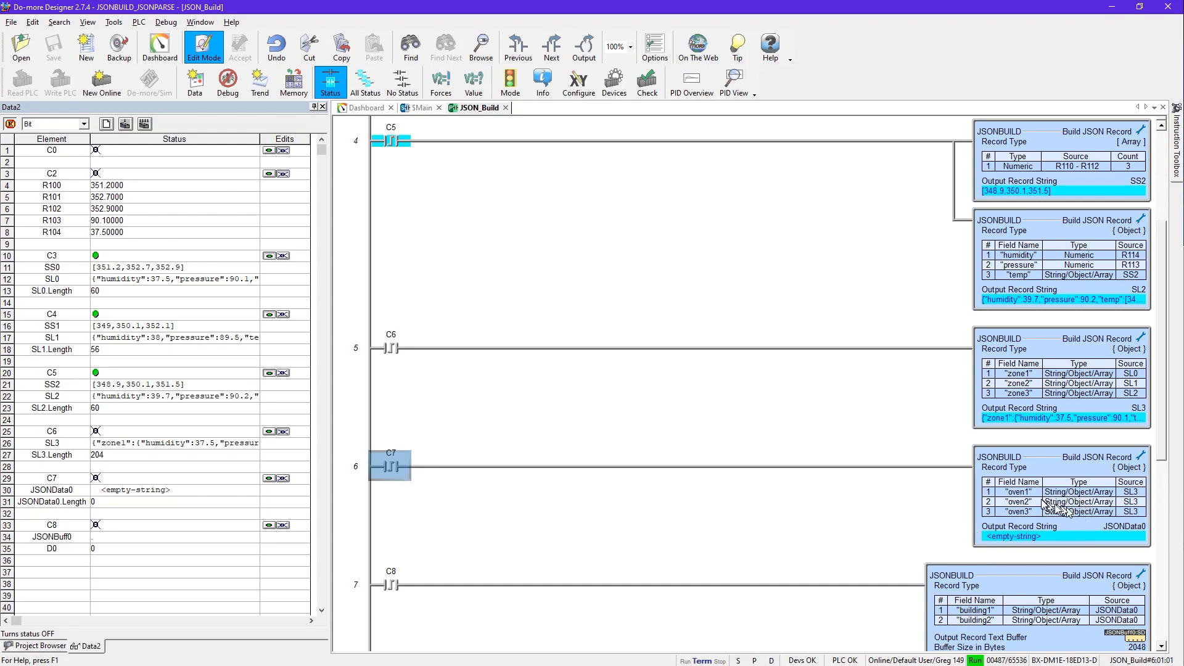
Review the C7 JSONBUILD's oven1–oven3 fields and cancel without changes.
double_click(390, 466)
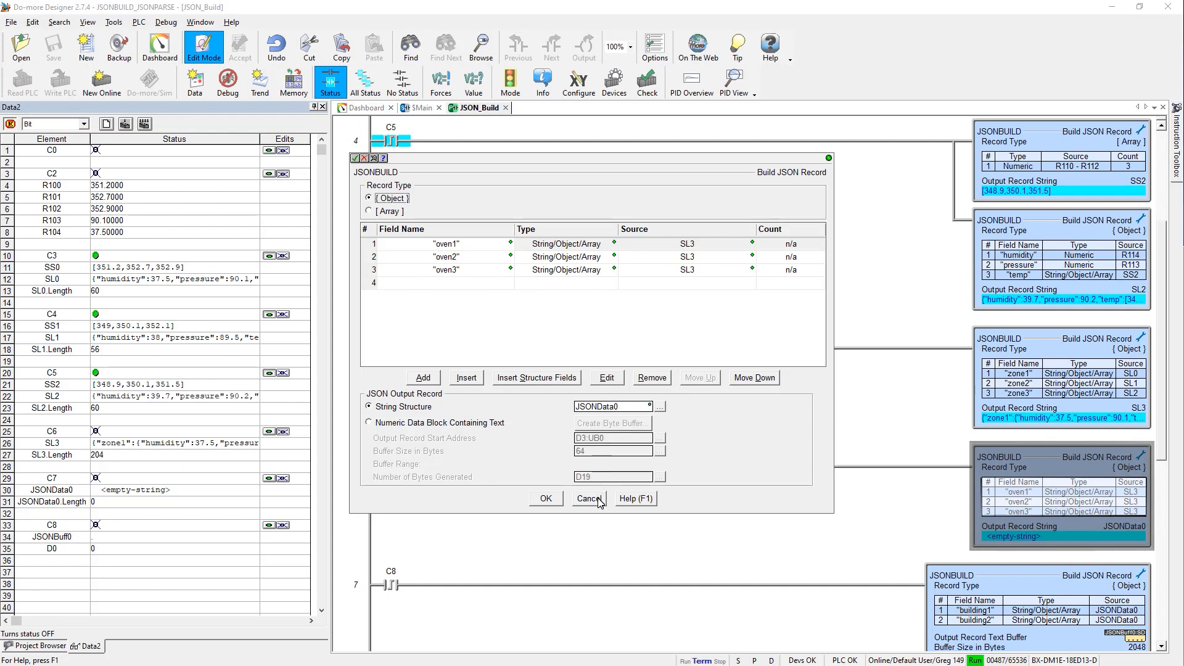
click(588, 499)
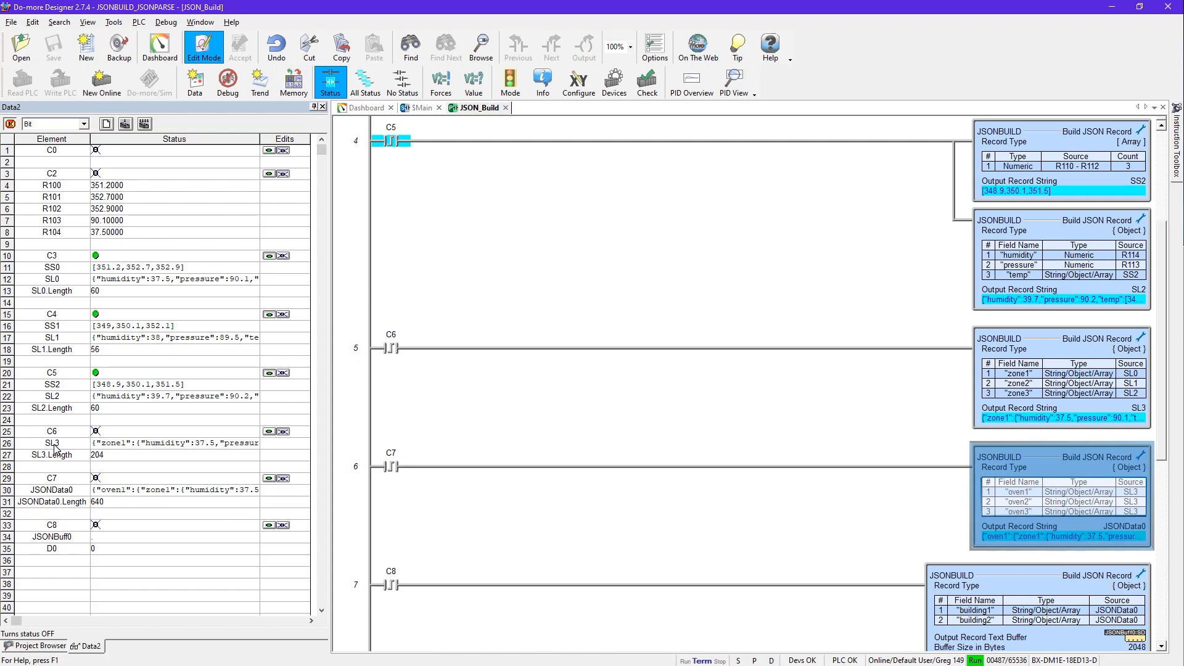
mouse_move(91, 508)
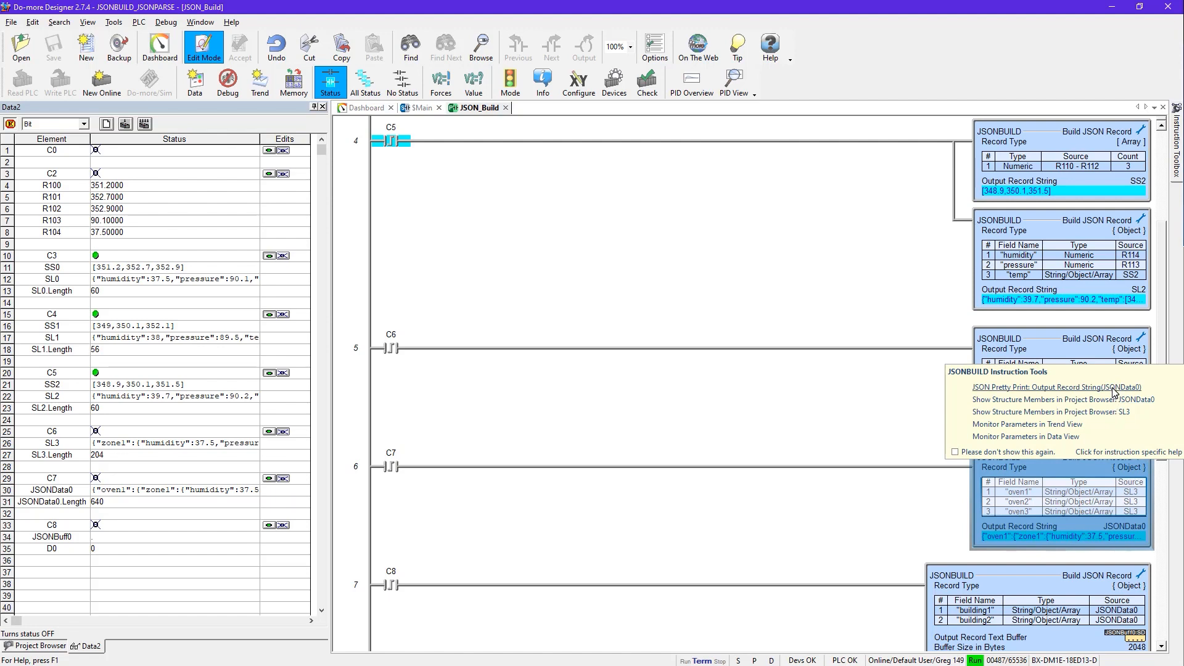
click(1058, 387)
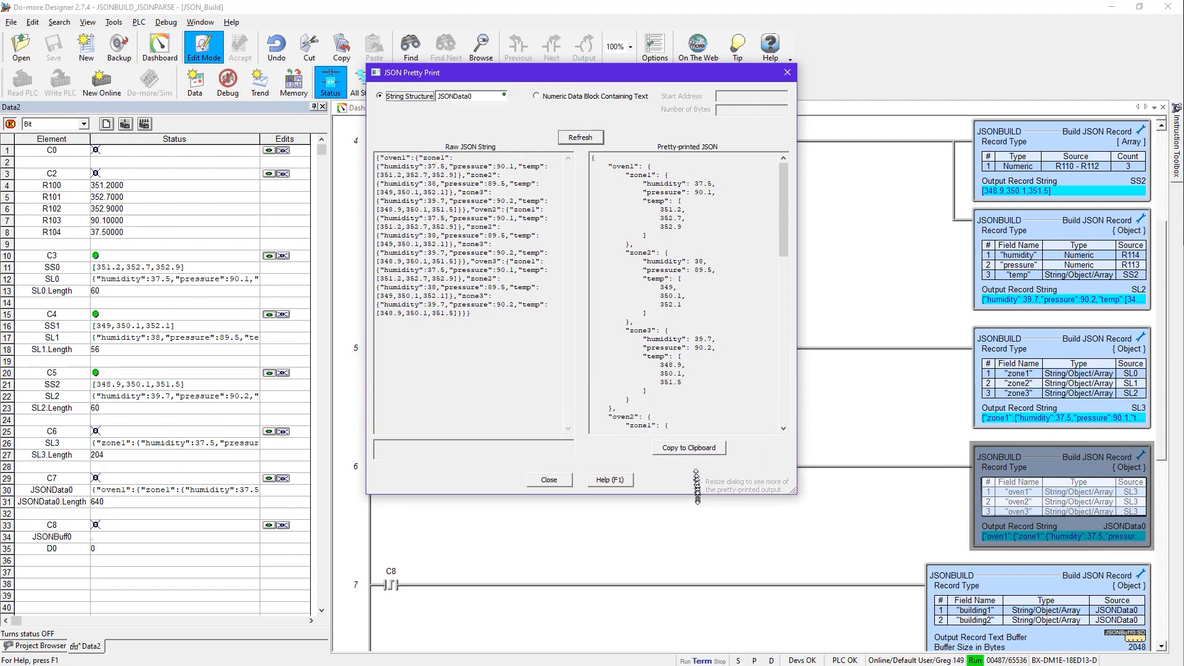
drag(699, 500, 706, 613)
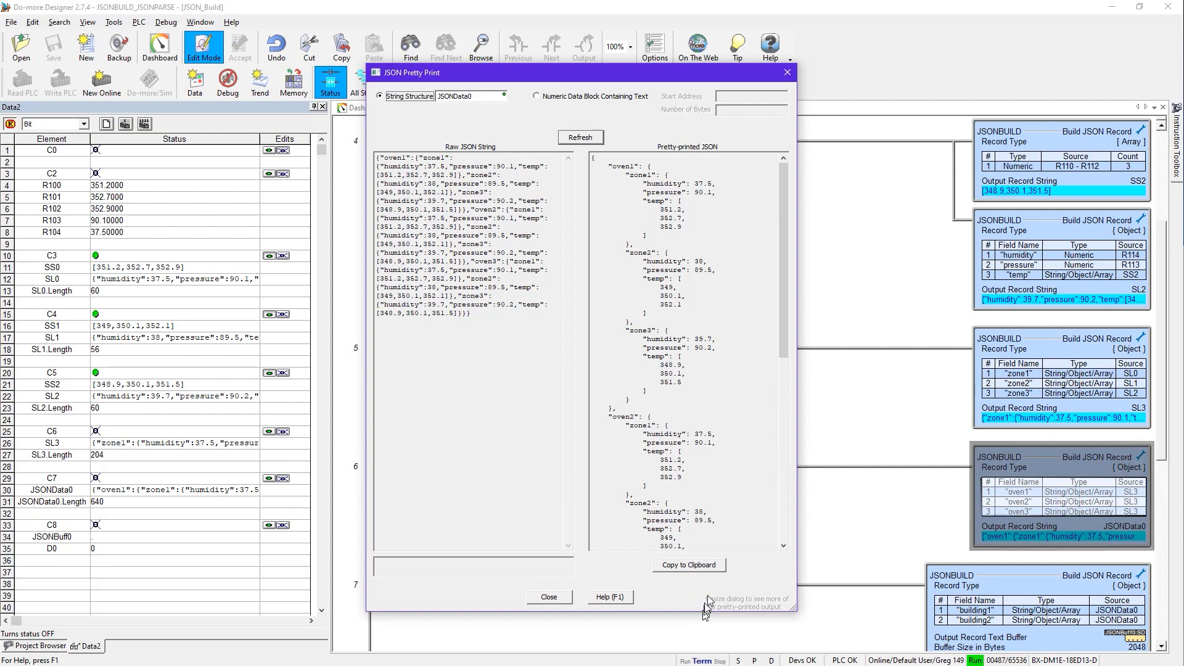
mouse_move(756, 215)
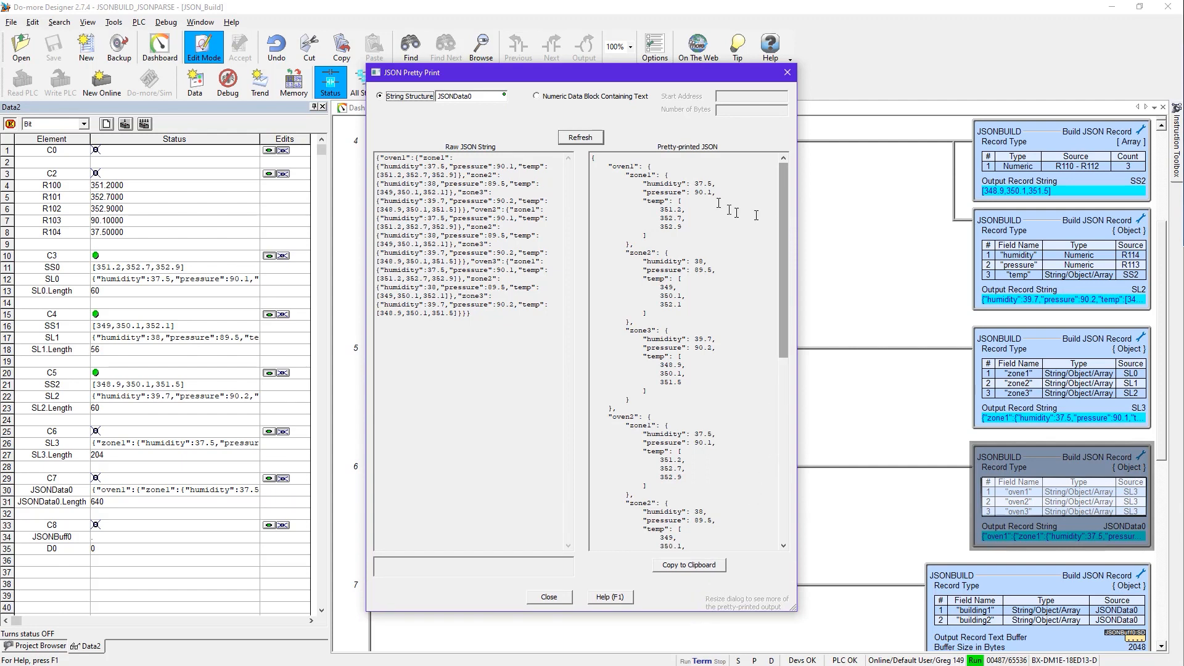
mouse_move(639, 416)
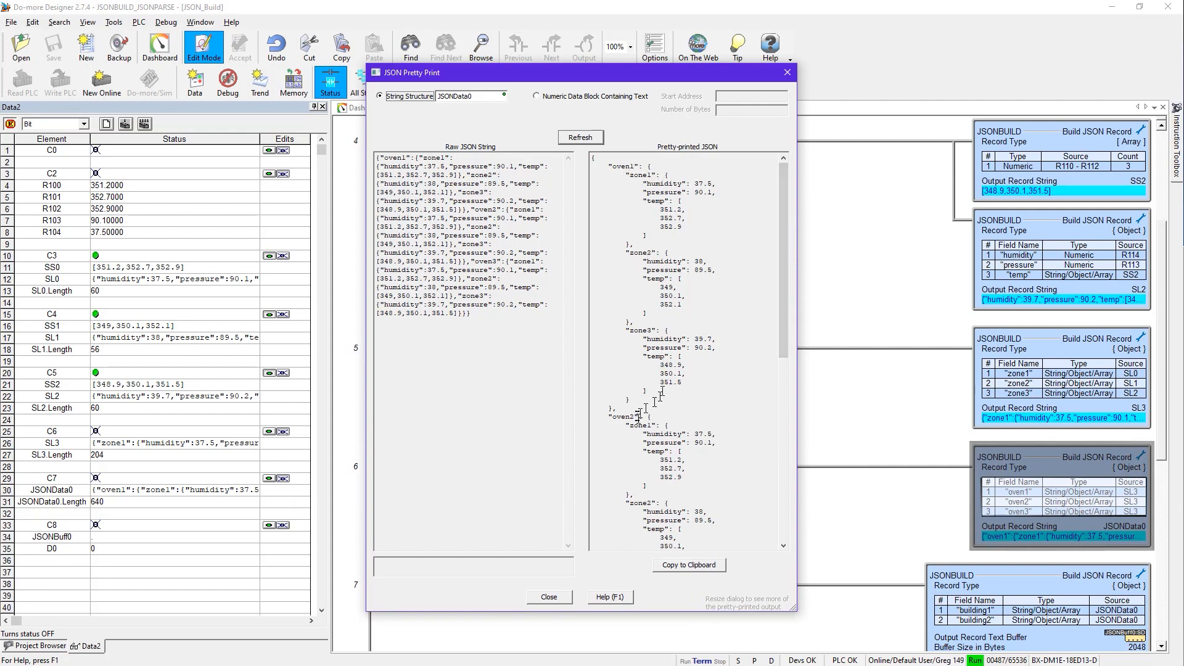
scroll(down, 3)
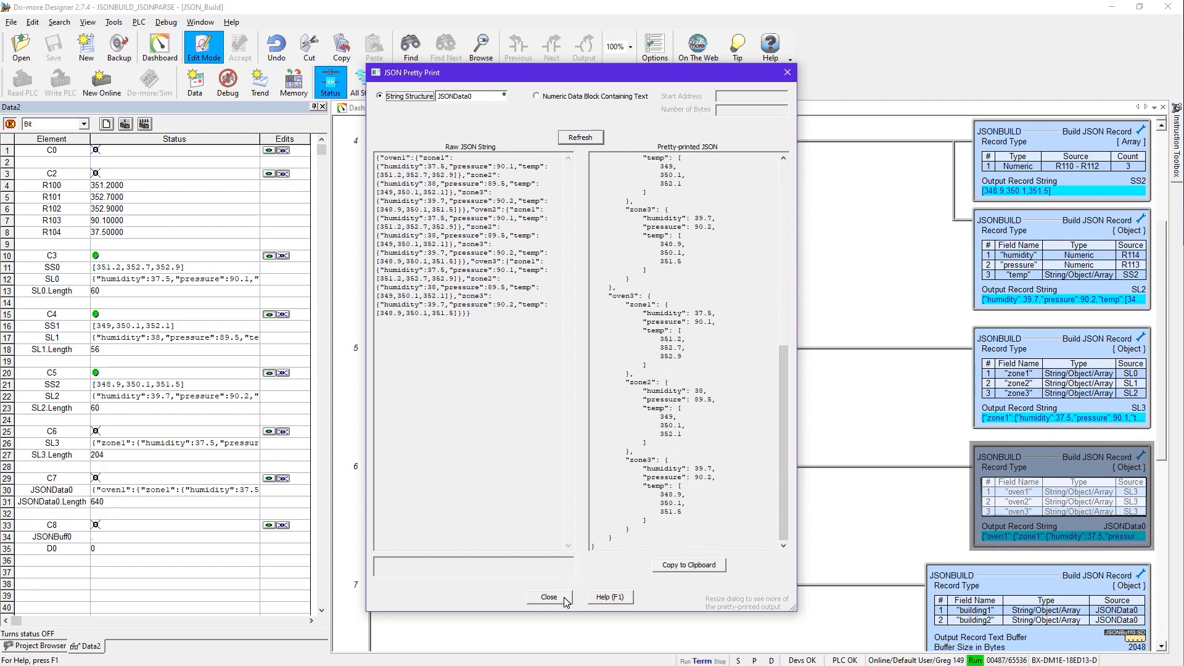
click(549, 597)
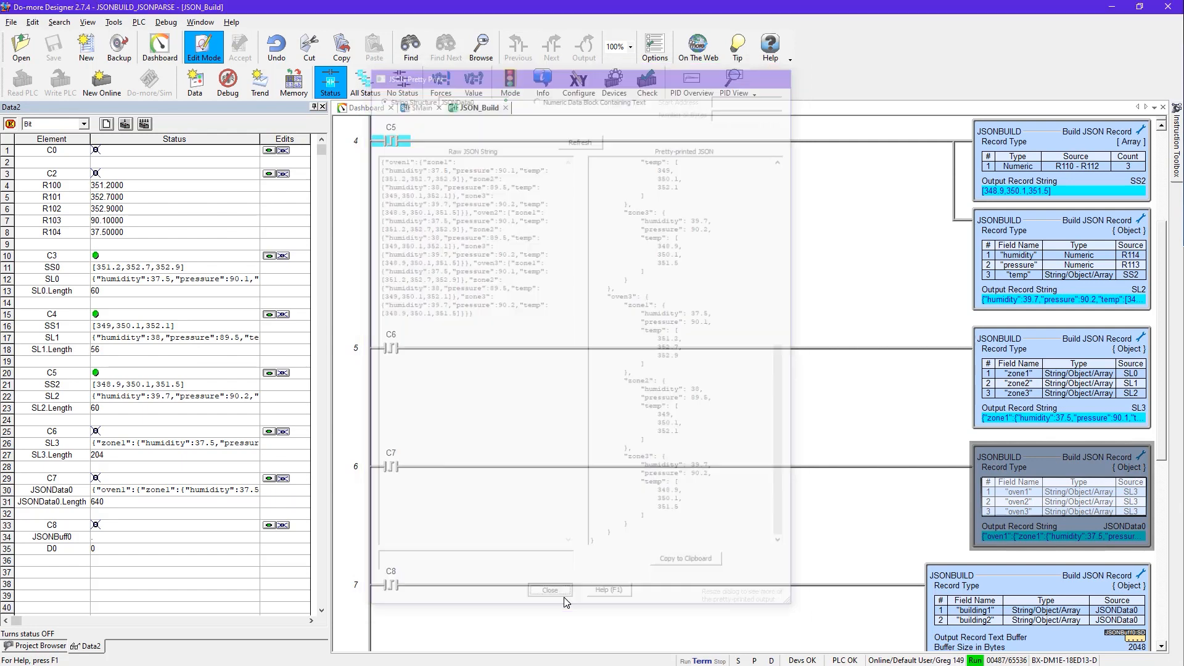
Scroll the ladder down to rung 7's C8 two-building JSONBUILD.
click(551, 589)
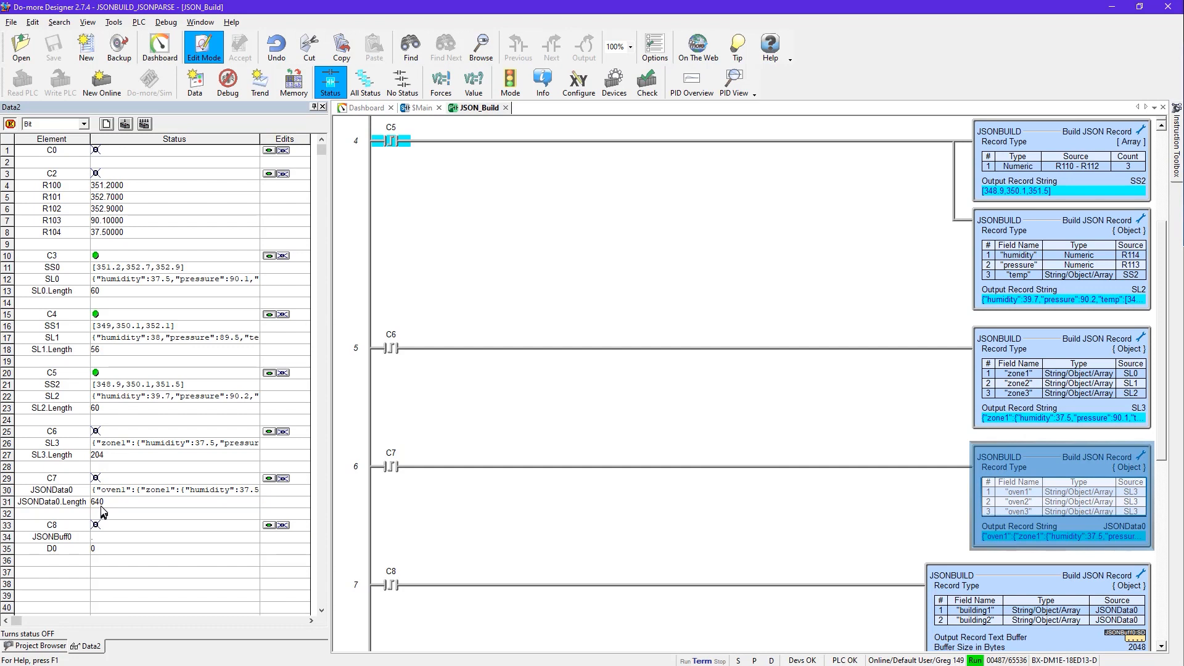
mouse_move(108, 512)
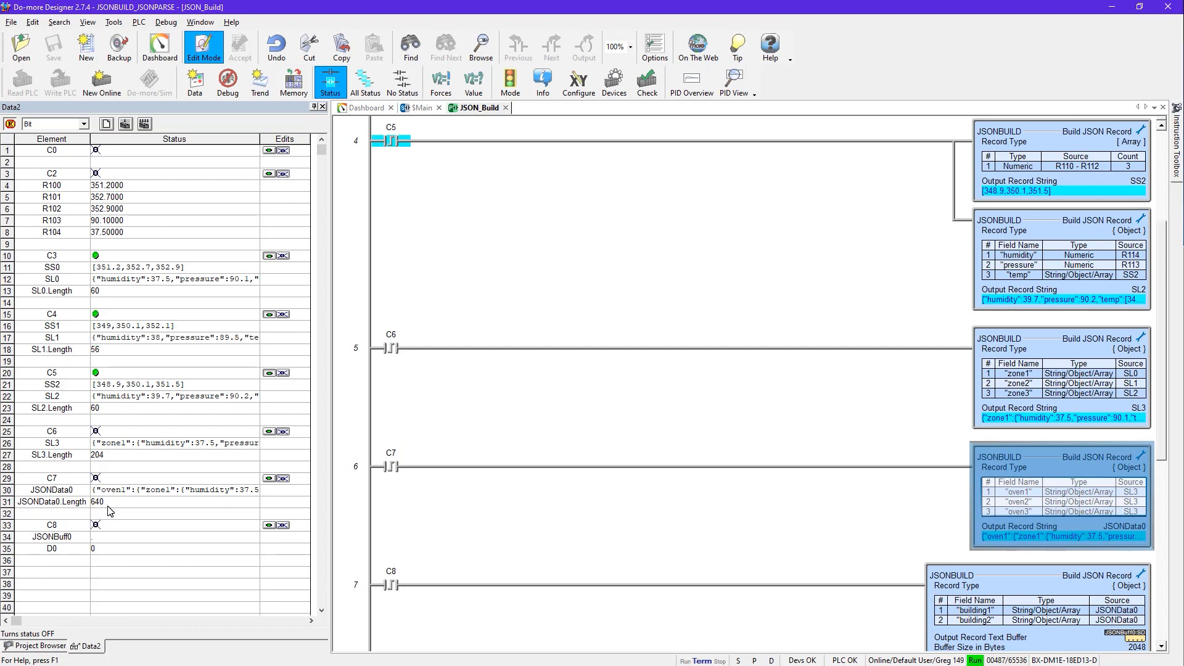
mouse_move(159, 541)
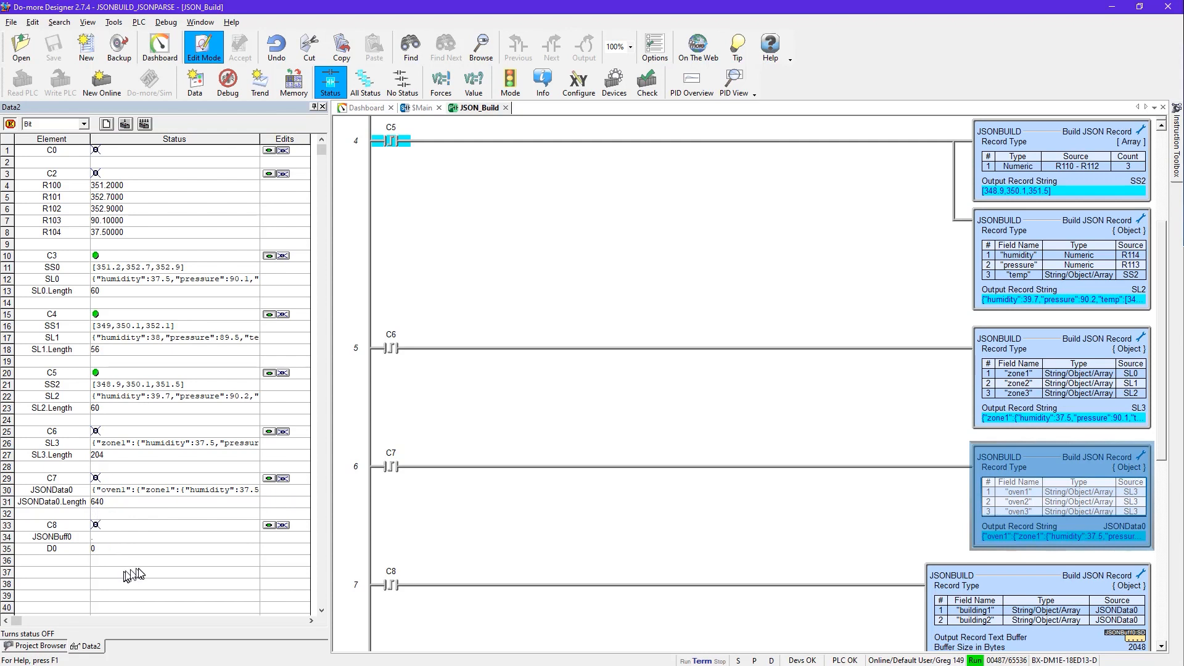
mouse_move(80, 571)
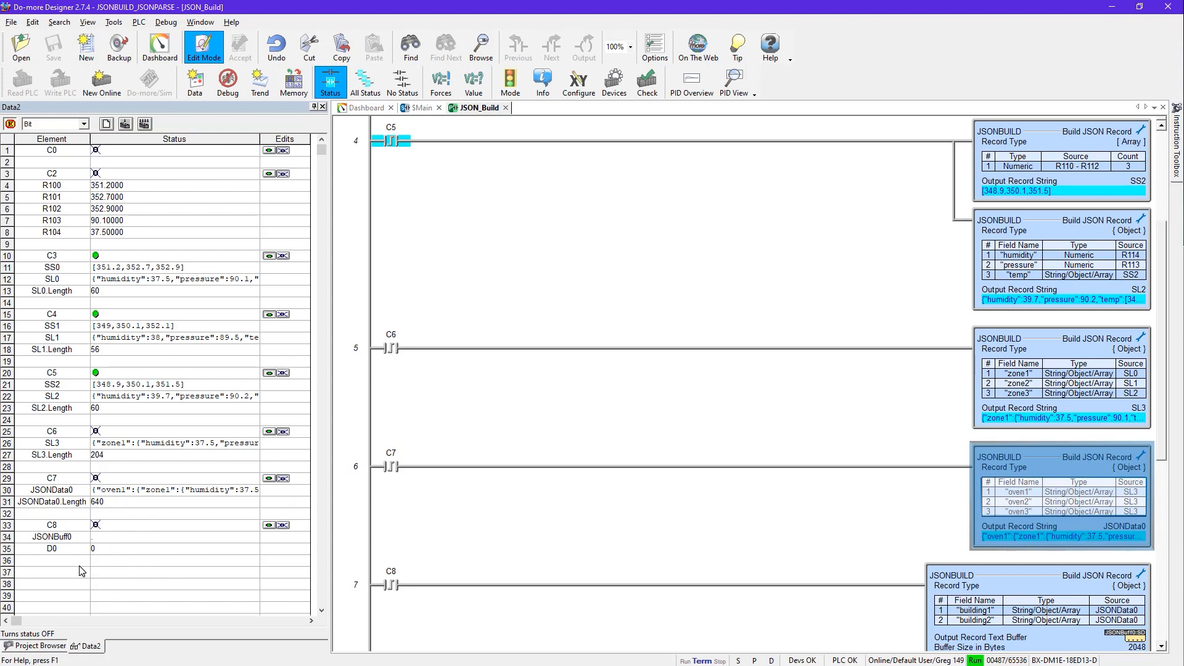
scroll(down, 3)
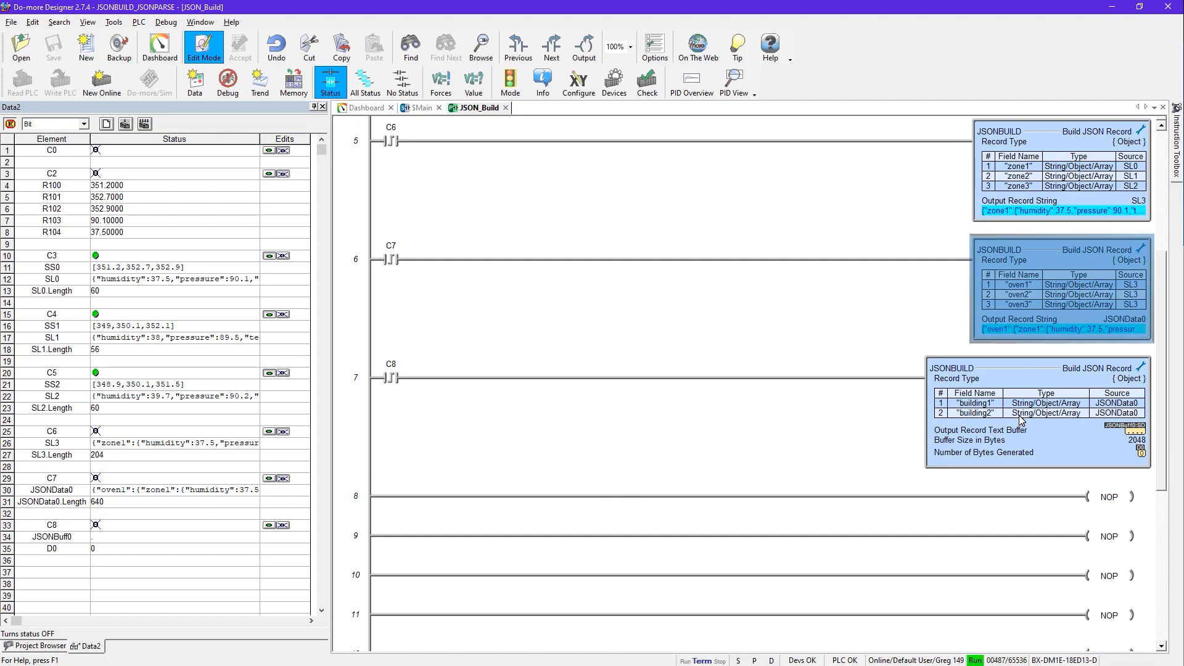
double_click(1020, 412)
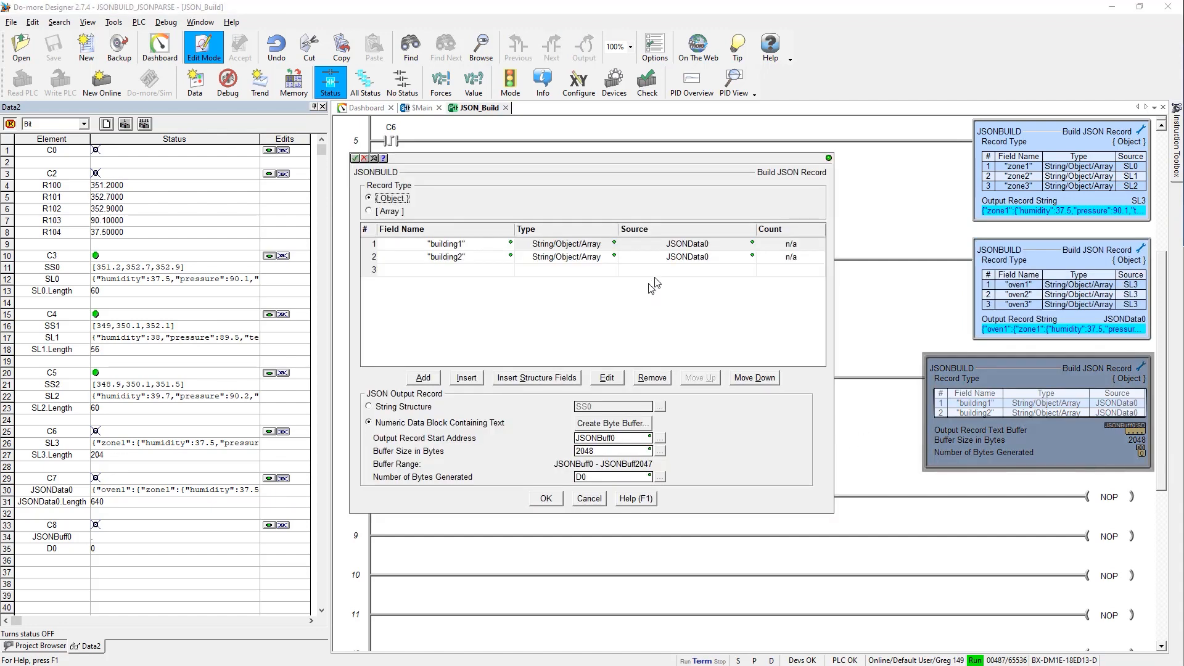
mouse_move(684, 265)
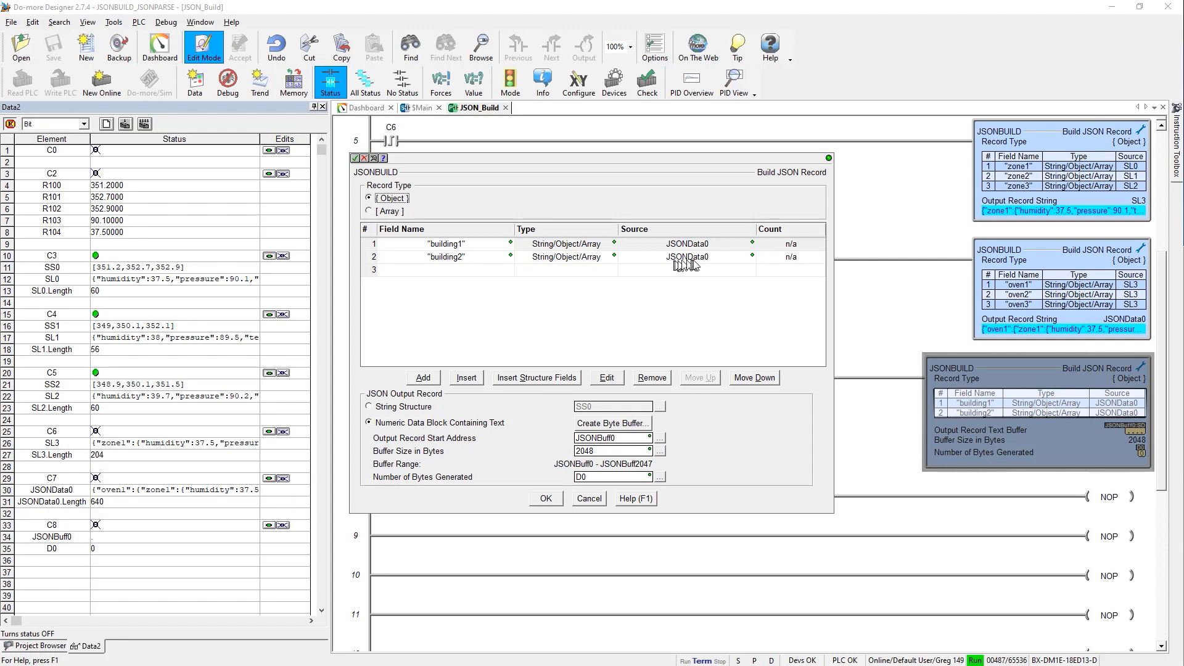
mouse_move(698, 274)
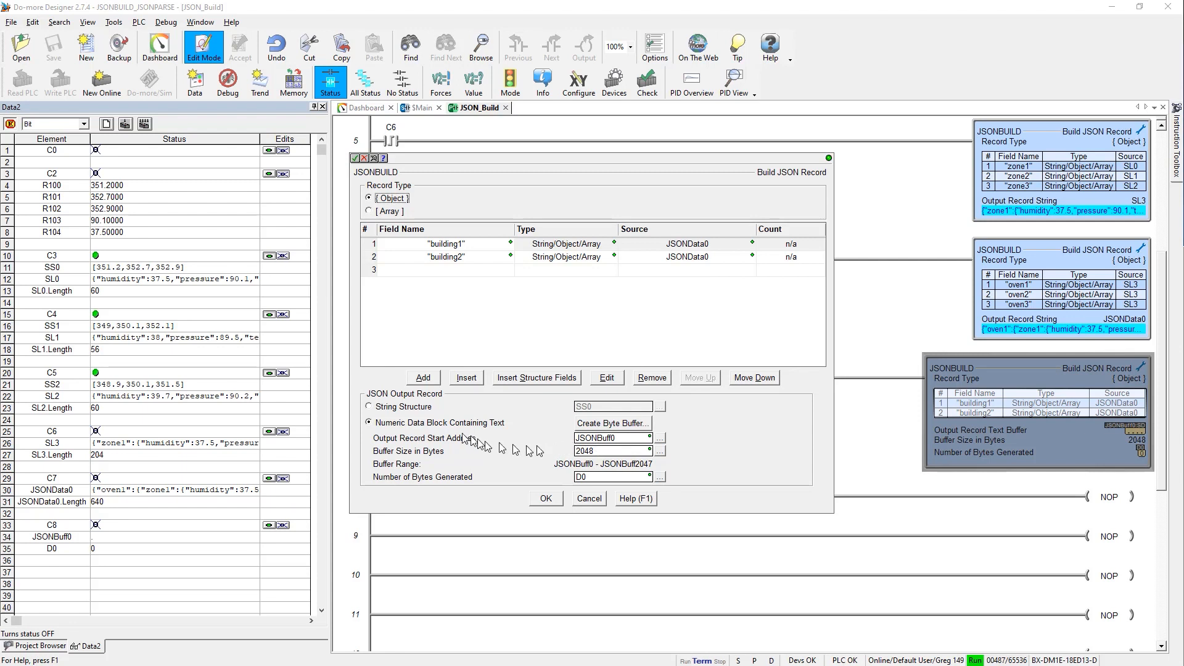
mouse_move(479, 441)
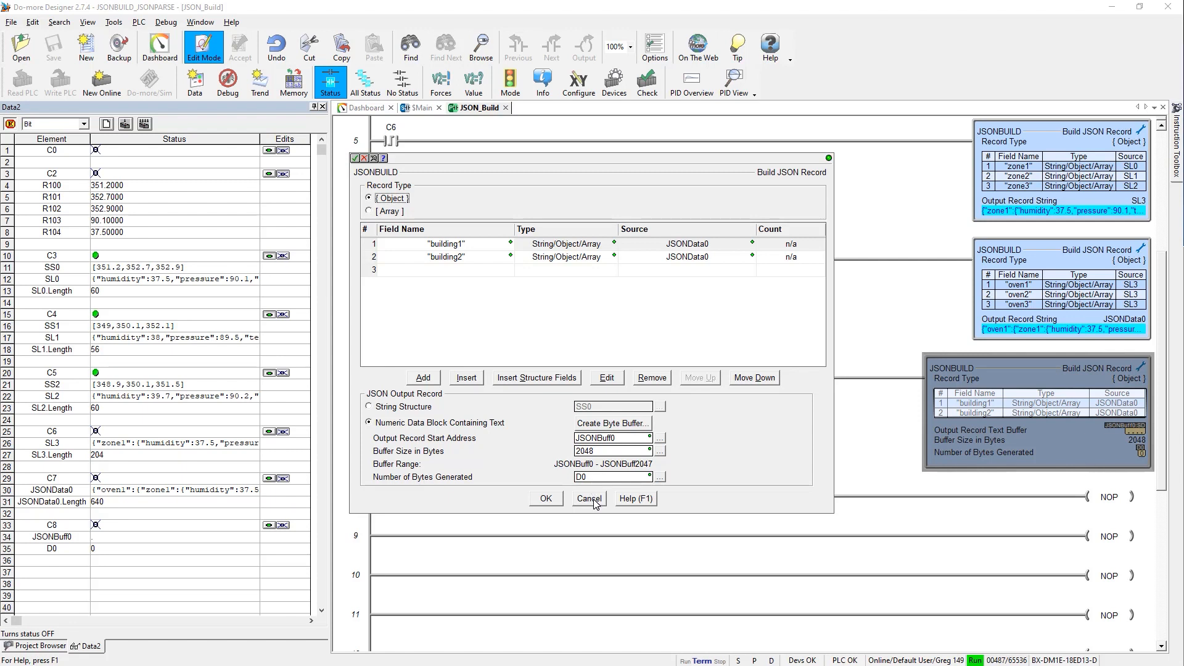
click(589, 498)
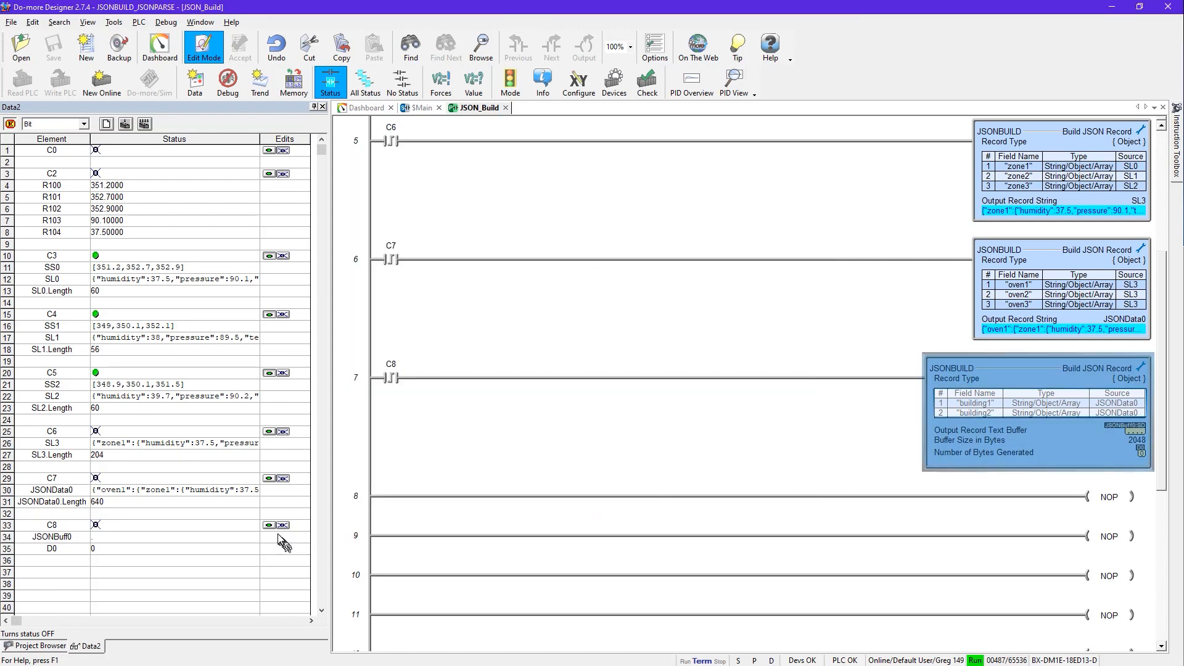
Toggle C8 ON in the Data View to write 1307 bytes into JSONBuff0.
click(269, 525)
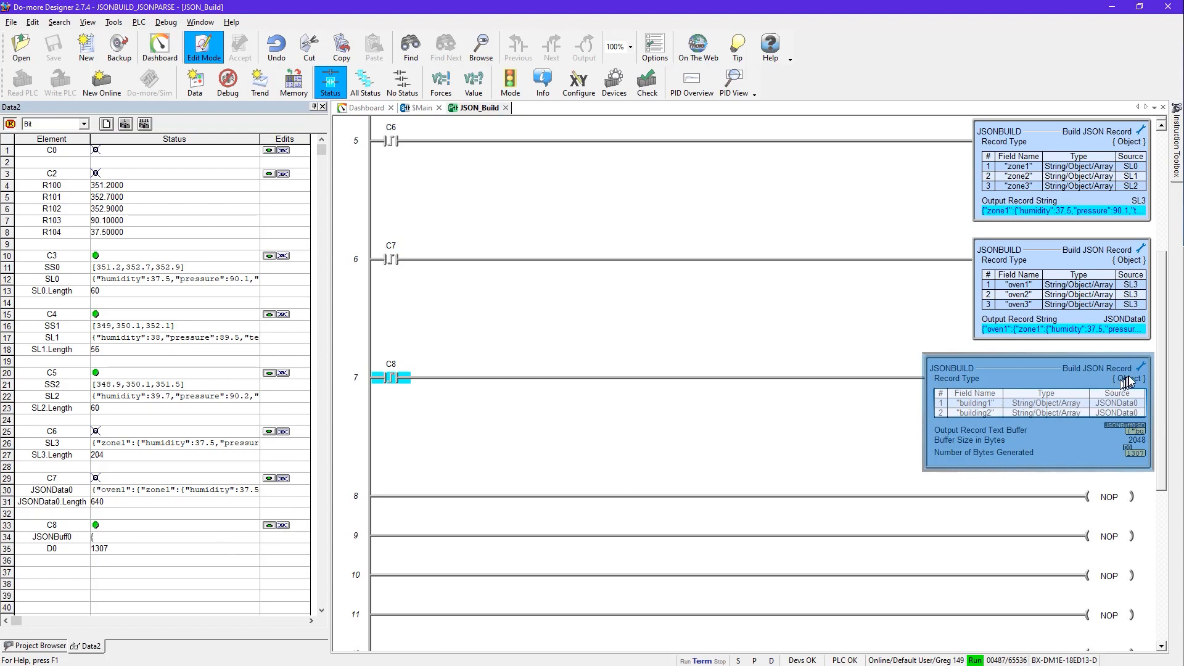
right_click(1126, 380)
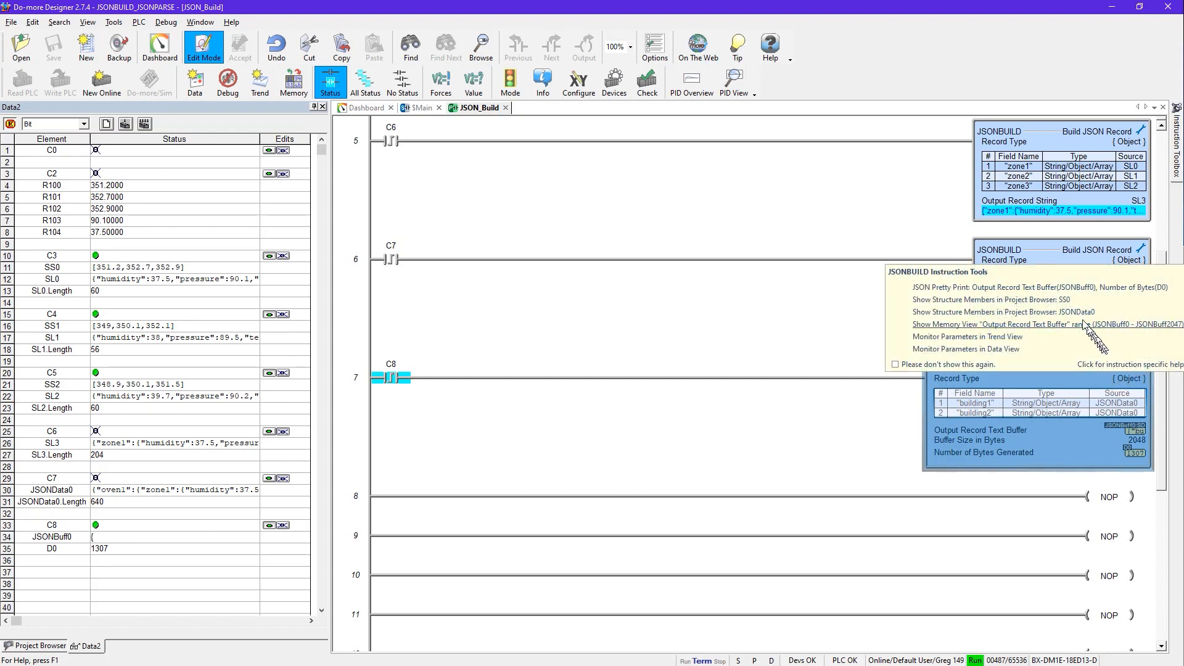
click(968, 288)
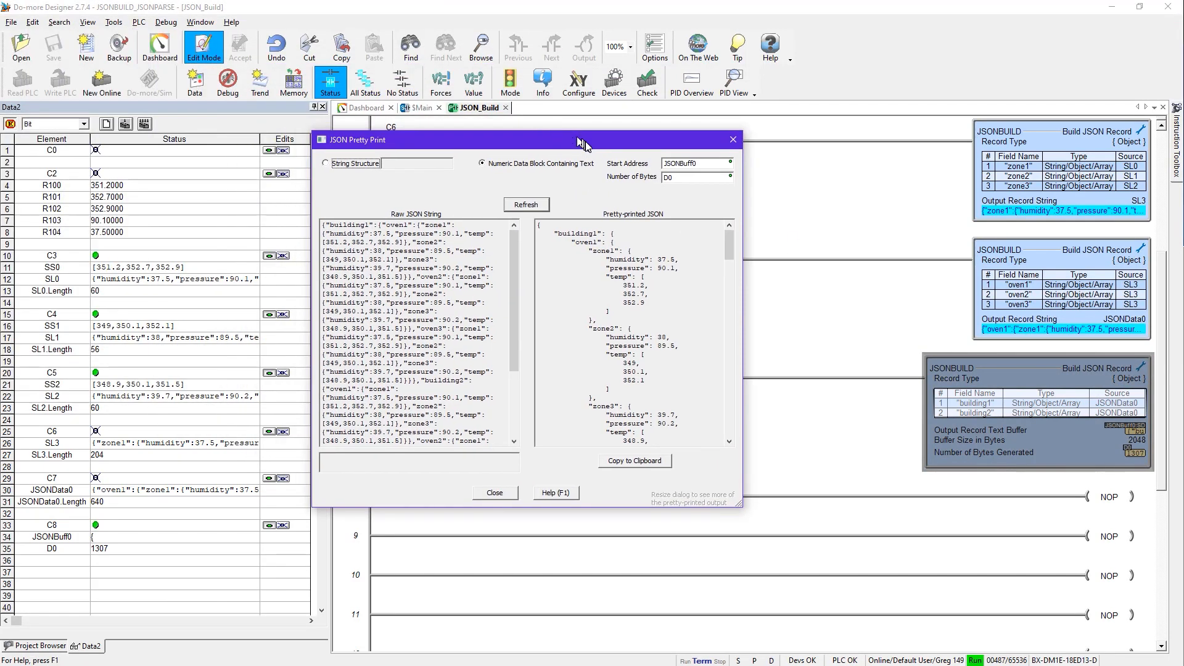
mouse_move(325, 166)
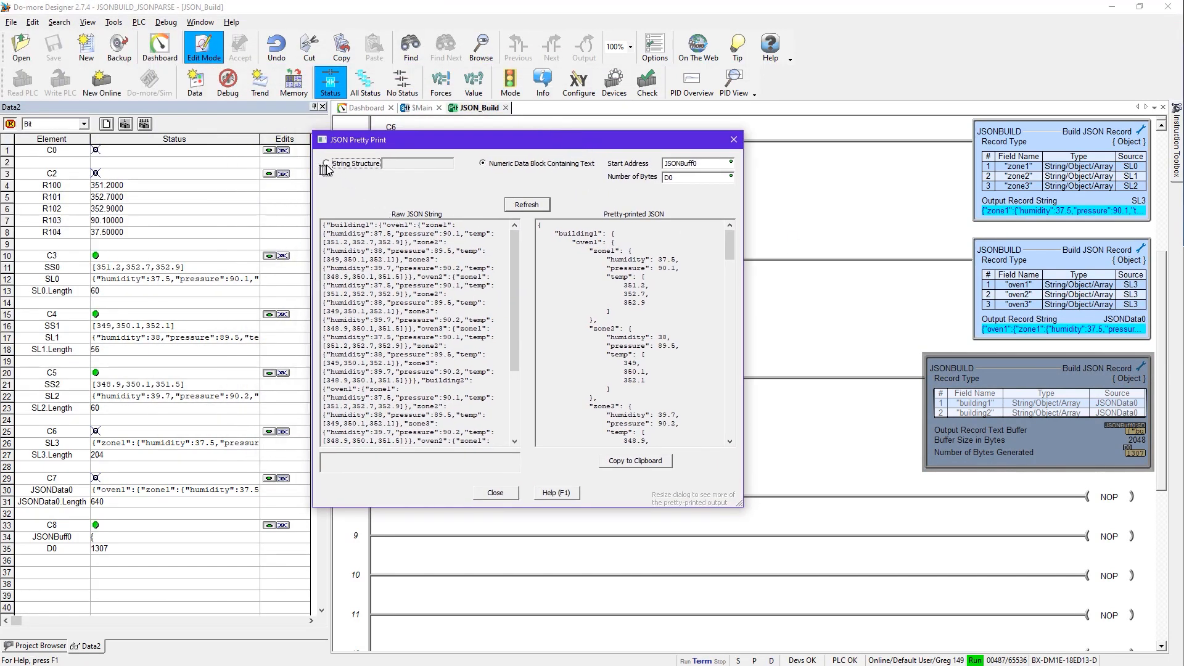
click(483, 163)
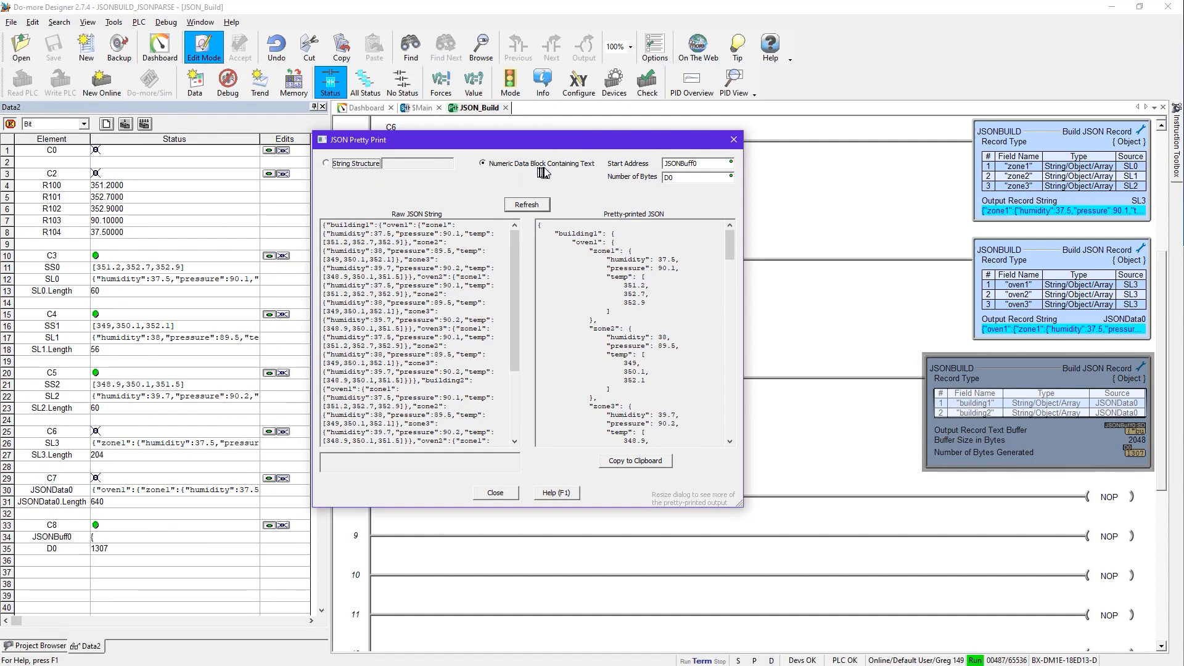
mouse_move(584, 184)
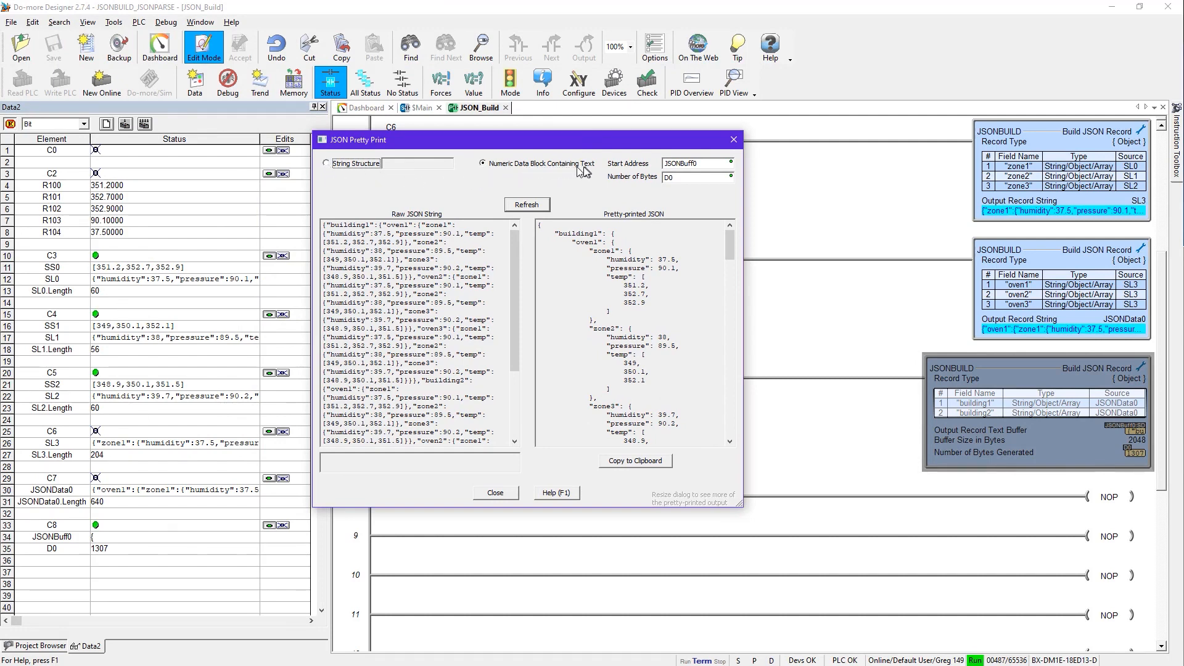
click(694, 164)
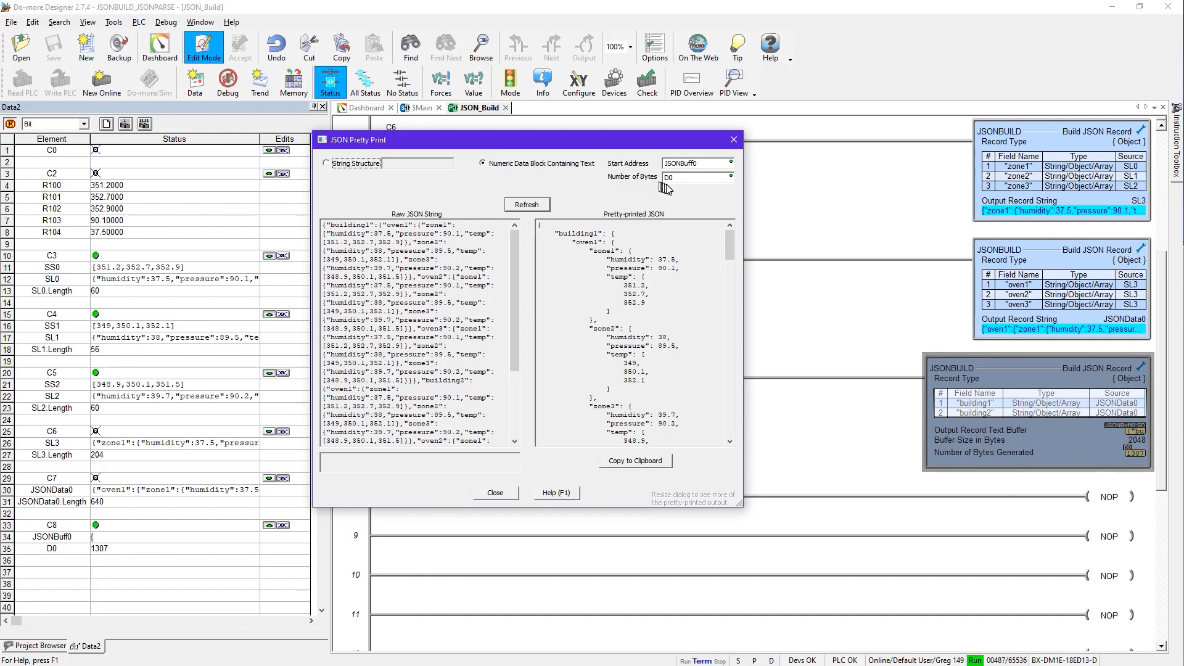
click(690, 177)
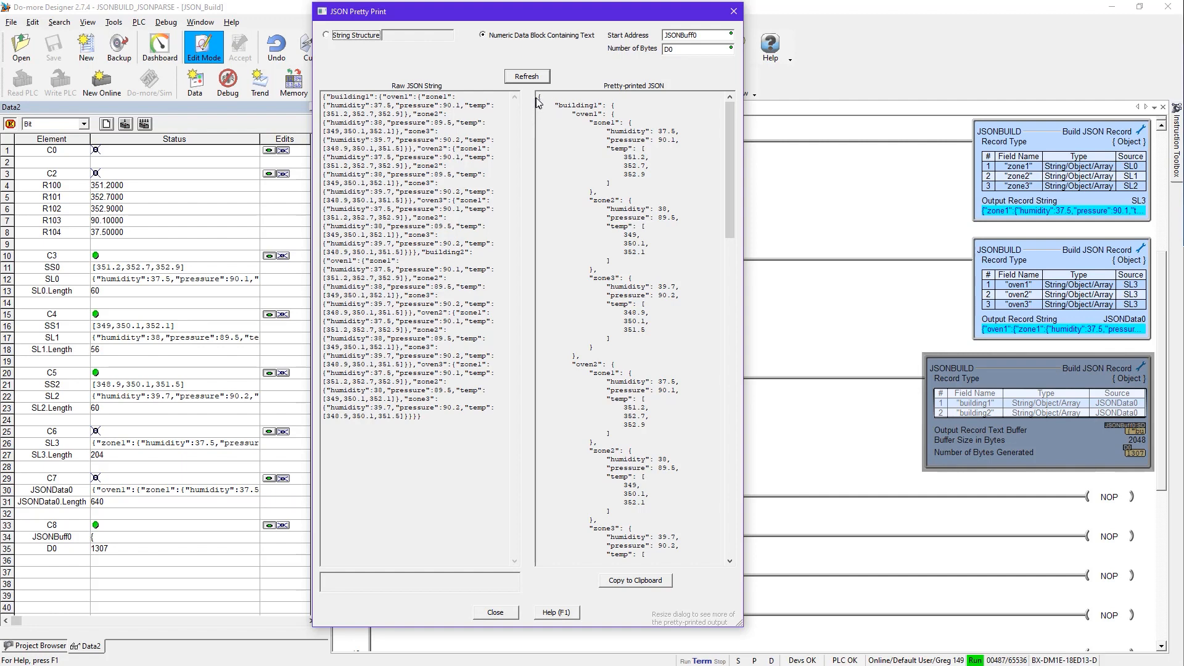
mouse_move(564, 104)
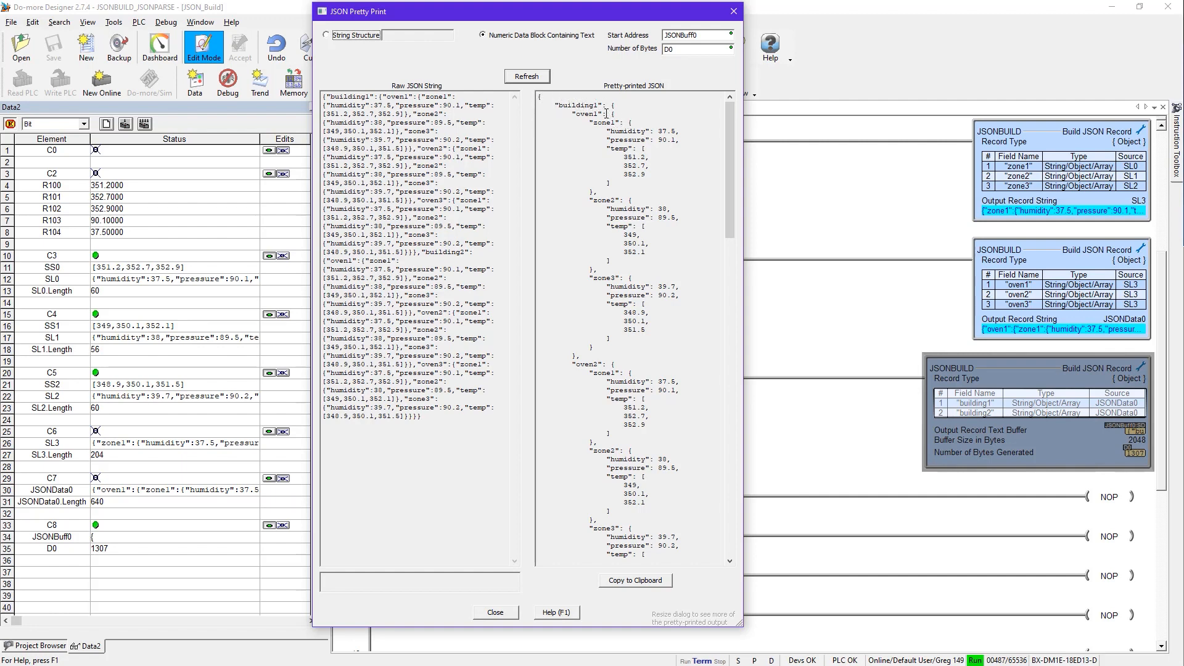
scroll(down, 3)
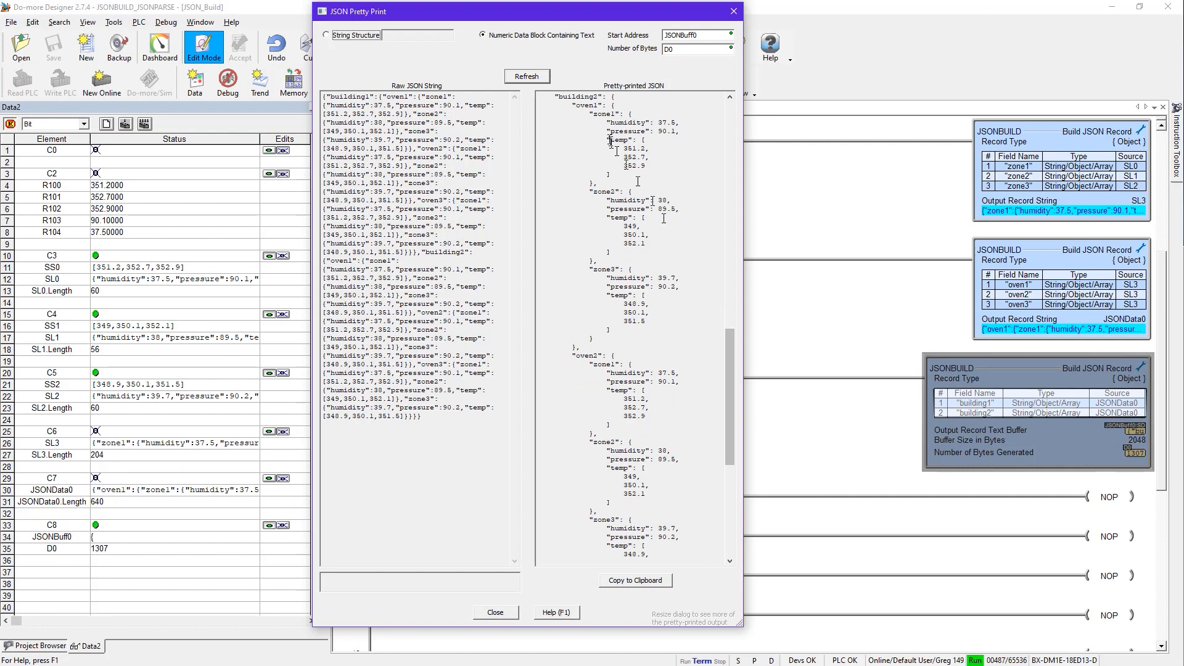
mouse_move(728, 371)
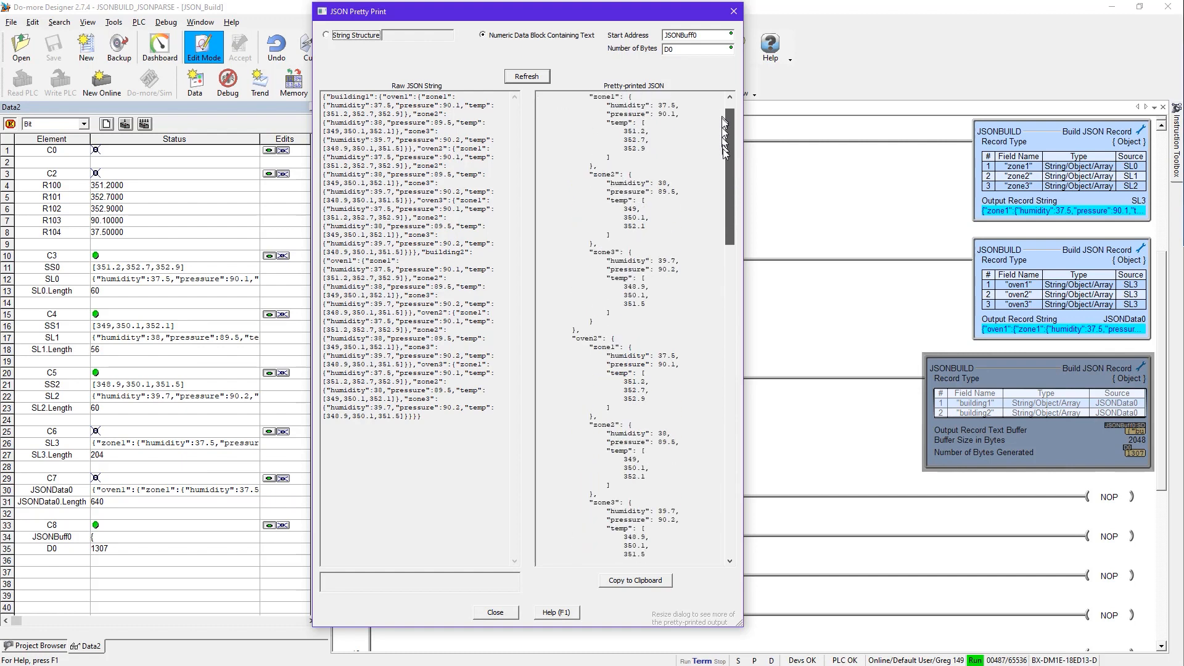
scroll(down, 3)
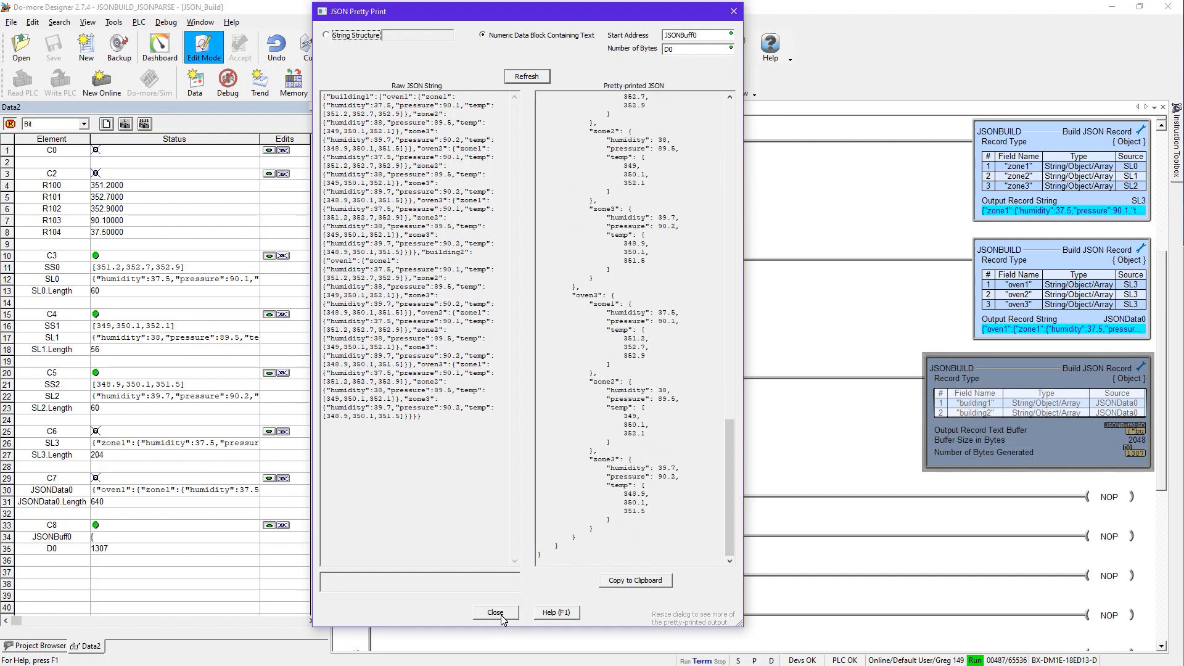
click(496, 612)
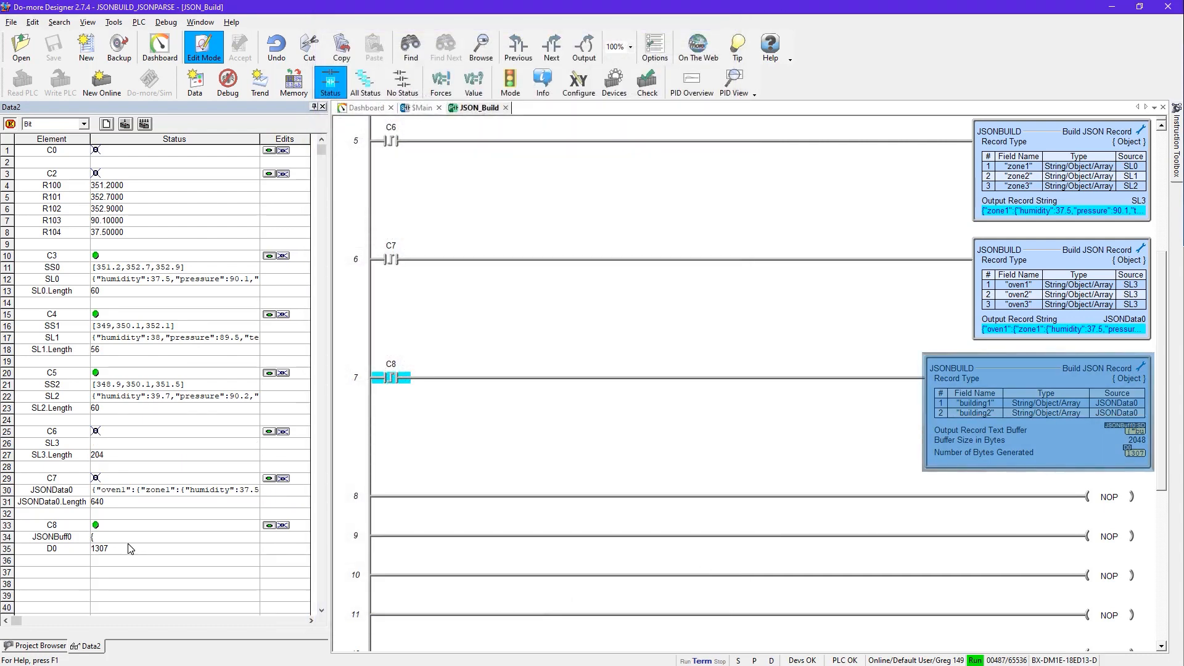